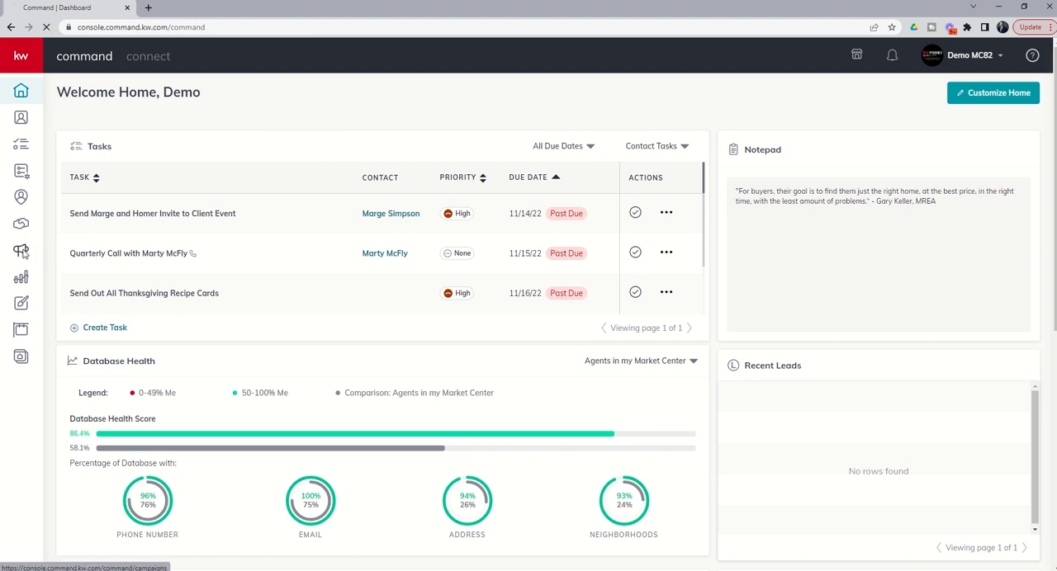
Go to the Campaigns dashboard from the KW Command home sidebar
{"action": "left_click", "coordinate": [19, 251]}
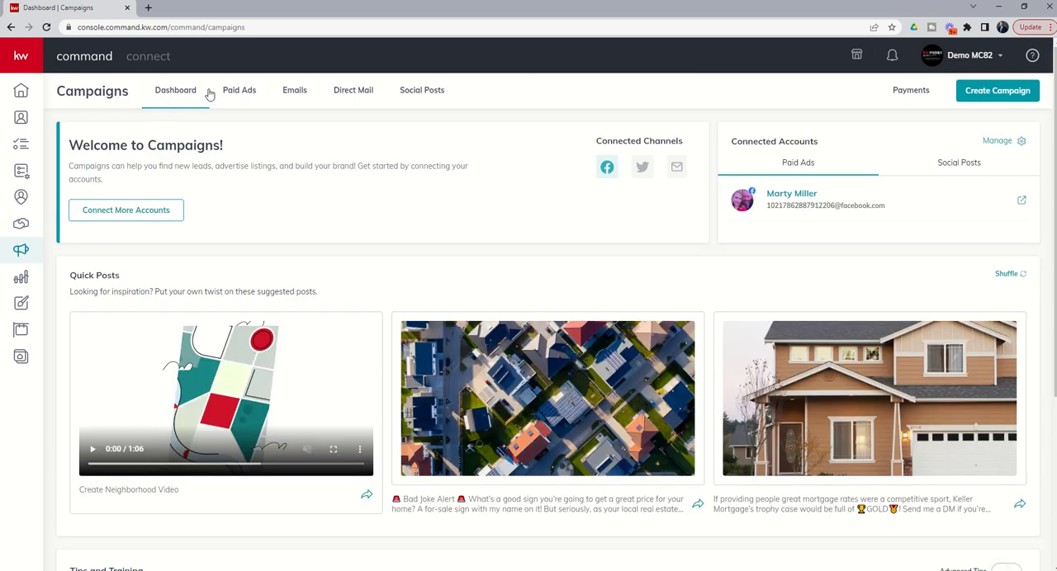
Show the Paid Ads list with the draft 123 Main Street, Just Listed campaign
{"action": "left_click", "coordinate": [239, 90]}
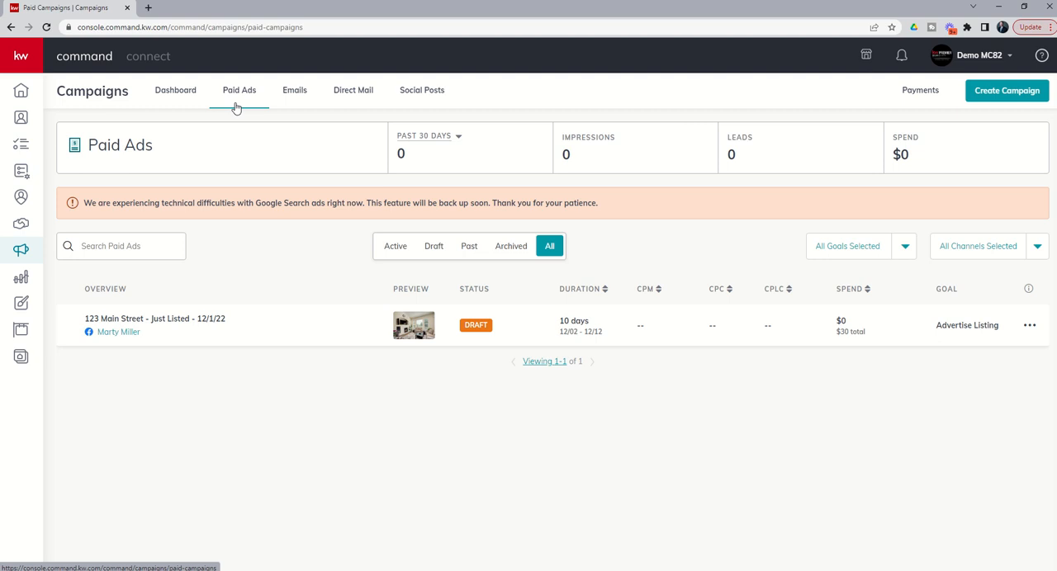
{"action": "mouse_move", "coordinate": [271, 327]}
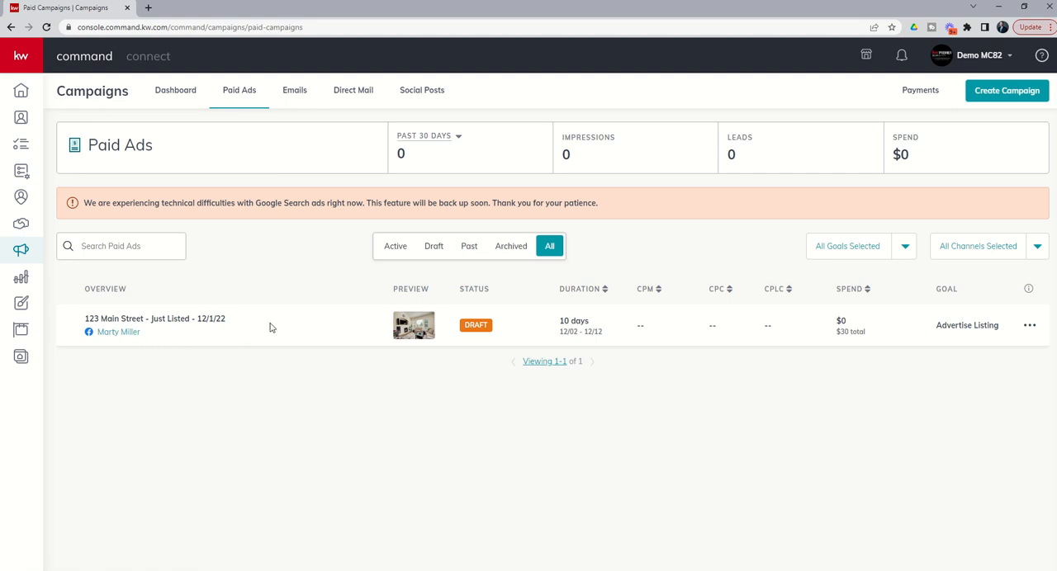
{"action": "mouse_move", "coordinate": [890, 327]}
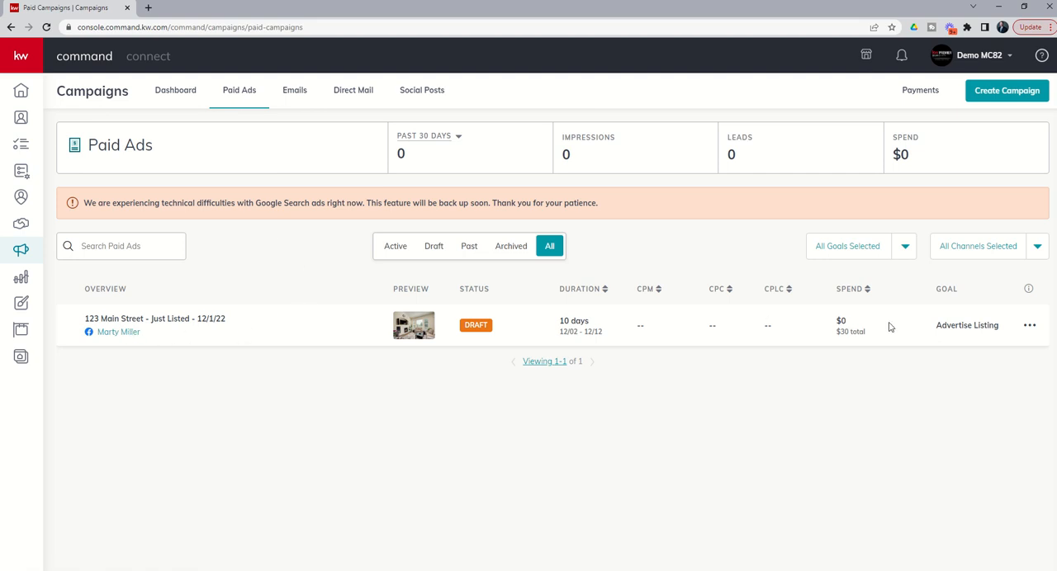
{"action": "mouse_move", "coordinate": [649, 304]}
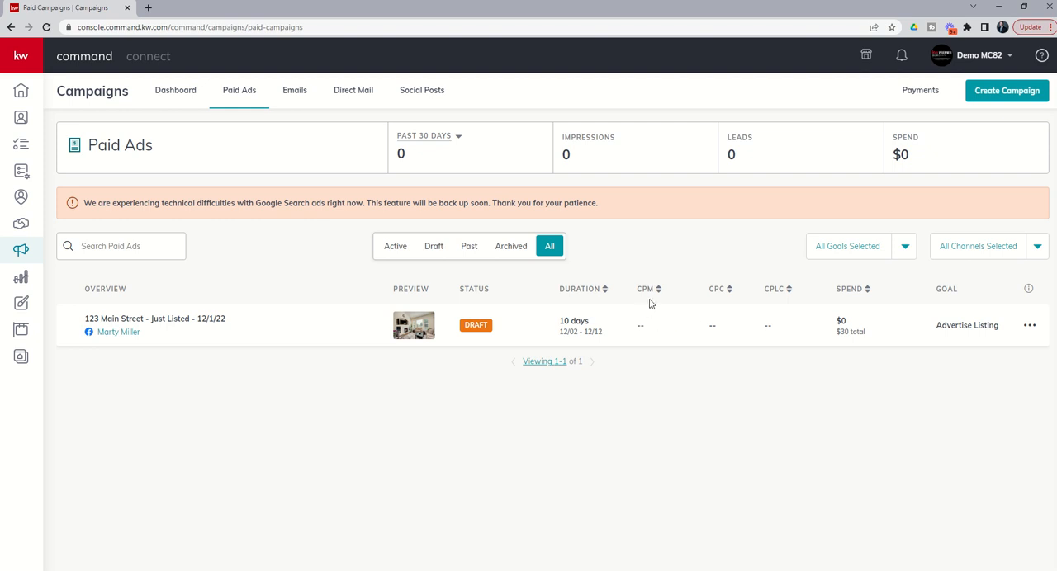
{"action": "mouse_move", "coordinate": [740, 287]}
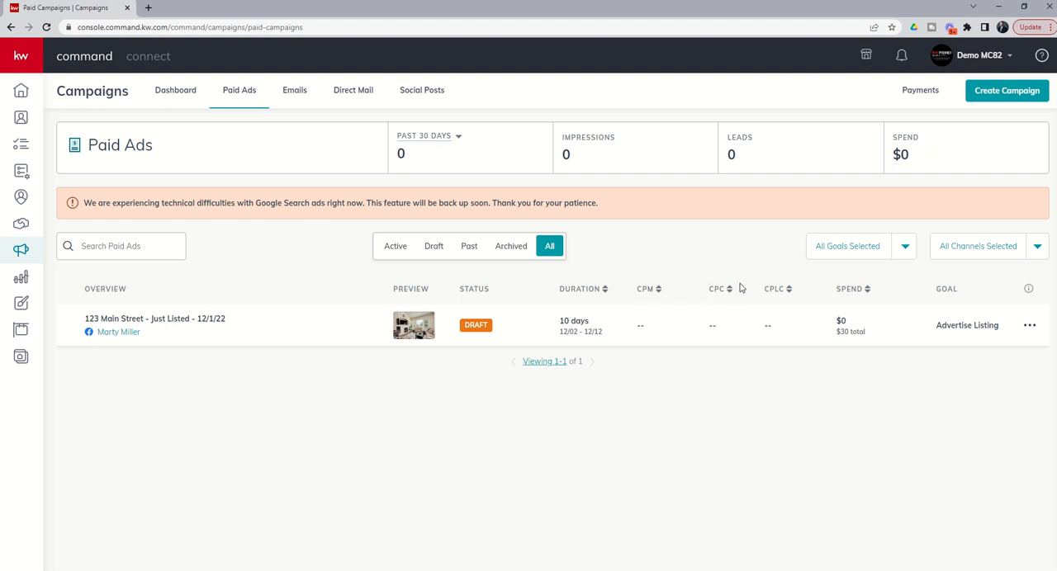
{"action": "mouse_move", "coordinate": [667, 346]}
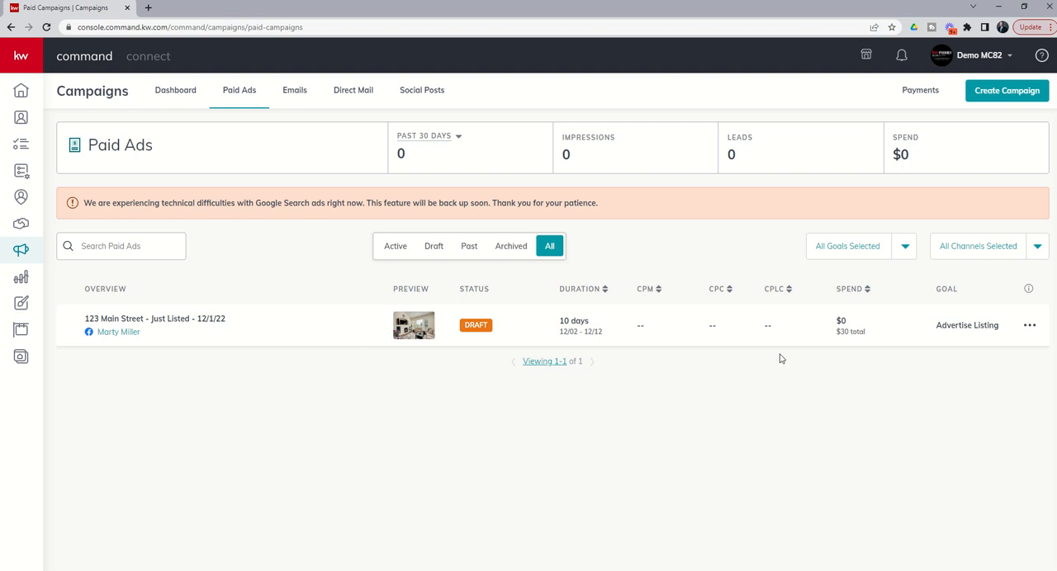
{"action": "mouse_move", "coordinate": [796, 333]}
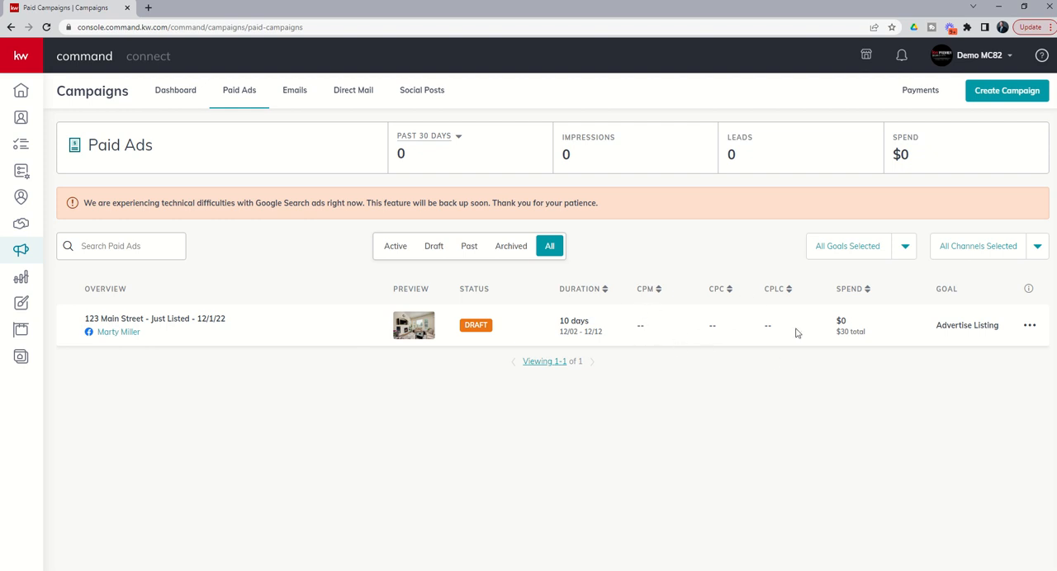
{"action": "mouse_move", "coordinate": [648, 337]}
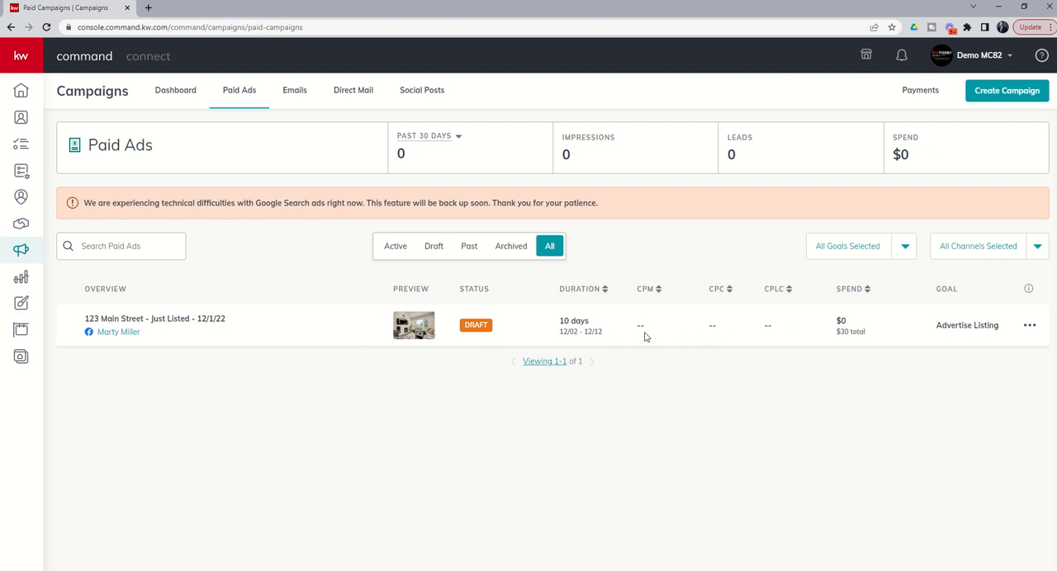
{"action": "mouse_move", "coordinate": [763, 342]}
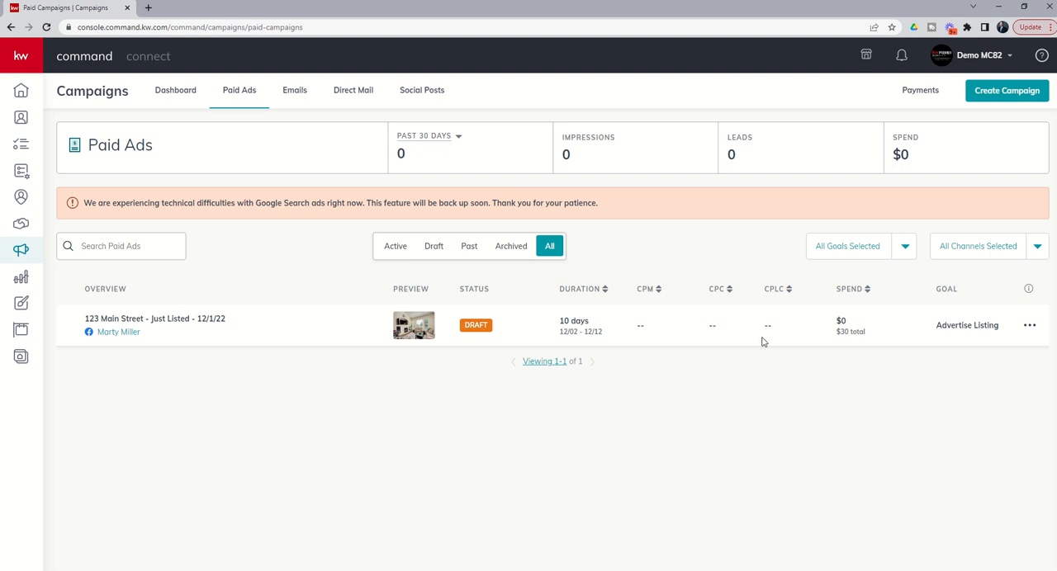
{"action": "mouse_move", "coordinate": [776, 343]}
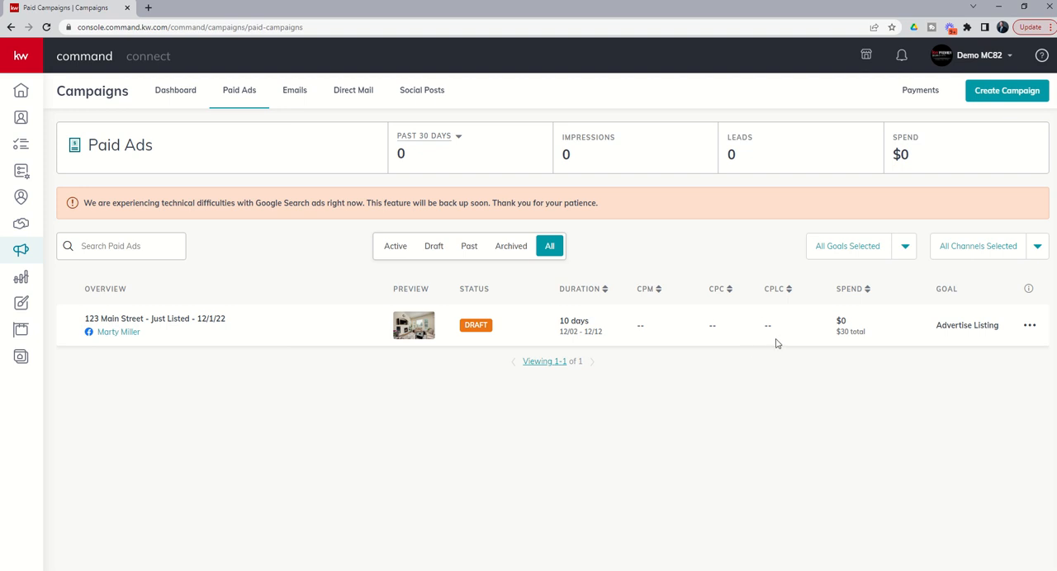
{"action": "mouse_move", "coordinate": [866, 327]}
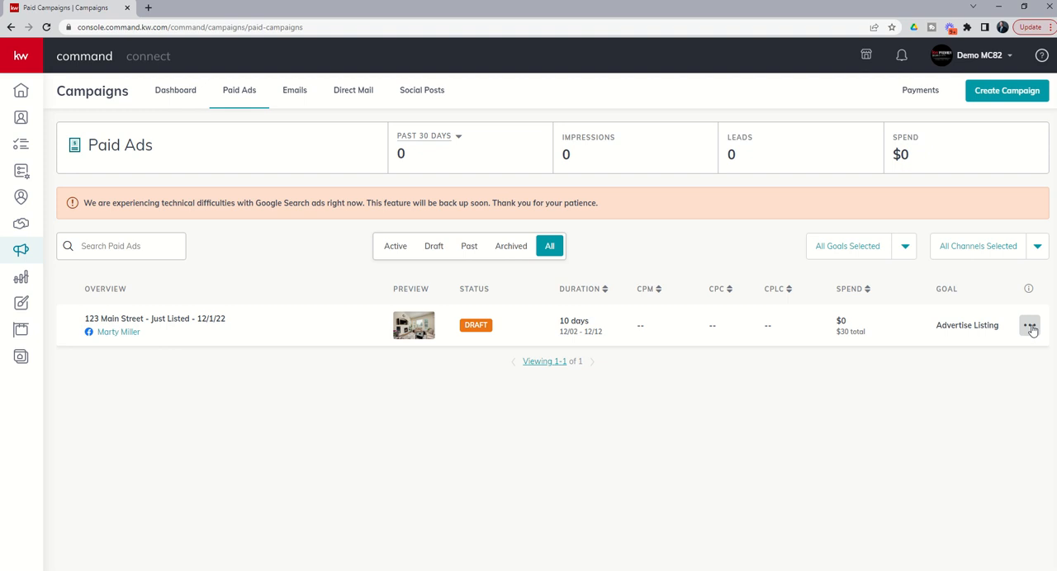
Choose Edit Campaign from the draft 123 Main Street row's actions menu
{"action": "left_click", "coordinate": [1030, 326]}
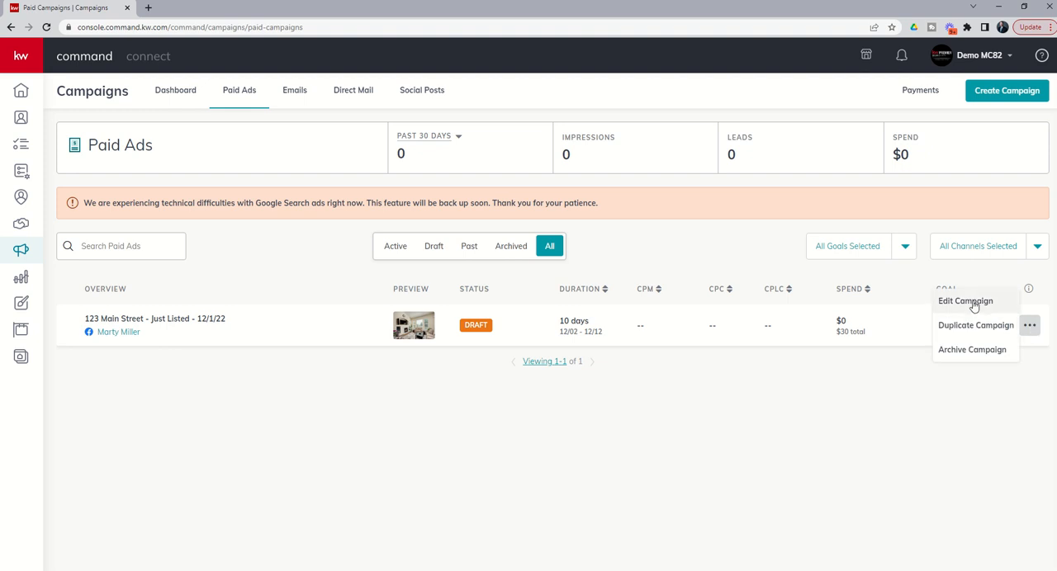
{"action": "left_click", "coordinate": [965, 301]}
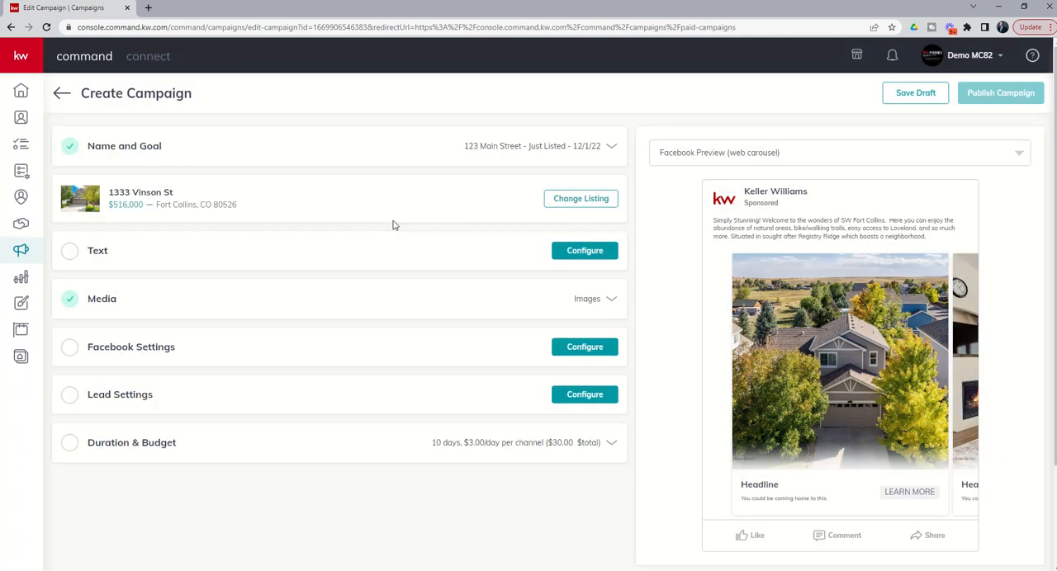
{"action": "mouse_move", "coordinate": [585, 346]}
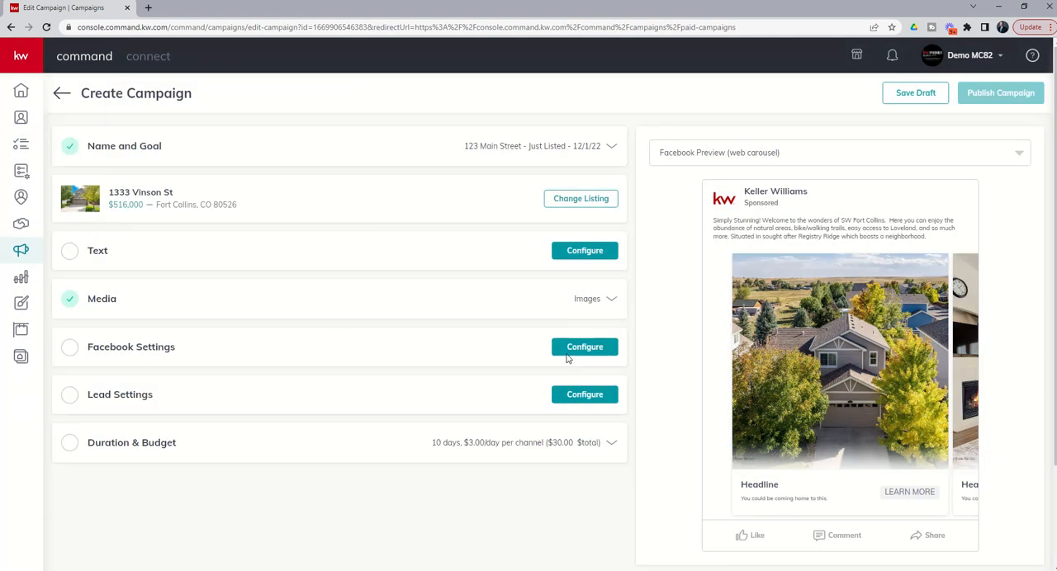
Configure Facebook Settings and try the Facebook Lead Generation Form destination
{"action": "left_click", "coordinate": [585, 346]}
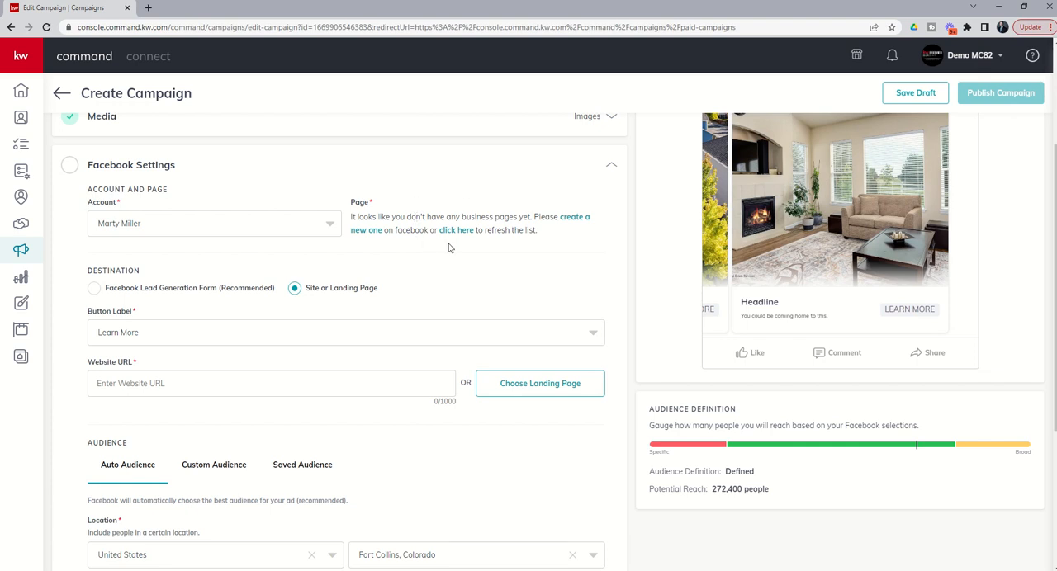
{"action": "mouse_move", "coordinate": [274, 307]}
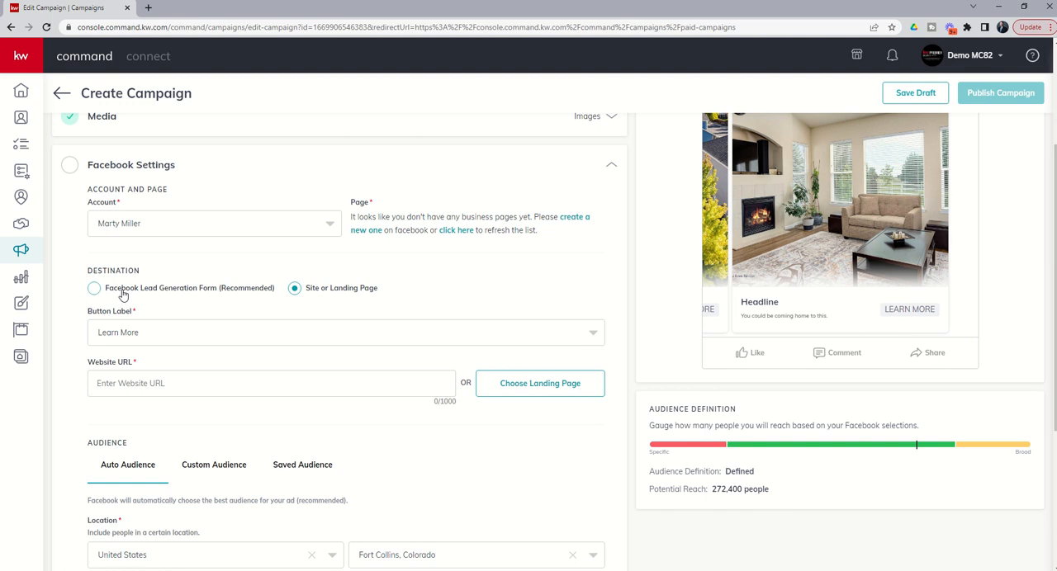
{"action": "mouse_move", "coordinate": [190, 296]}
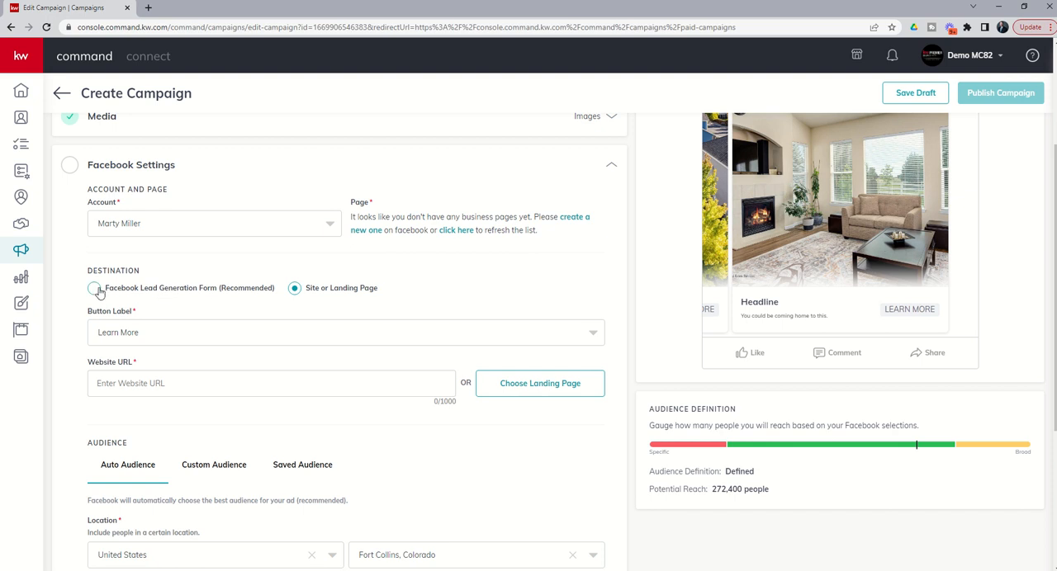
{"action": "left_click", "coordinate": [94, 287]}
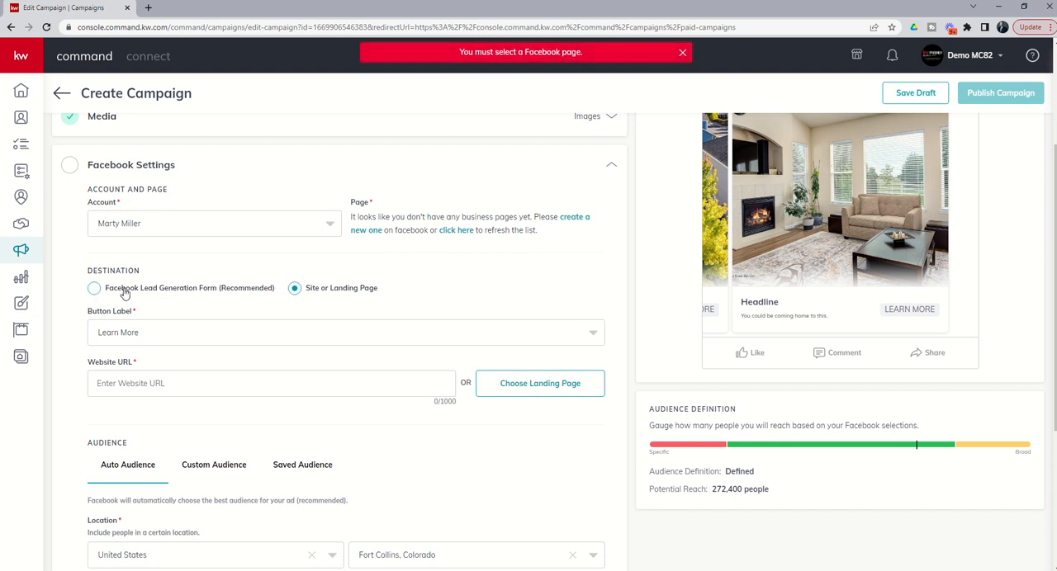
{"action": "mouse_move", "coordinate": [175, 295]}
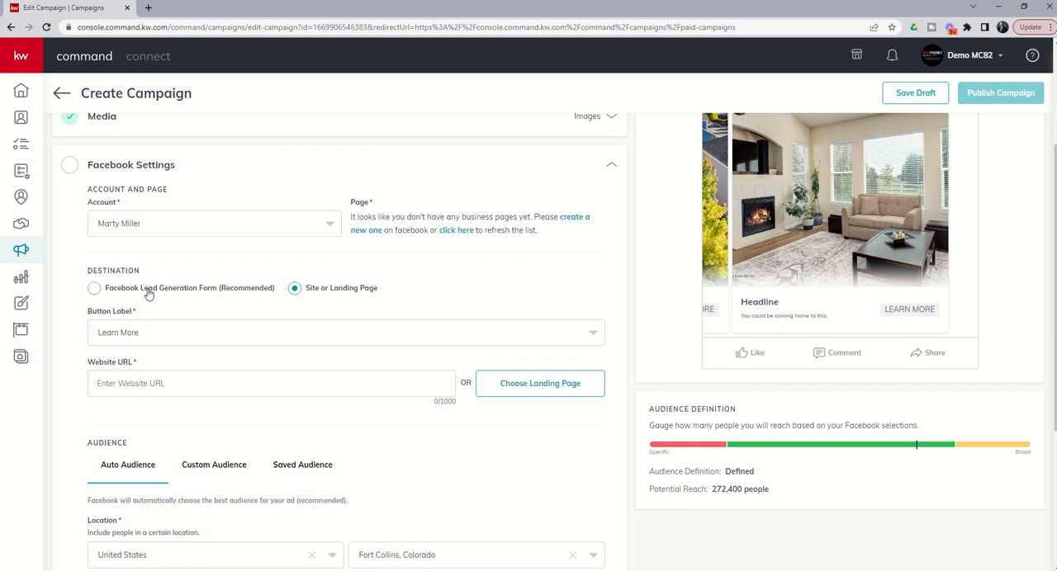
{"action": "mouse_move", "coordinate": [152, 297]}
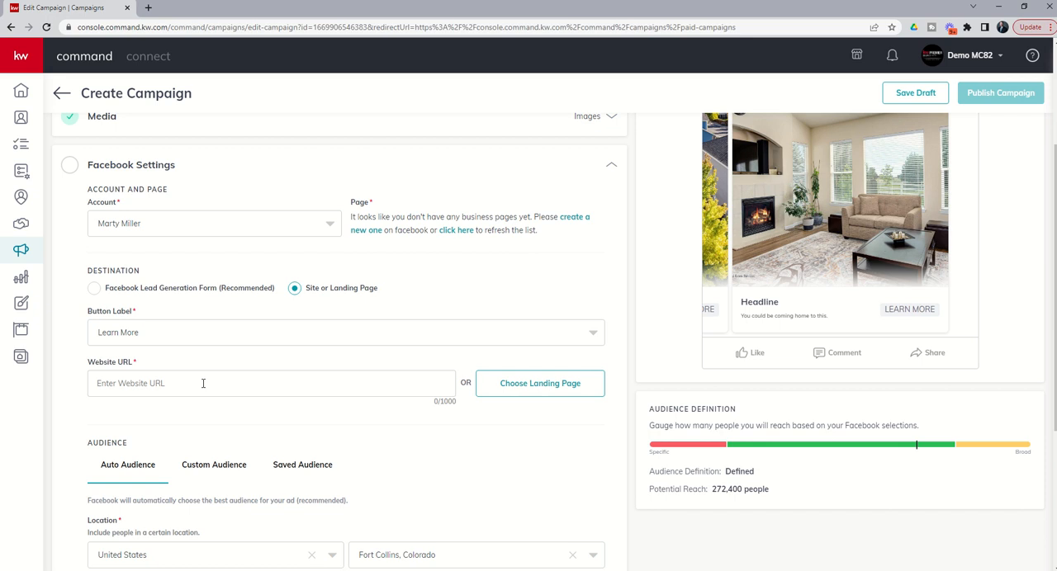
{"action": "mouse_move", "coordinate": [207, 355]}
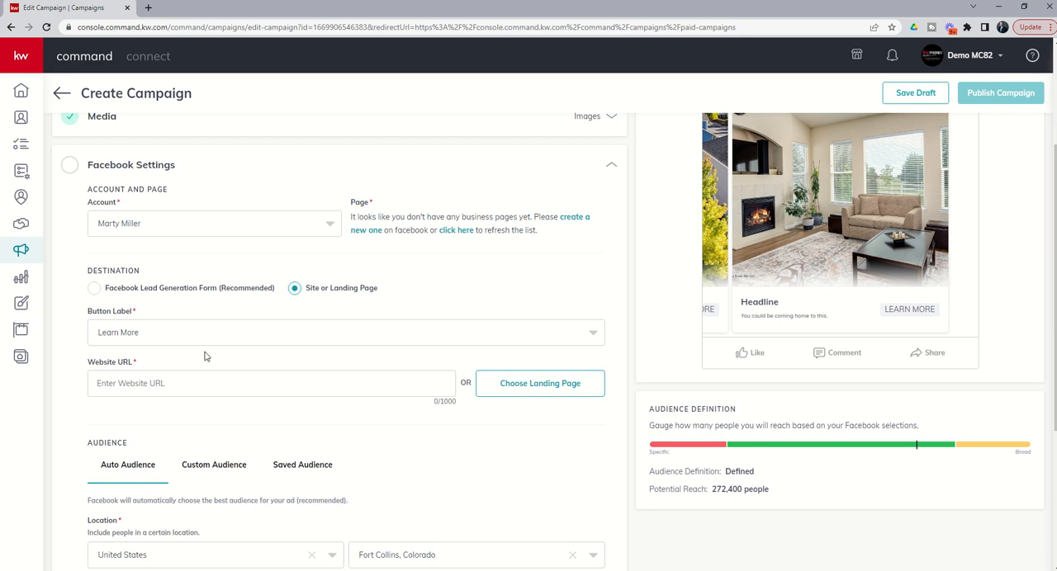
{"action": "mouse_move", "coordinate": [218, 303]}
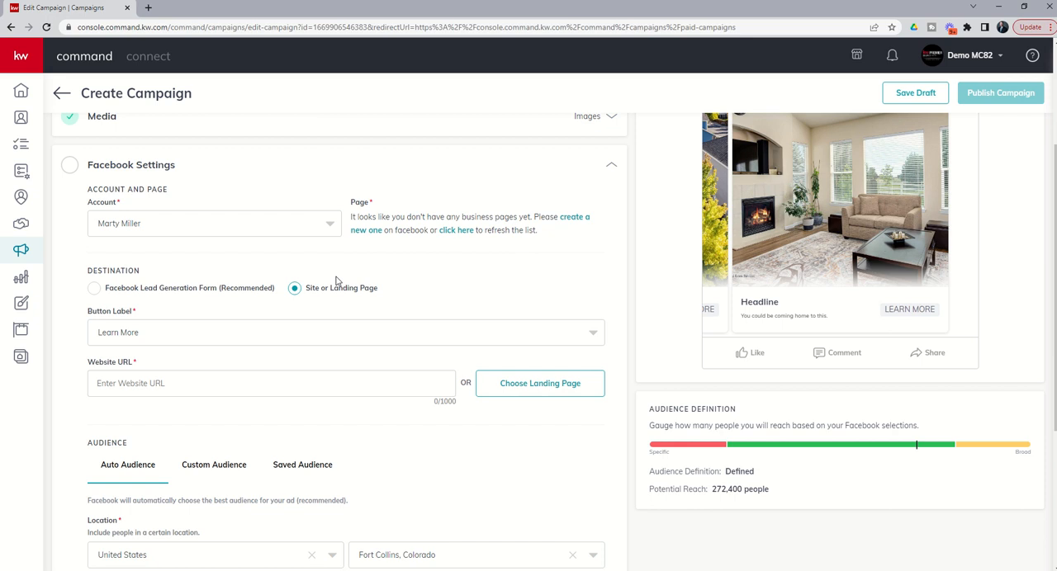
{"action": "mouse_move", "coordinate": [190, 304]}
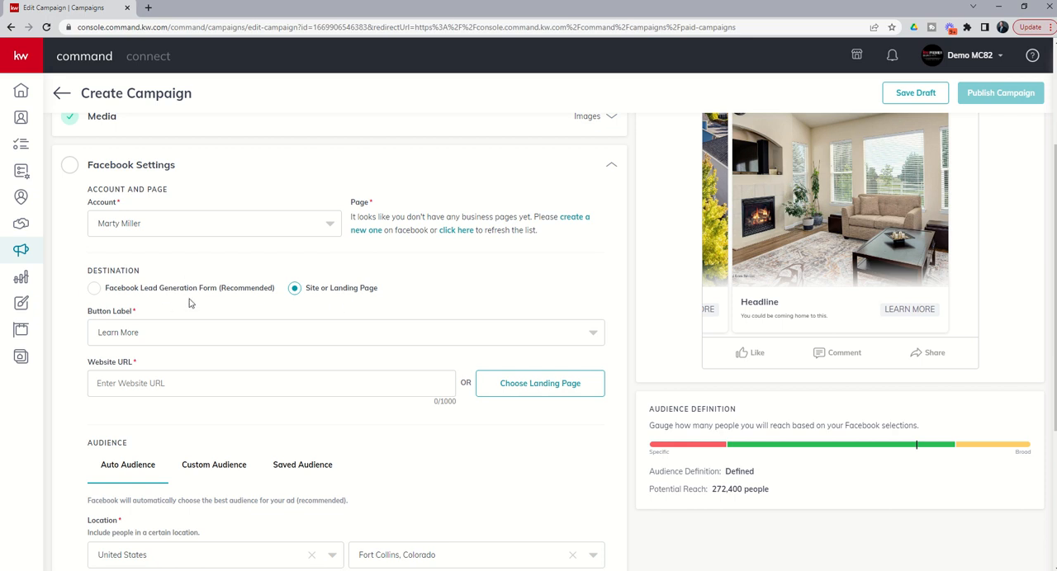
{"action": "mouse_move", "coordinate": [251, 301]}
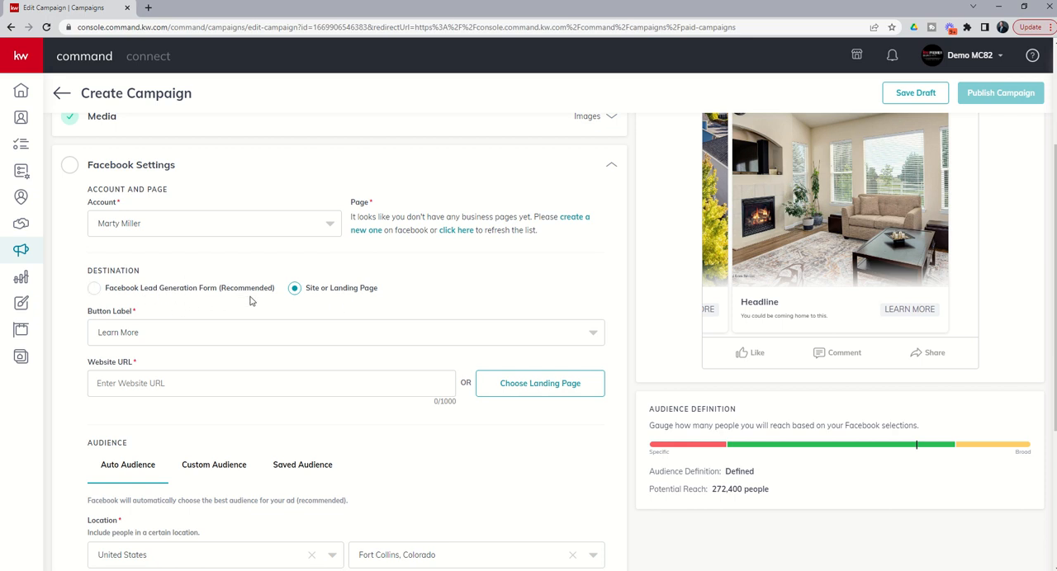
{"action": "mouse_move", "coordinate": [254, 297]}
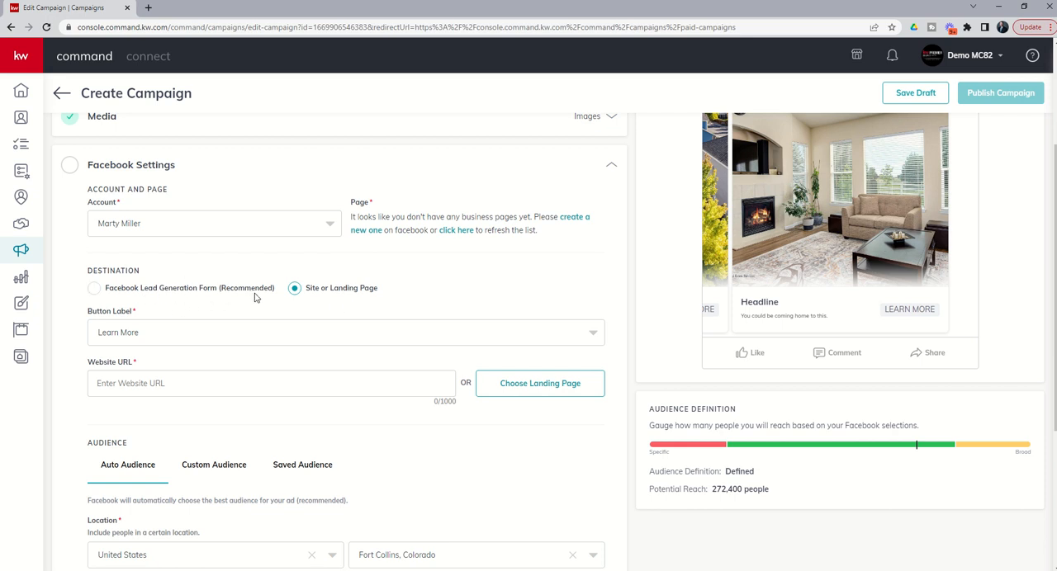
{"action": "left_click", "coordinate": [344, 332]}
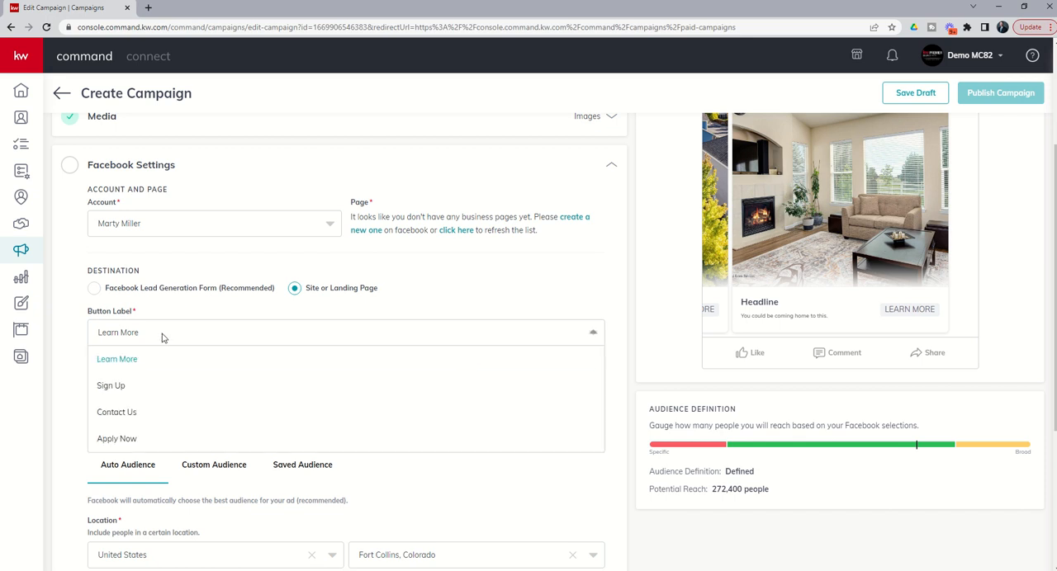
{"action": "mouse_move", "coordinate": [110, 386]}
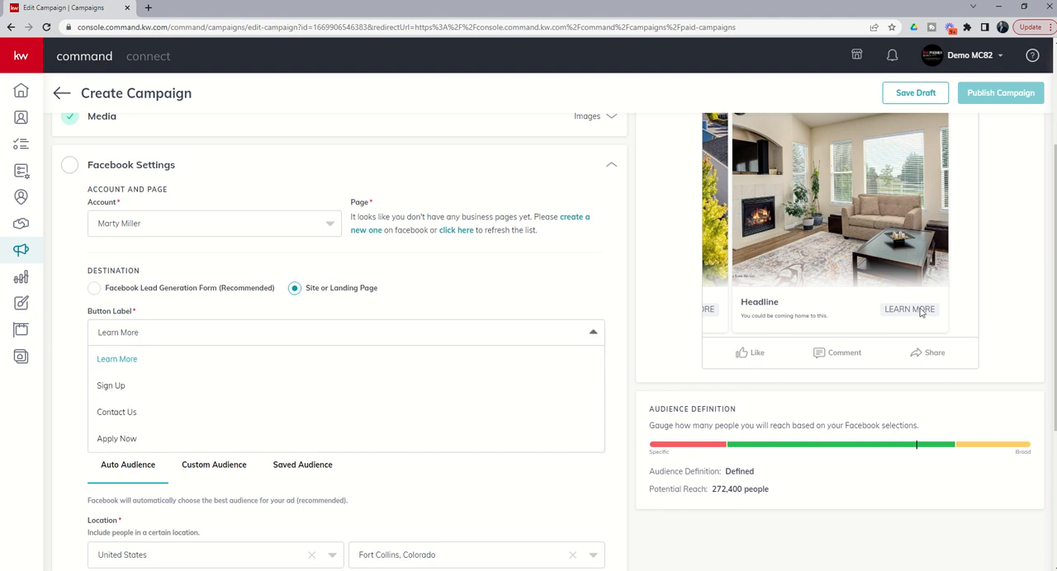
{"action": "left_click", "coordinate": [118, 332]}
{"action": "type", "text": "https://"}
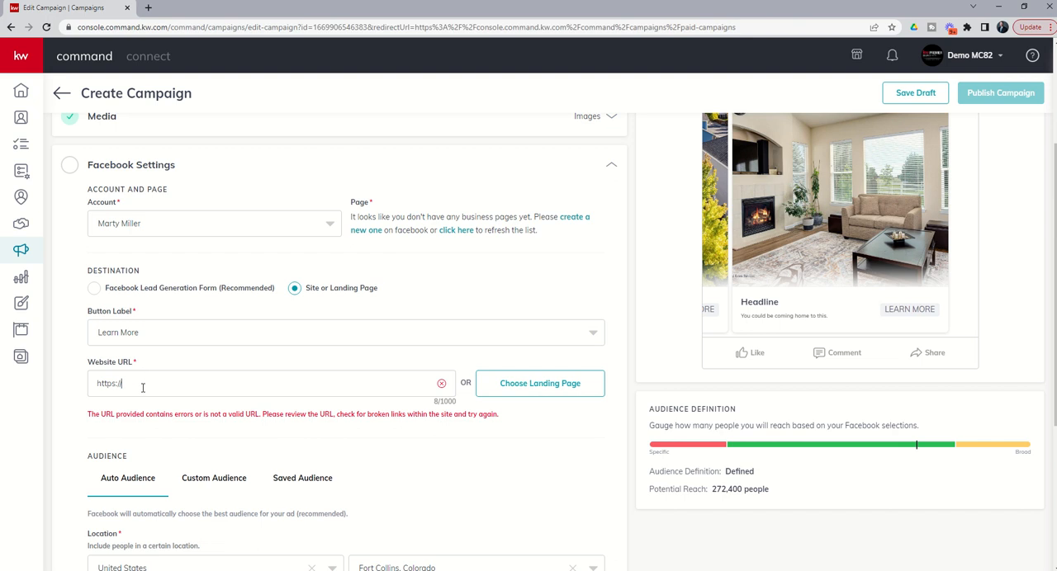
{"action": "mouse_move", "coordinate": [46, 377]}
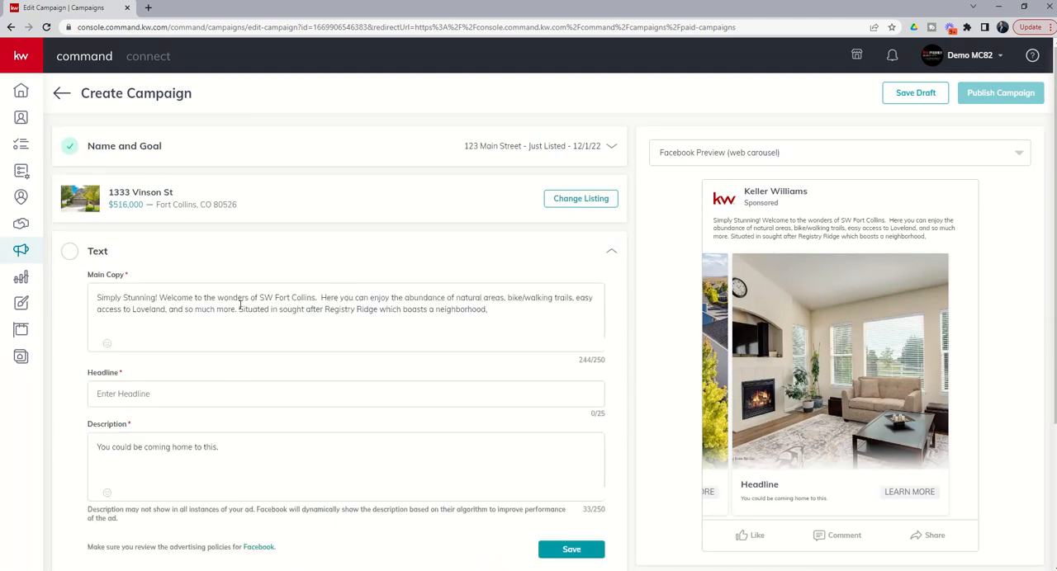
{"action": "scroll", "scroll_direction": "down", "scroll_amount": 3}
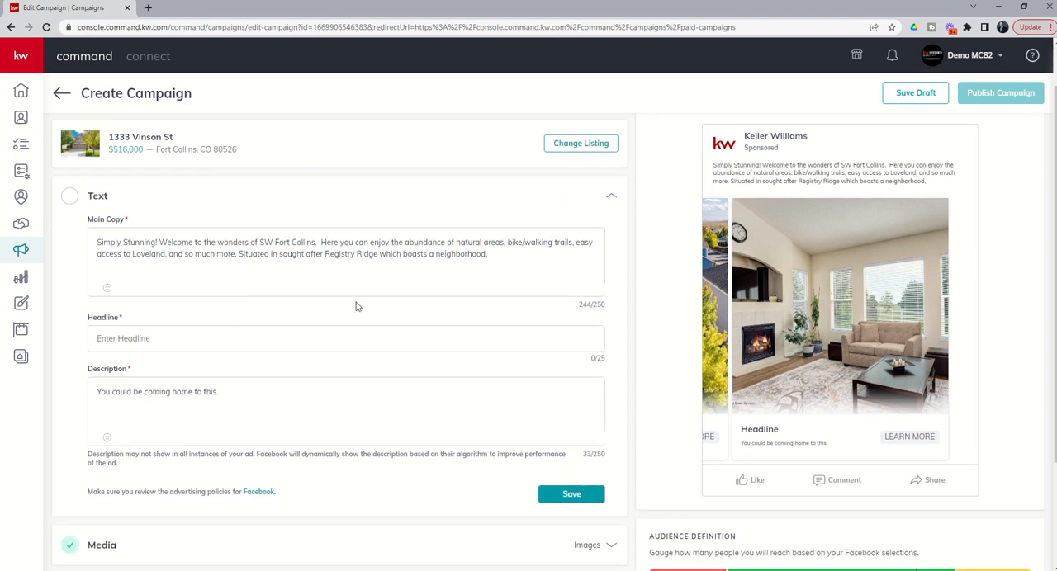
{"action": "scroll", "scroll_direction": "down", "scroll_amount": 3}
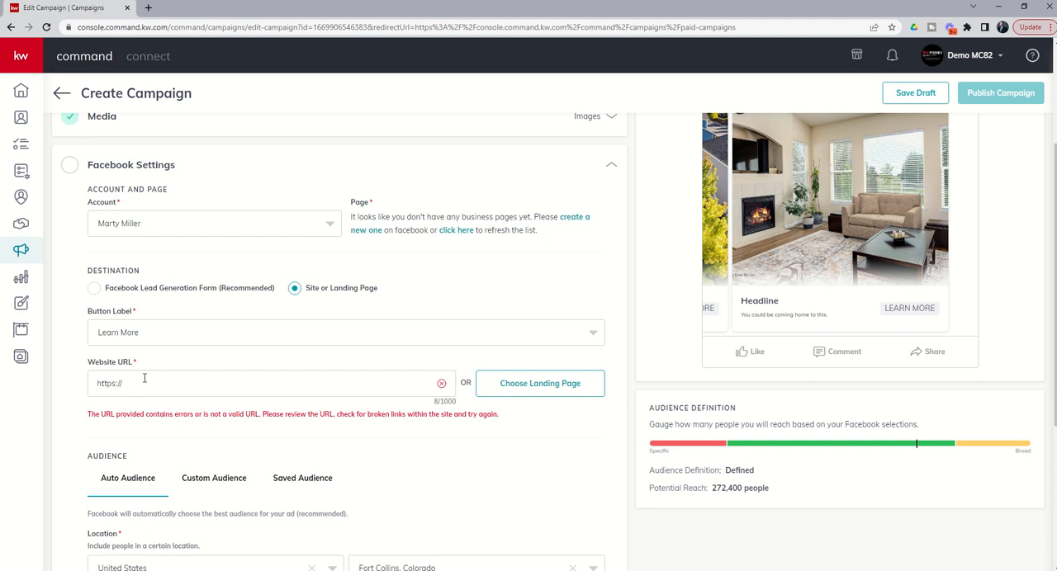
{"action": "mouse_move", "coordinate": [172, 388]}
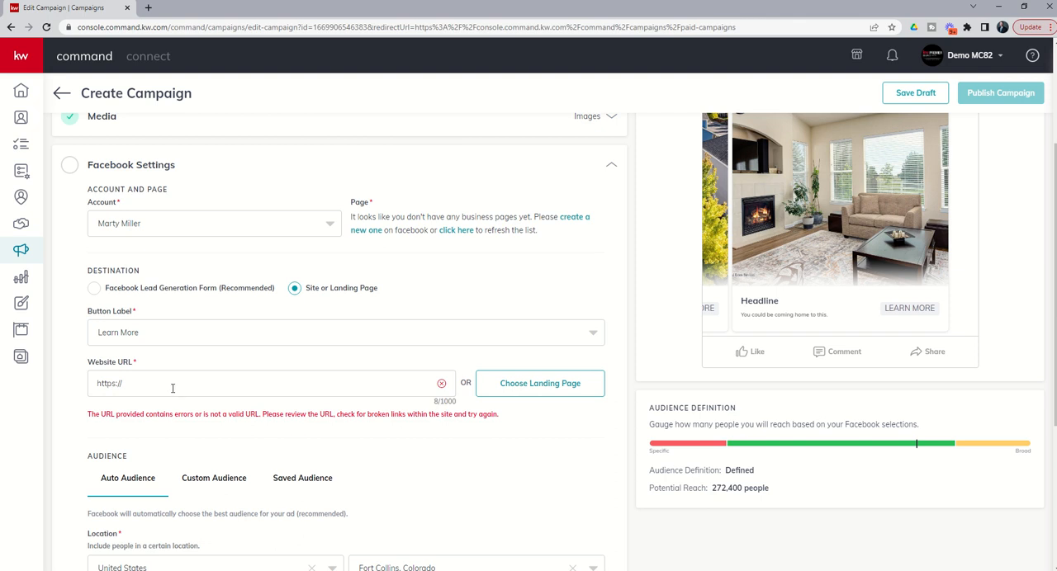
{"action": "mouse_move", "coordinate": [205, 388]}
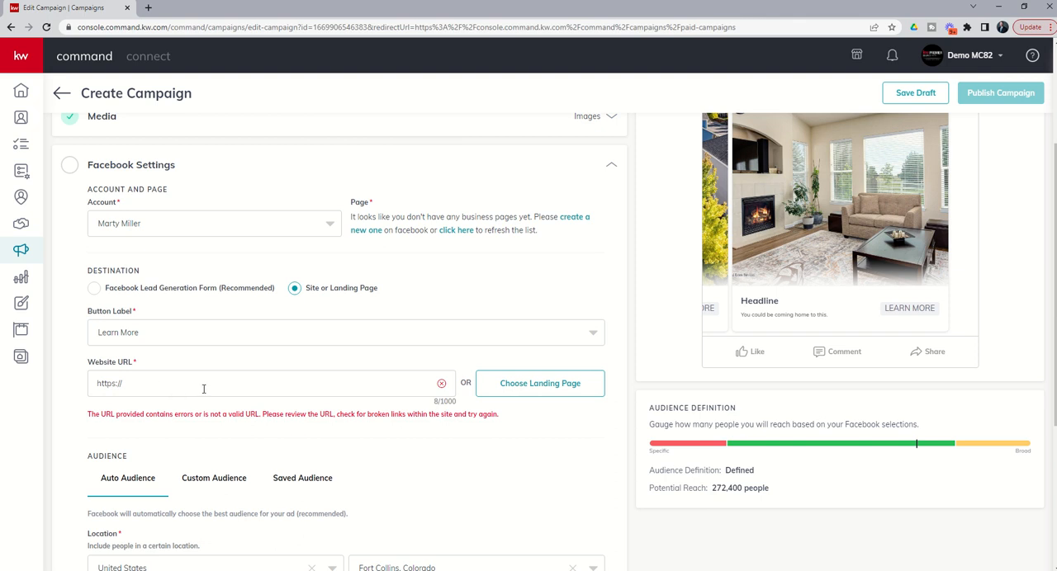
Replace the Fort Collins, Colorado audience location with San Antonio, Texas
{"action": "scroll", "scroll_direction": "down", "scroll_amount": 3}
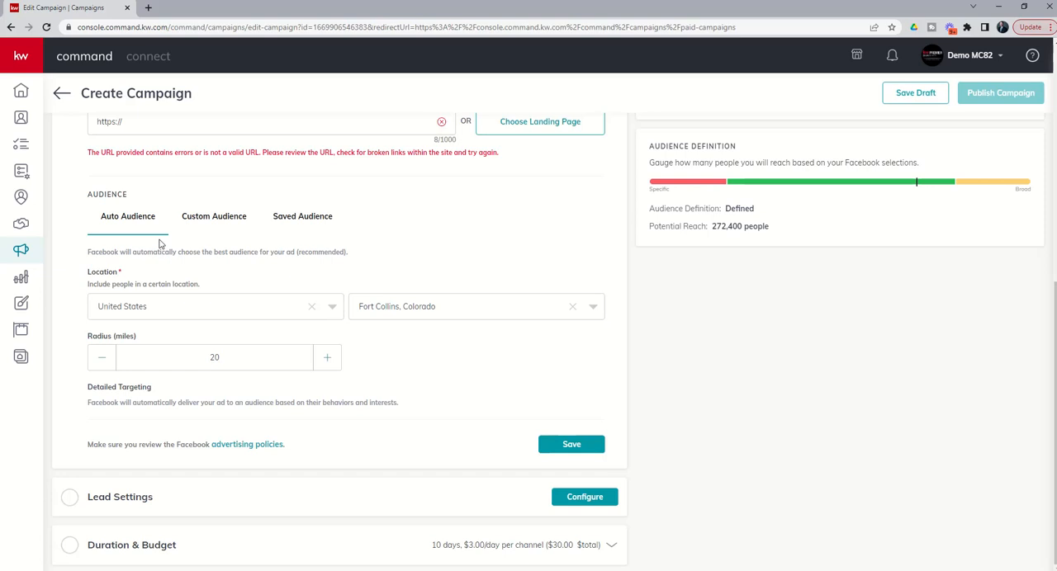
{"action": "mouse_move", "coordinate": [157, 216]}
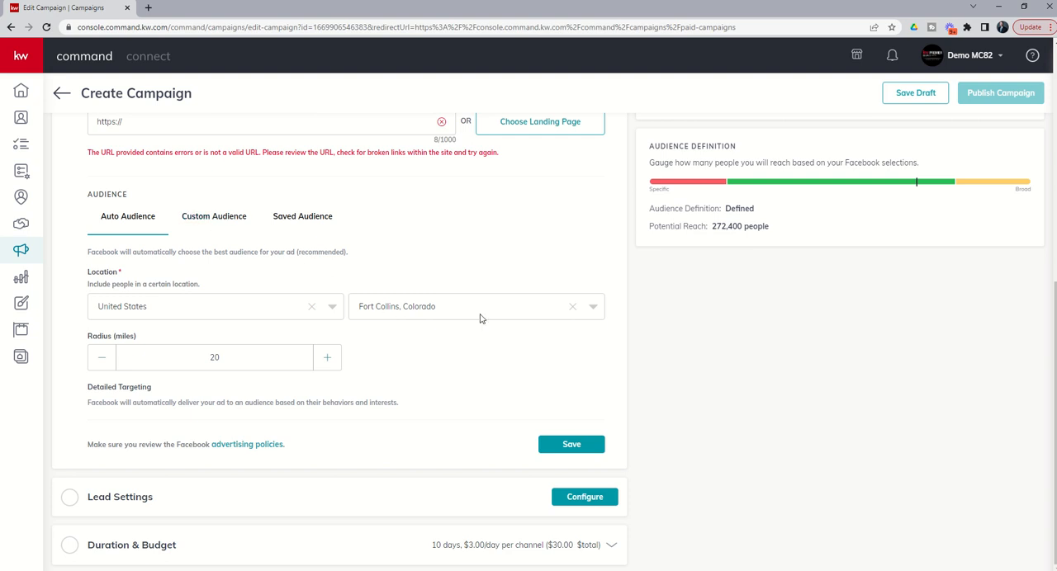
{"action": "mouse_move", "coordinate": [474, 312]}
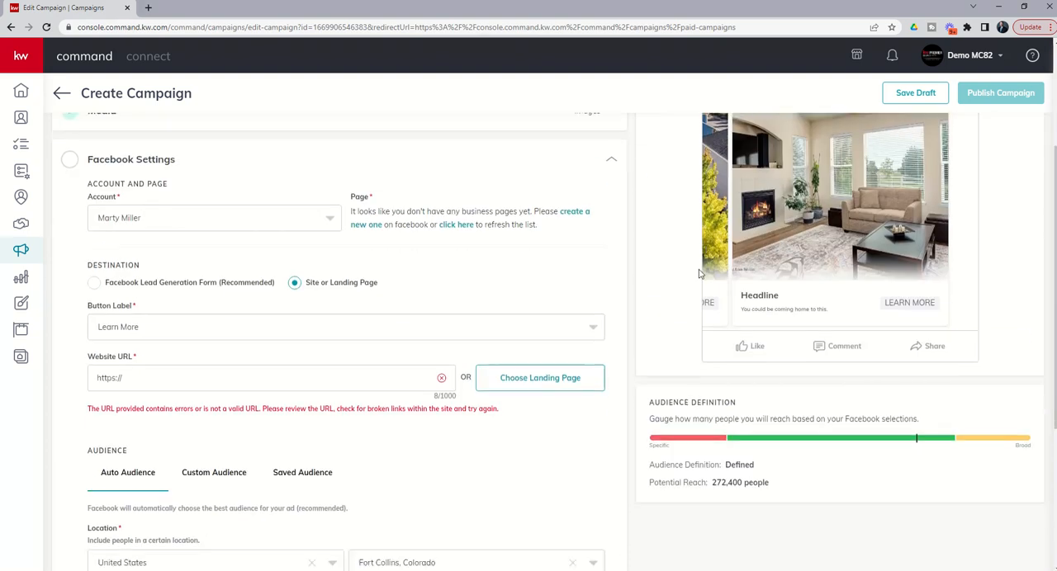
{"action": "scroll", "scroll_direction": "down", "scroll_amount": 3}
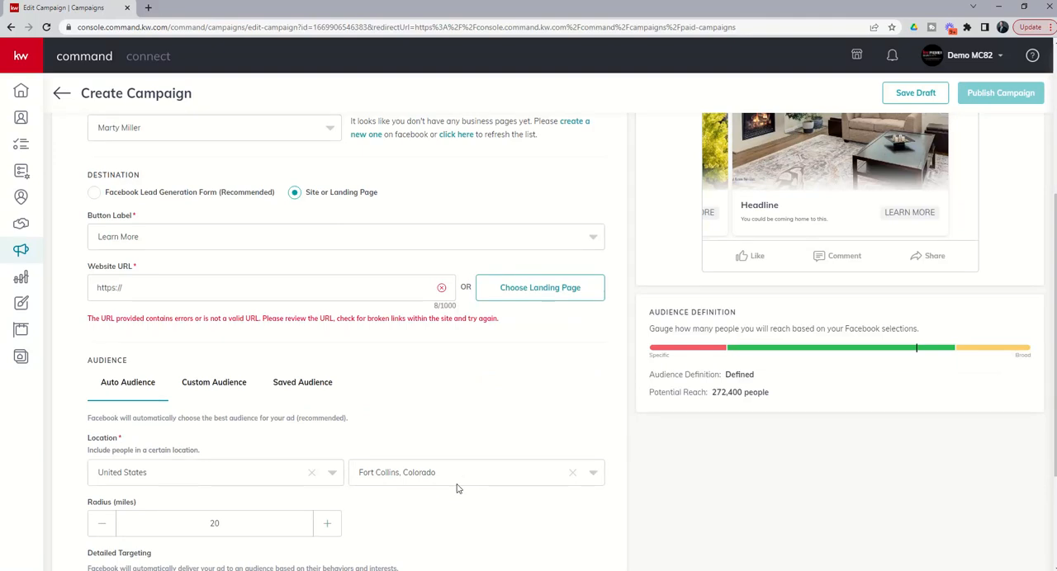
{"action": "mouse_move", "coordinate": [408, 495]}
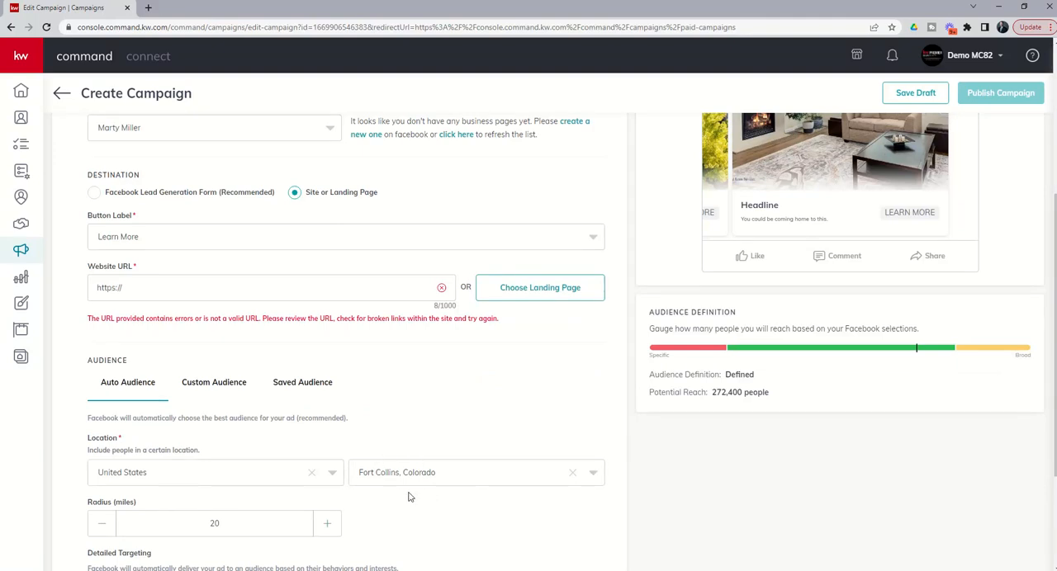
{"action": "mouse_move", "coordinate": [610, 218]}
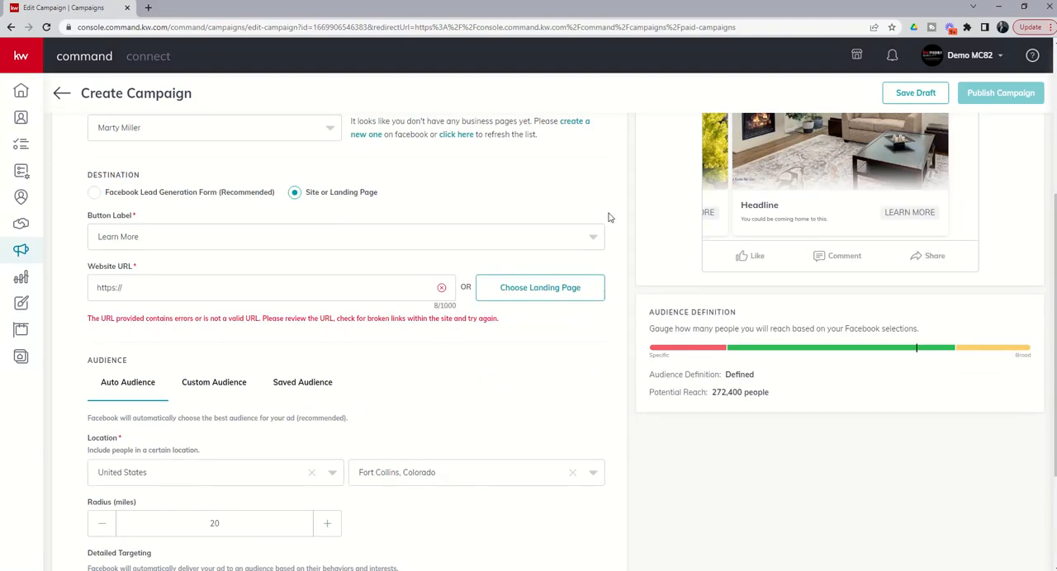
{"action": "mouse_move", "coordinate": [373, 473]}
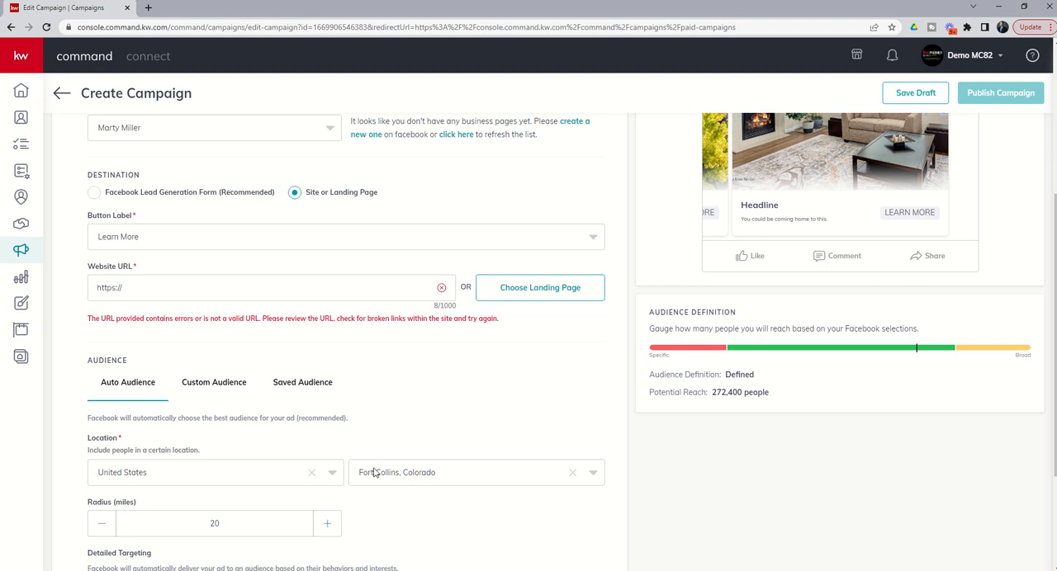
{"action": "mouse_move", "coordinate": [462, 479]}
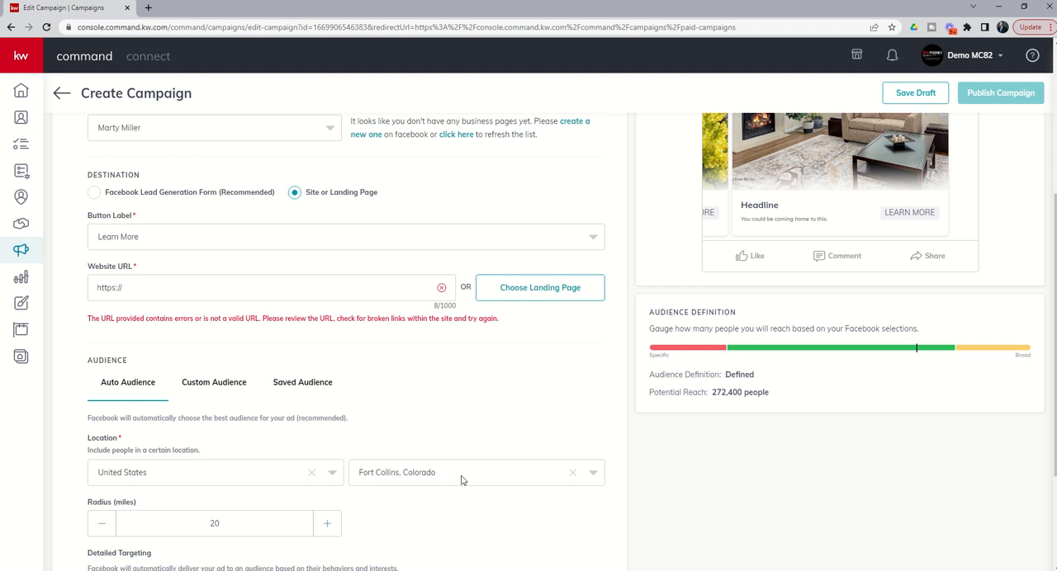
{"action": "left_click", "coordinate": [475, 473]}
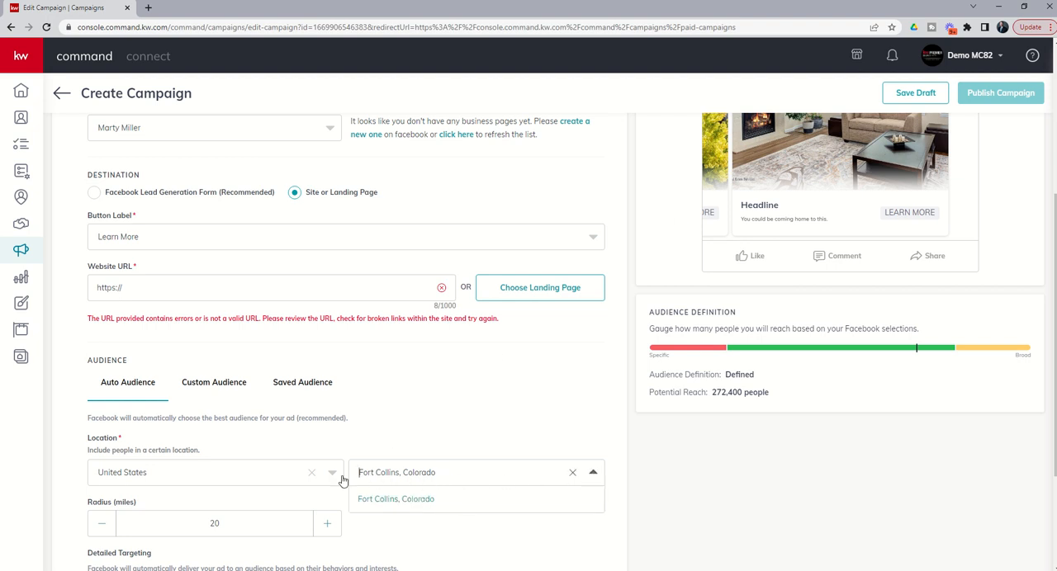
{"action": "mouse_move", "coordinate": [444, 479]}
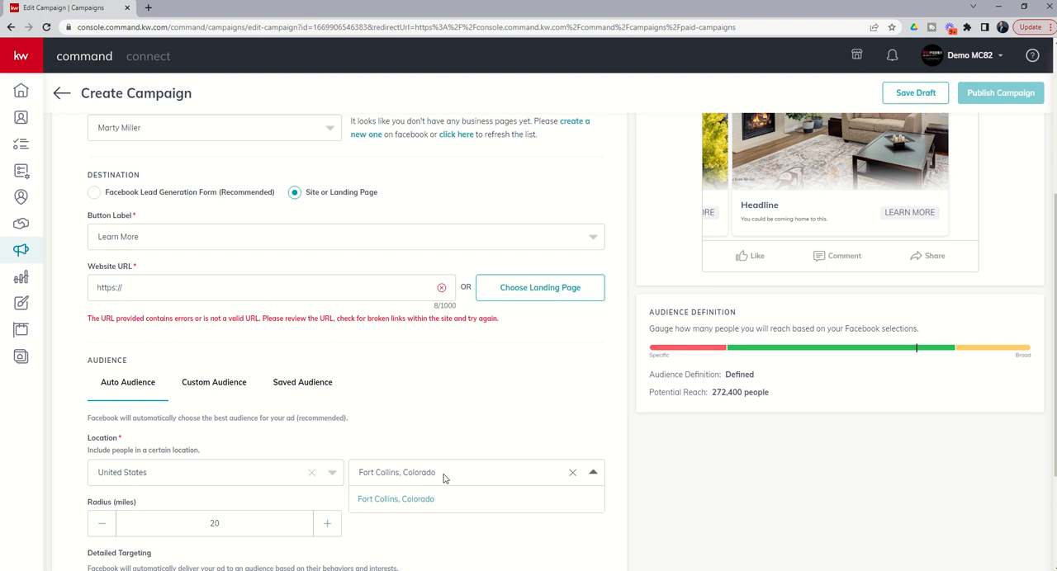
{"action": "left_click", "coordinate": [396, 498]}
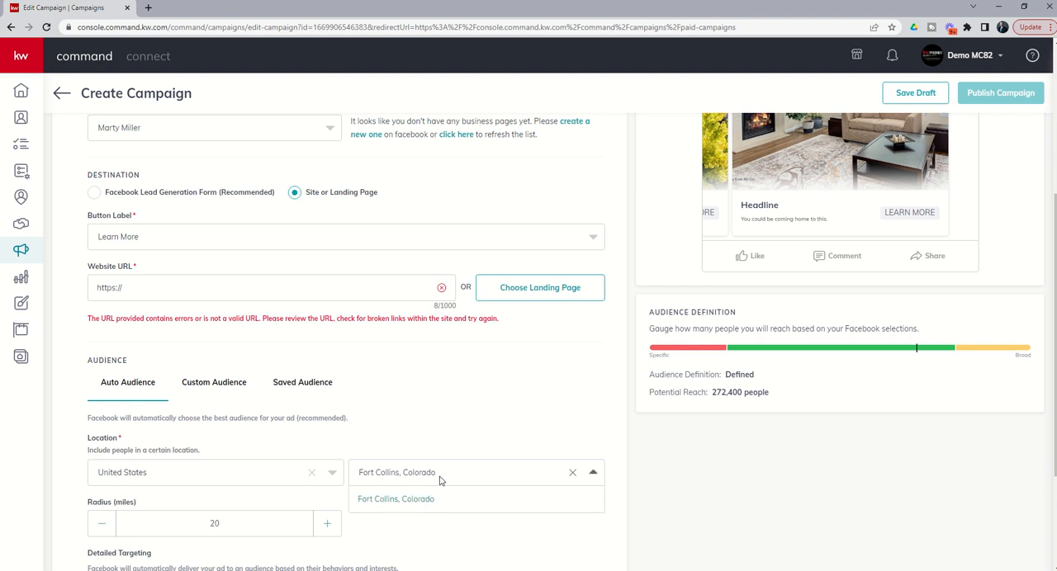
{"action": "type", "text": "san antonio,"}
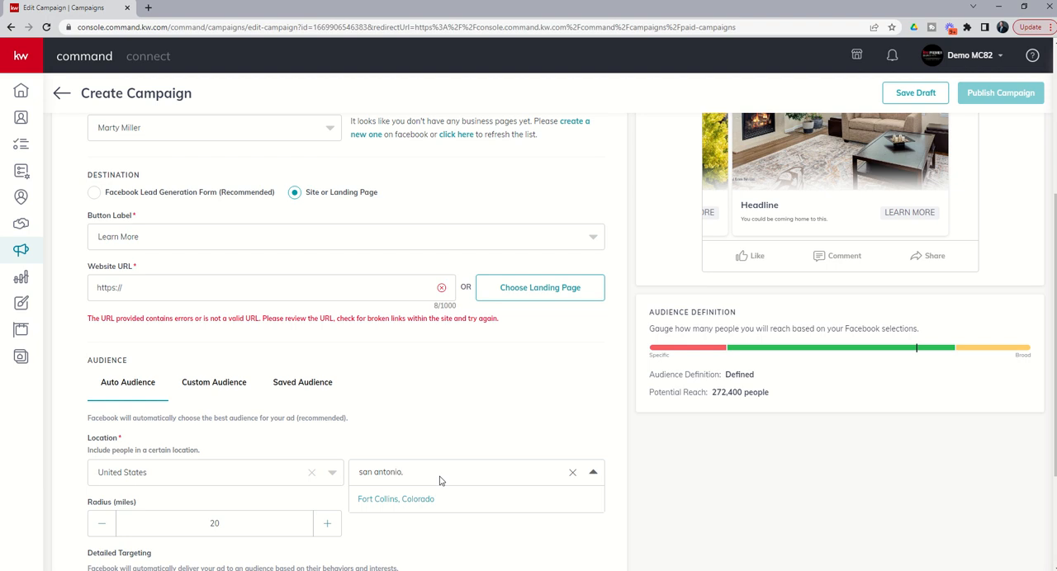
{"action": "type", "text": "tex"}
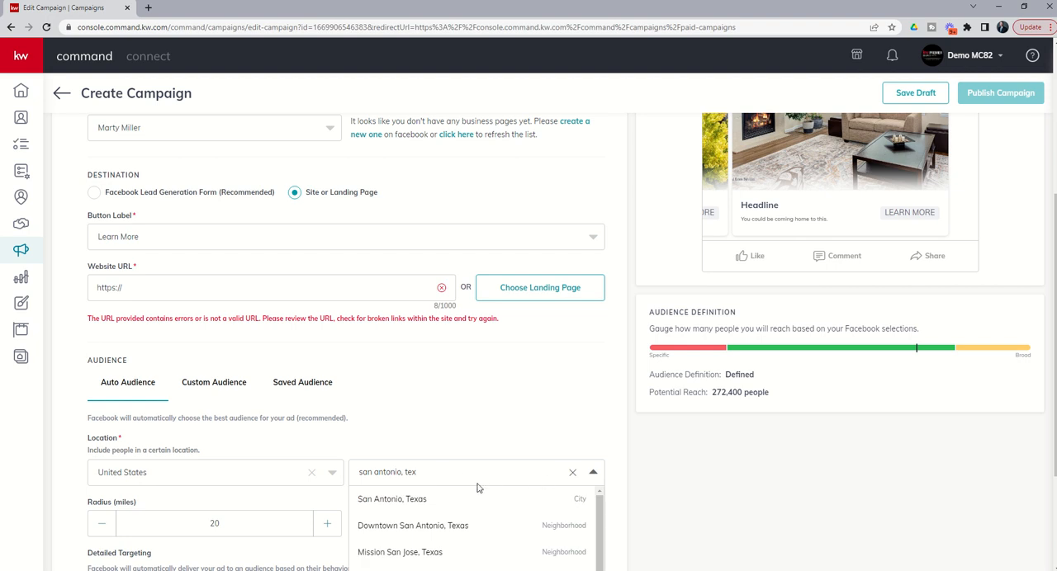
{"action": "left_click", "coordinate": [392, 499]}
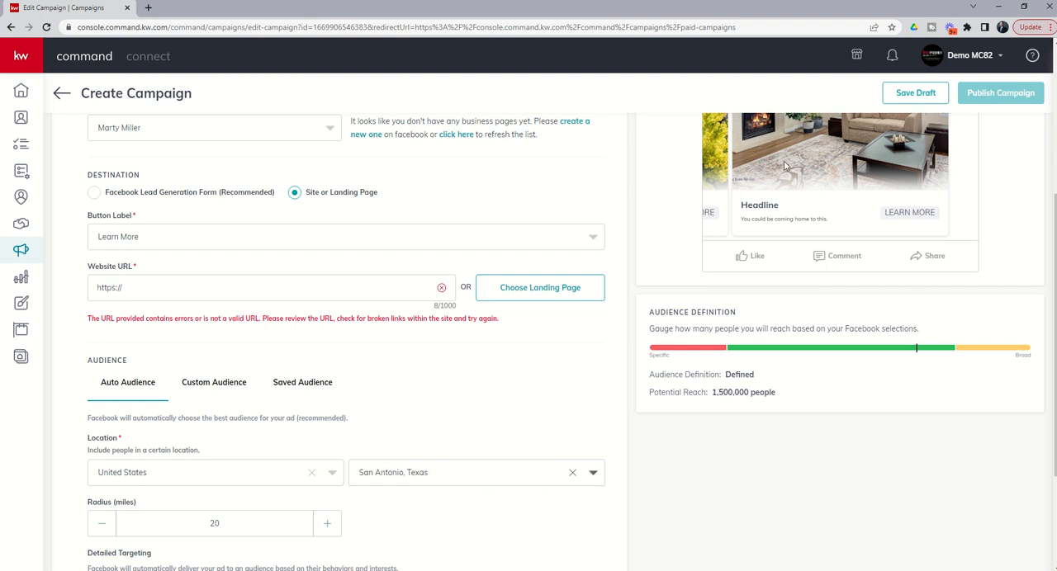
{"action": "mouse_move", "coordinate": [419, 469]}
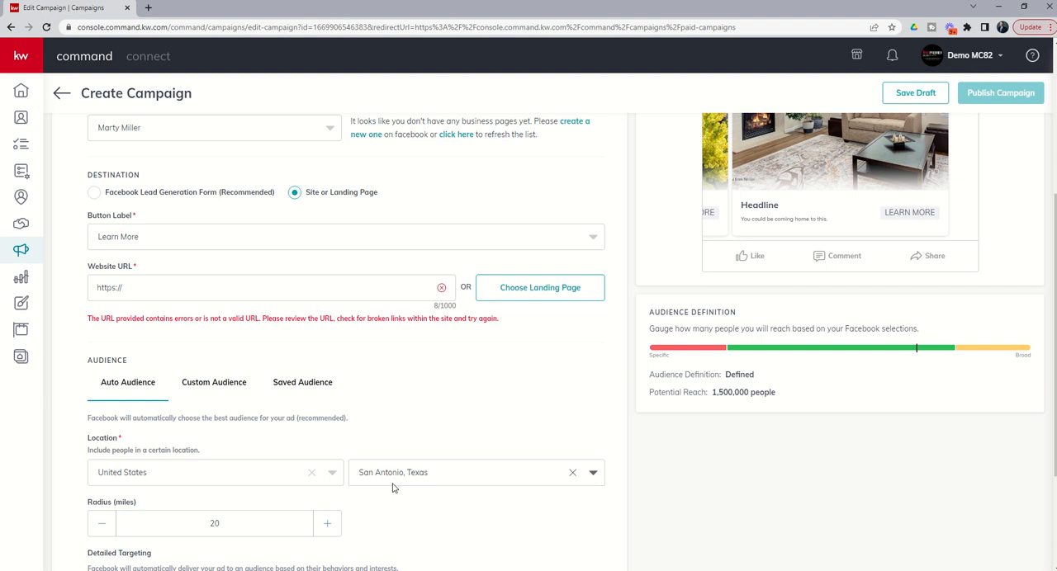
{"action": "mouse_move", "coordinate": [397, 411]}
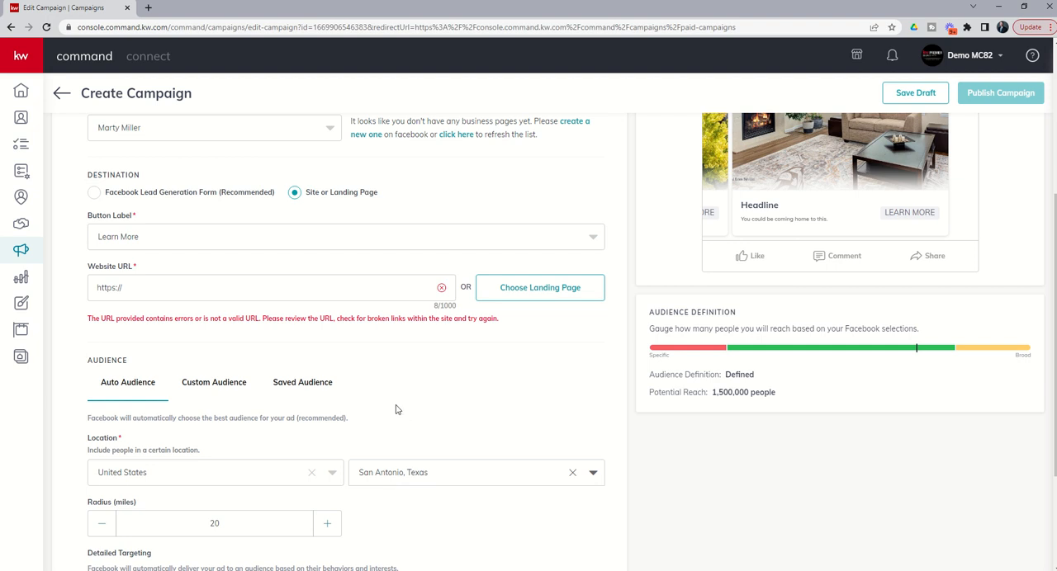
{"action": "mouse_move", "coordinate": [396, 469]}
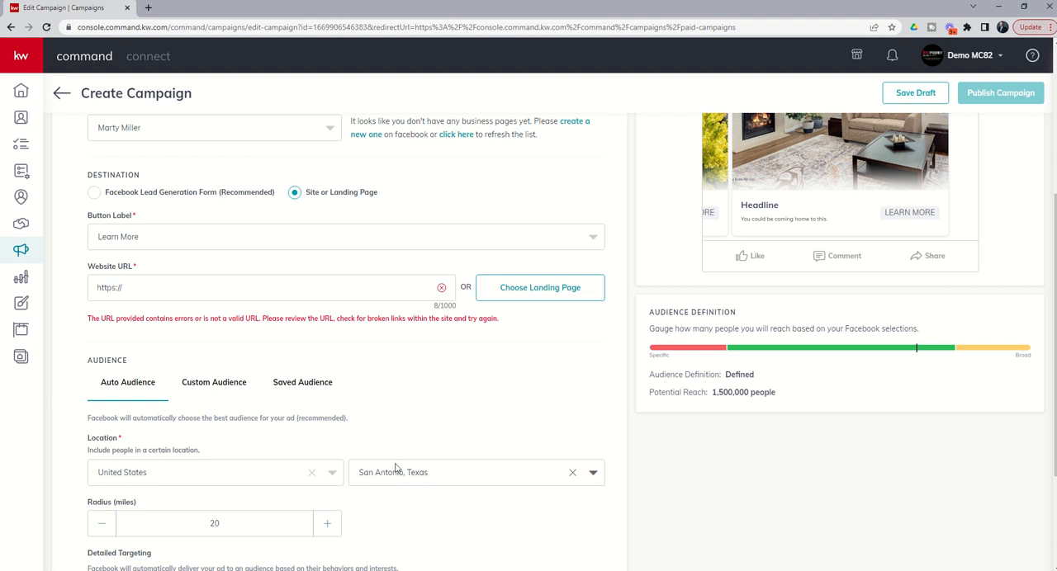
{"action": "mouse_move", "coordinate": [465, 479]}
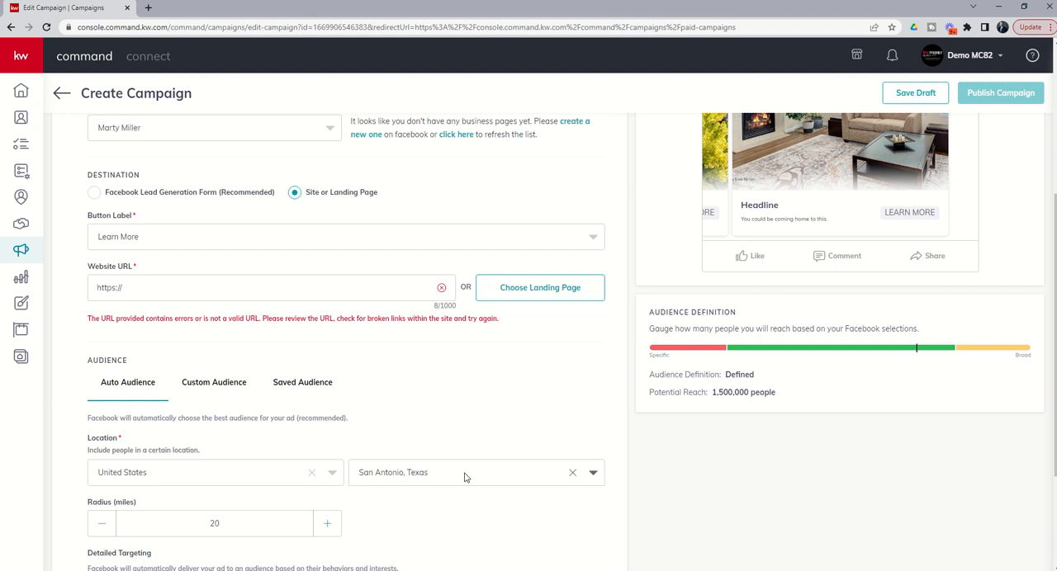
Adjust the San Antonio audience radius up and down, ending at 20 miles
{"action": "scroll", "scroll_direction": "down", "scroll_amount": 3}
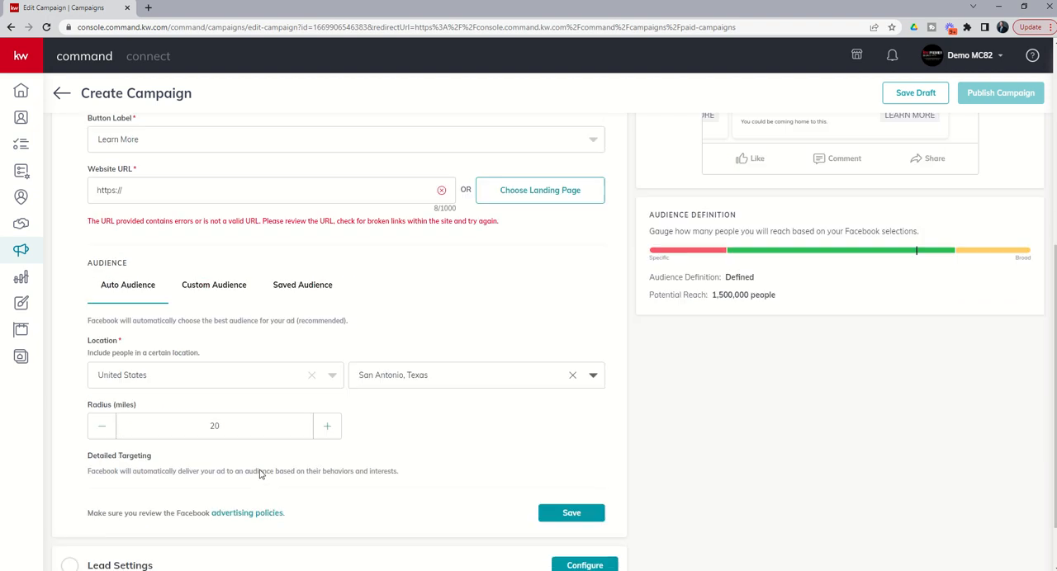
{"action": "scroll", "scroll_direction": "down", "scroll_amount": 3}
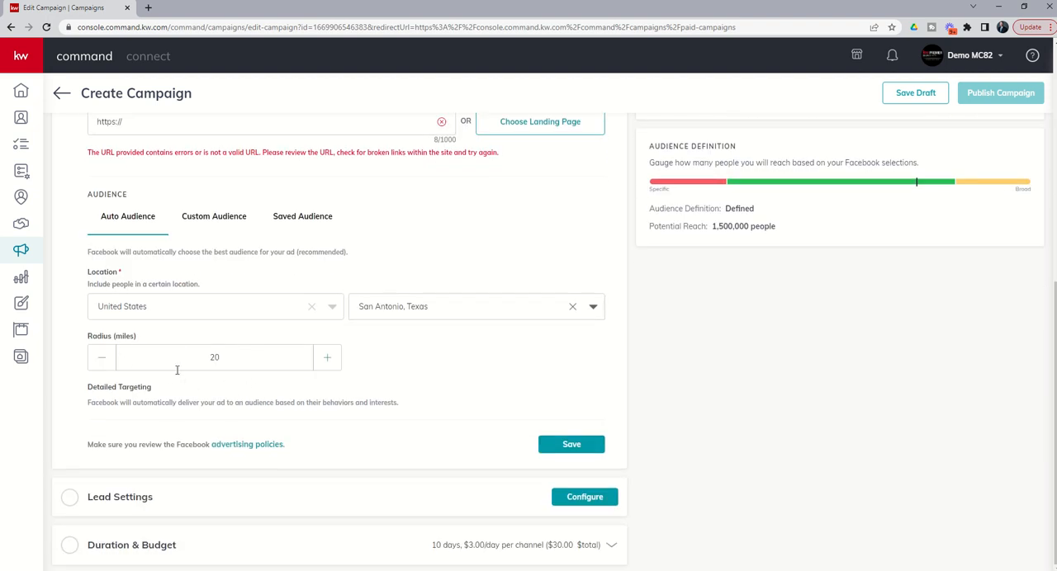
{"action": "left_click", "coordinate": [101, 356]}
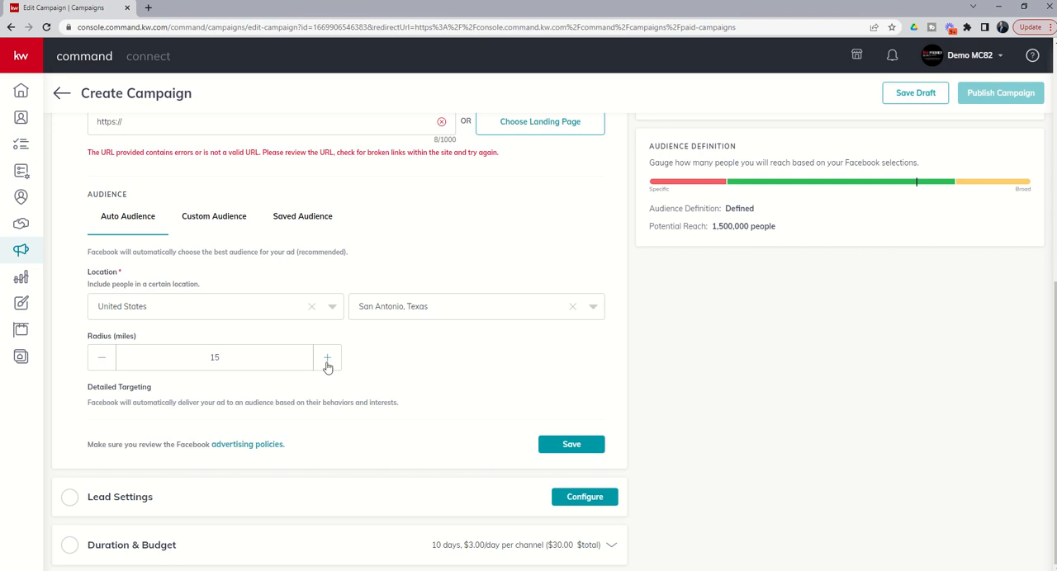
{"action": "left_click", "coordinate": [327, 359]}
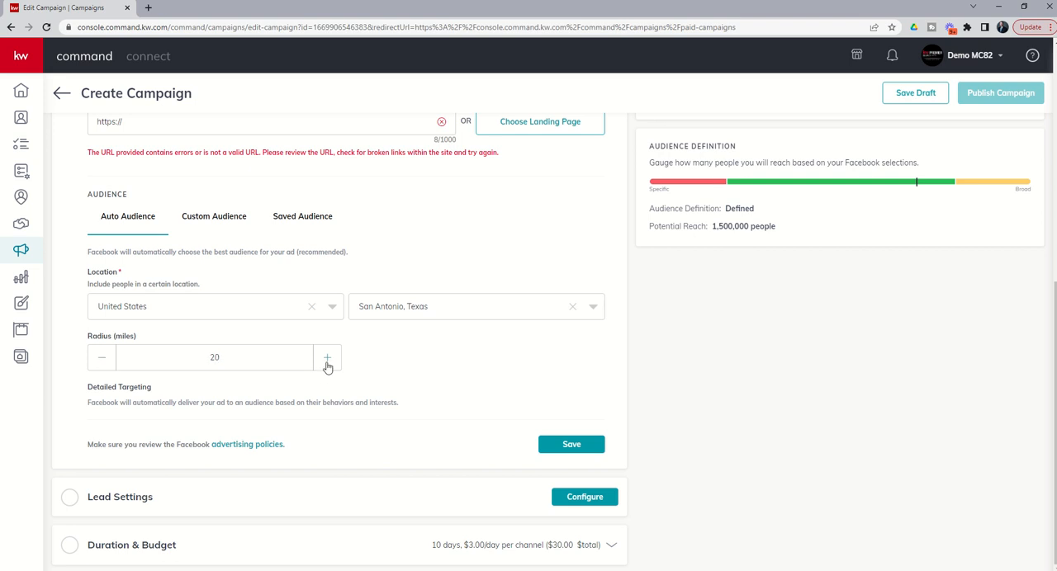
{"action": "left_click", "coordinate": [327, 357]}
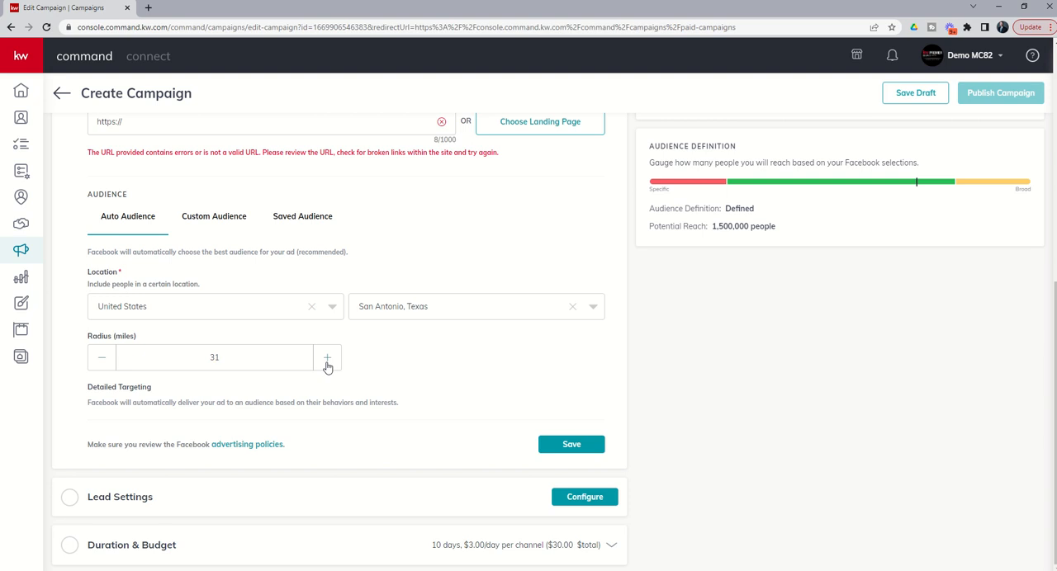
{"action": "left_click", "coordinate": [327, 356]}
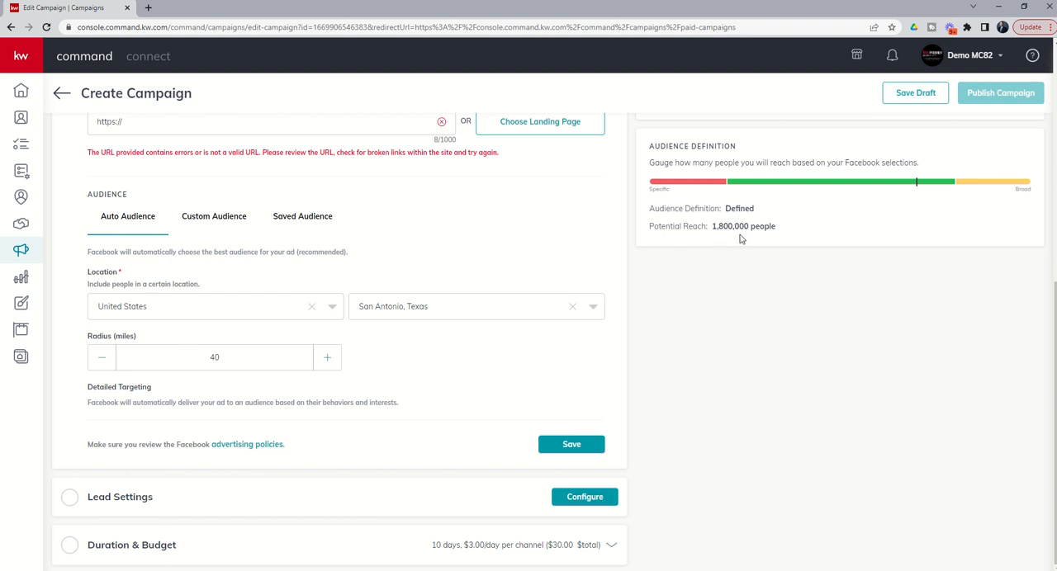
{"action": "mouse_move", "coordinate": [807, 290]}
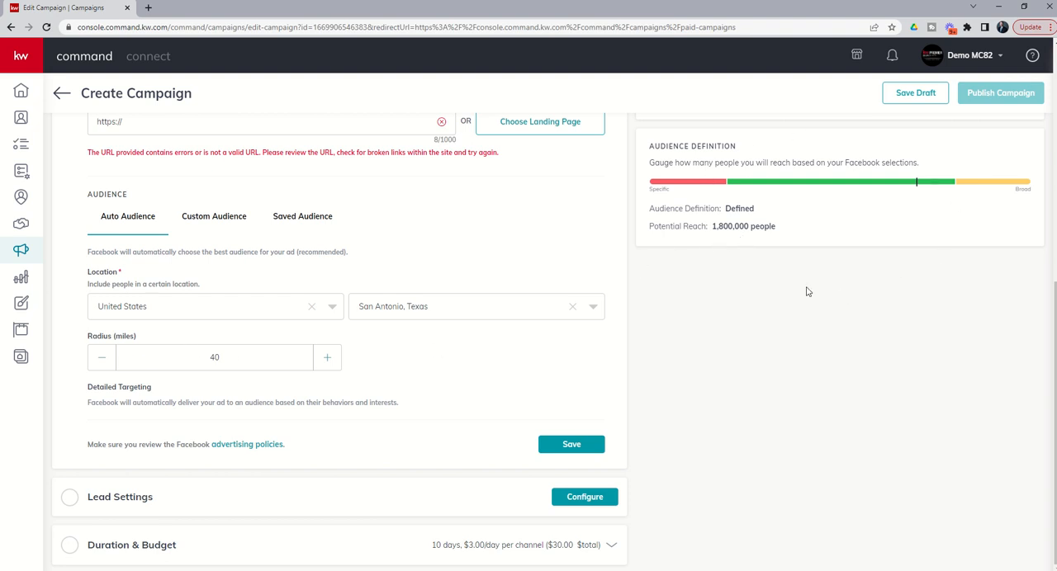
{"action": "mouse_move", "coordinate": [720, 175]}
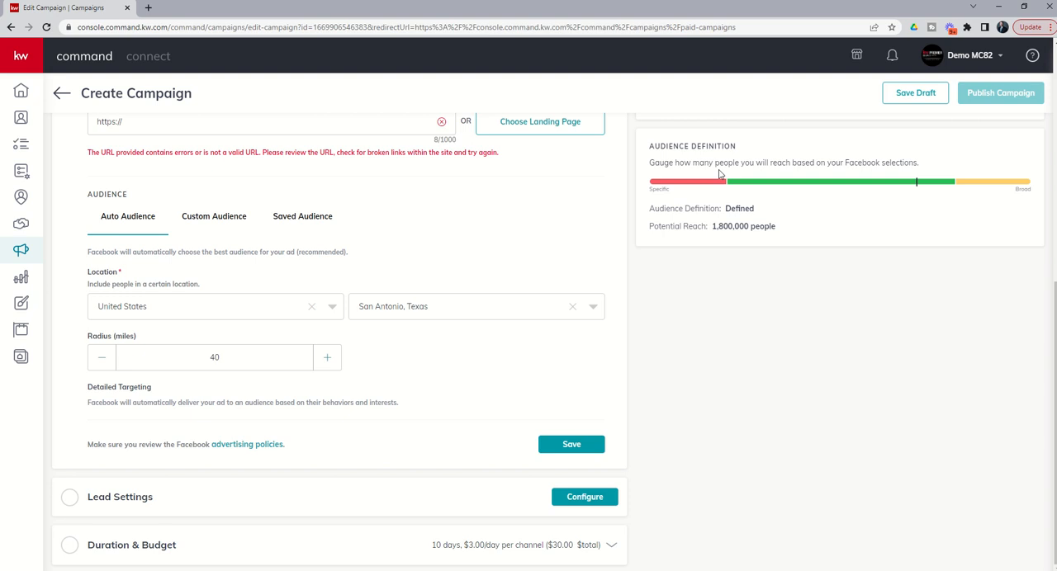
{"action": "left_click", "coordinate": [327, 356]}
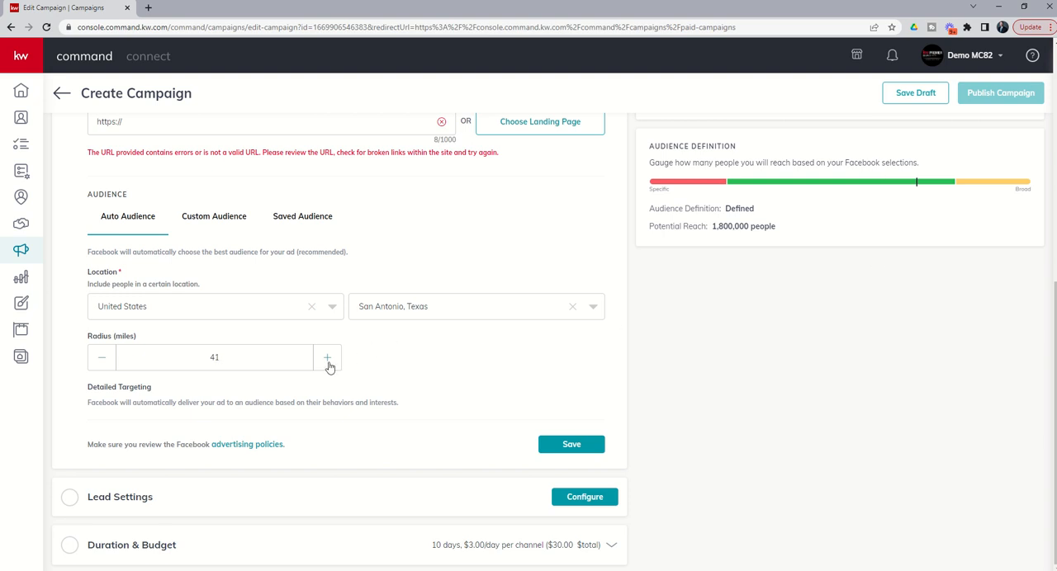
{"action": "left_click", "coordinate": [327, 357]}
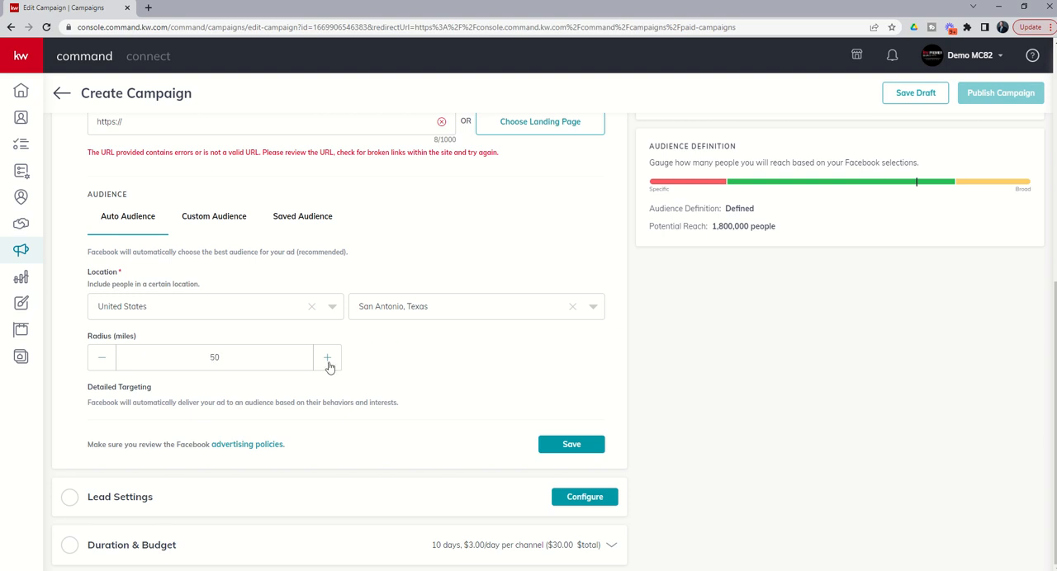
{"action": "mouse_move", "coordinate": [405, 380]}
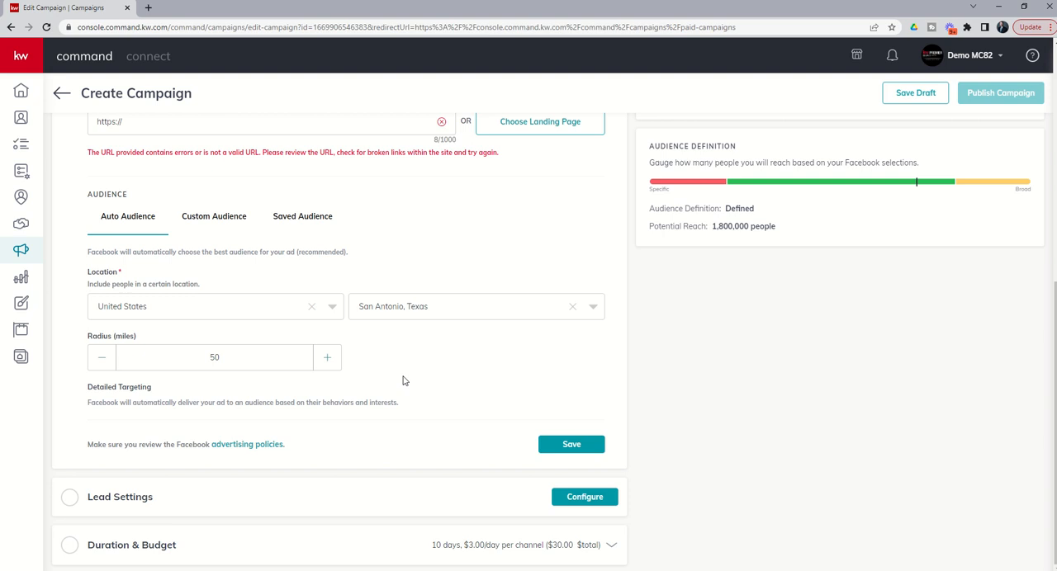
{"action": "mouse_move", "coordinate": [796, 219]}
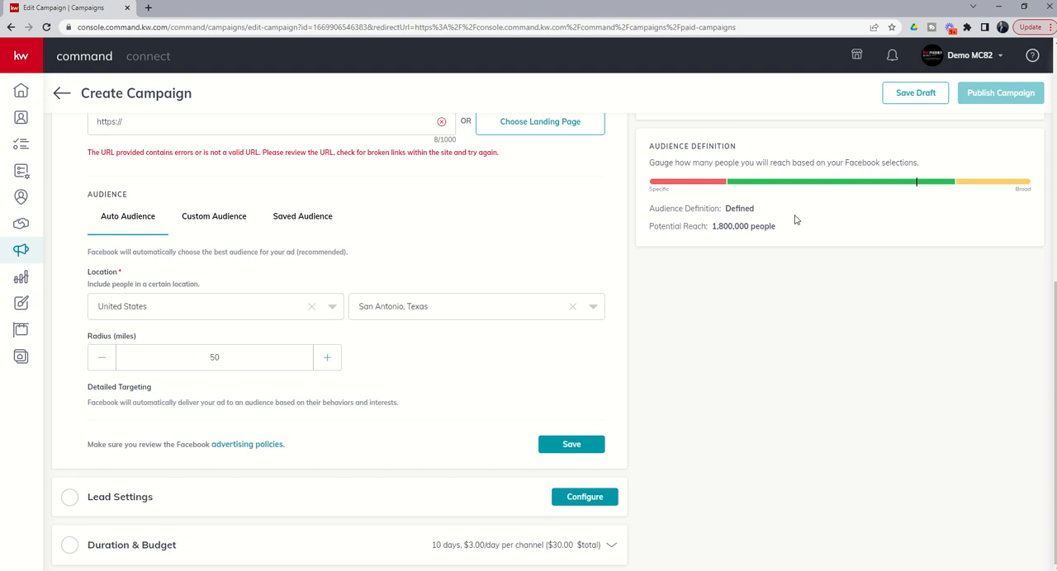
{"action": "left_click", "coordinate": [101, 356]}
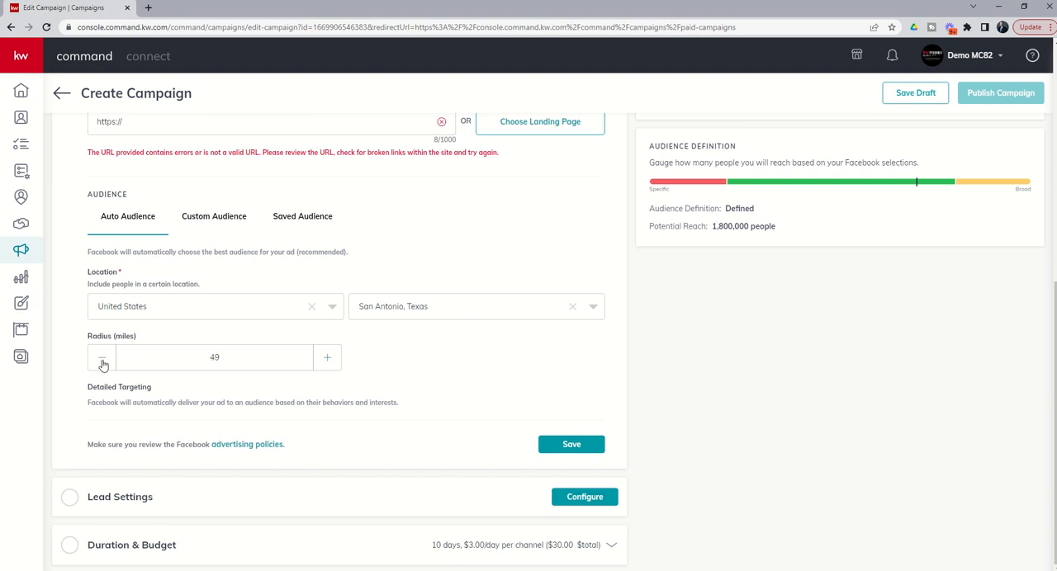
{"action": "left_click", "coordinate": [103, 357]}
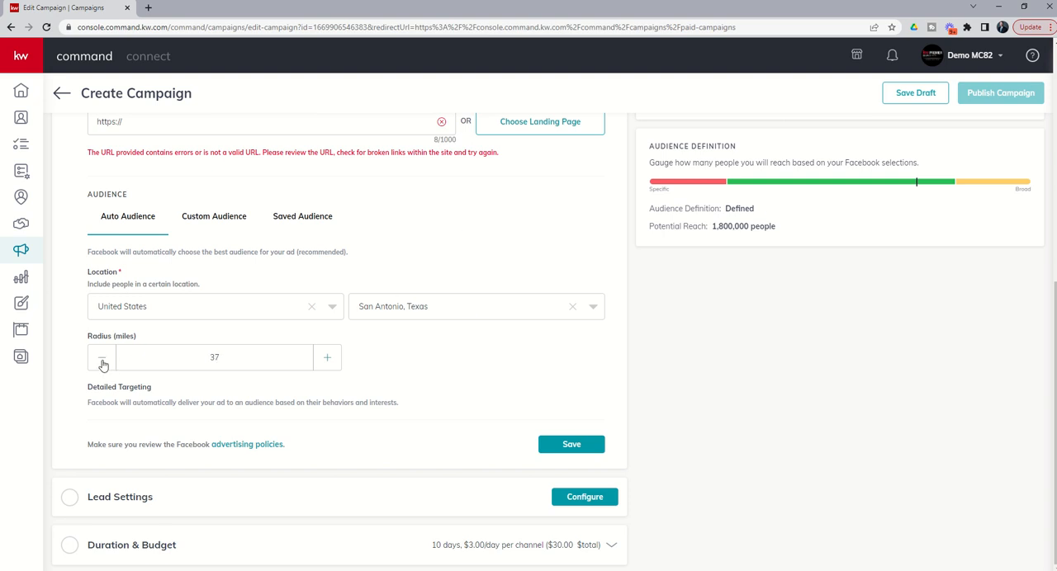
{"action": "left_click", "coordinate": [103, 363]}
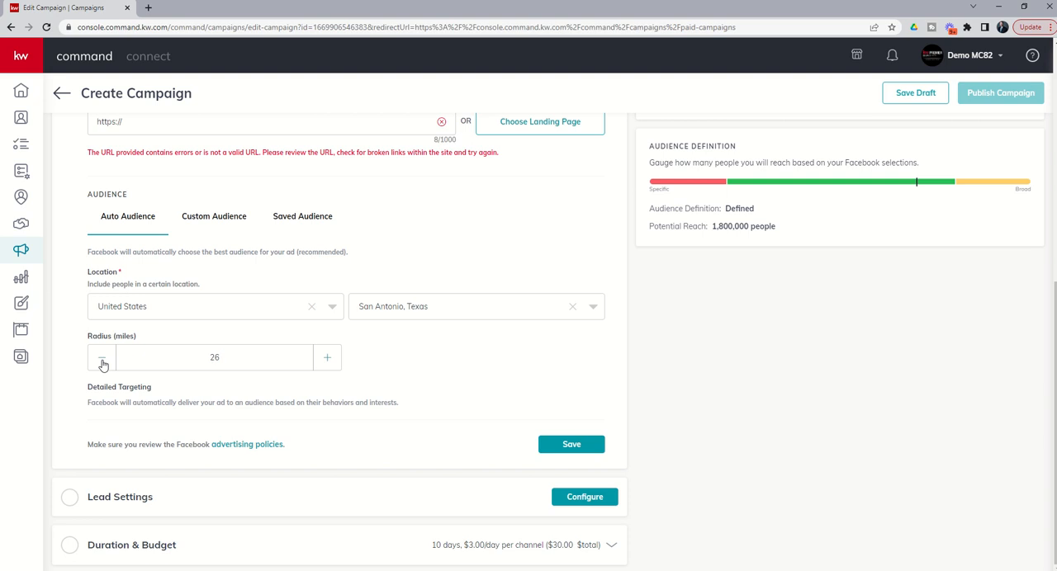
{"action": "left_click", "coordinate": [103, 357]}
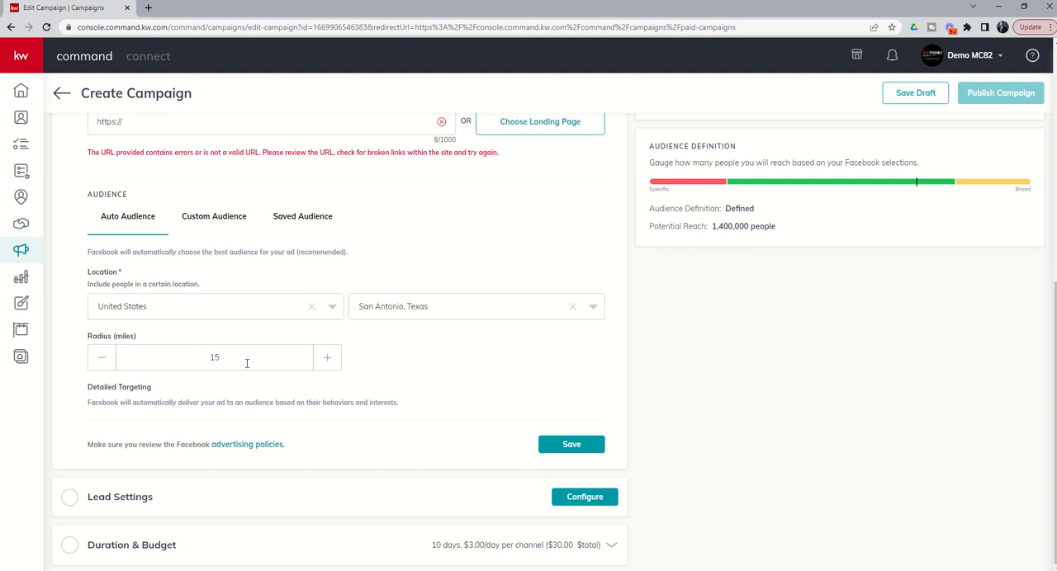
{"action": "mouse_move", "coordinate": [412, 320]}
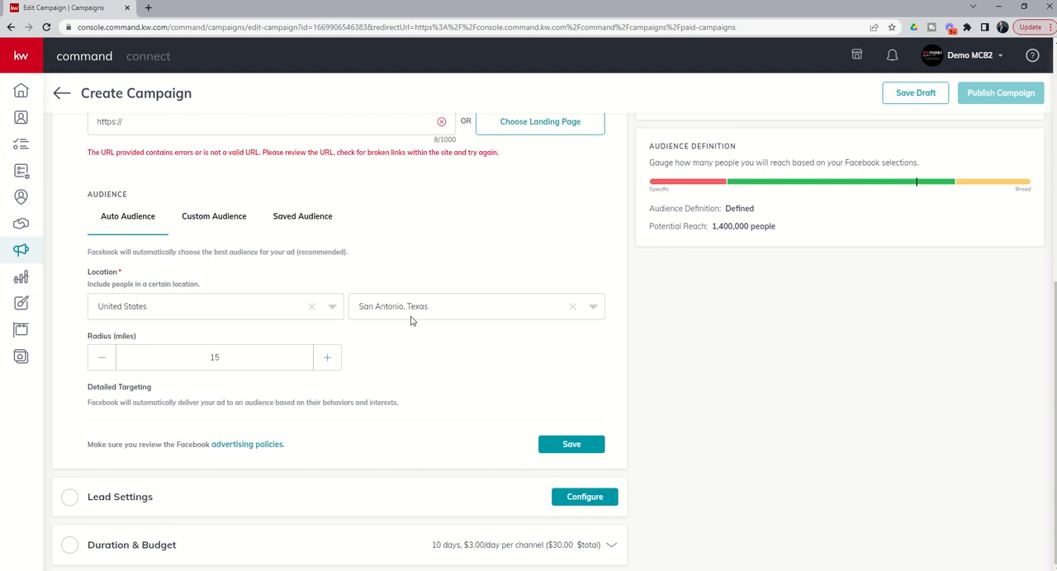
{"action": "mouse_move", "coordinate": [373, 320]}
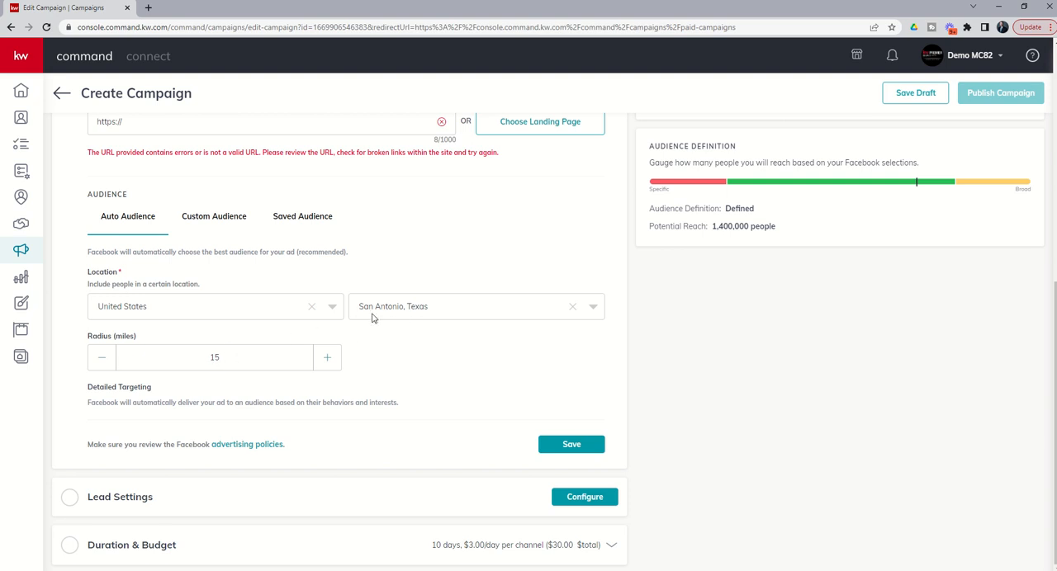
{"action": "mouse_move", "coordinate": [406, 310]}
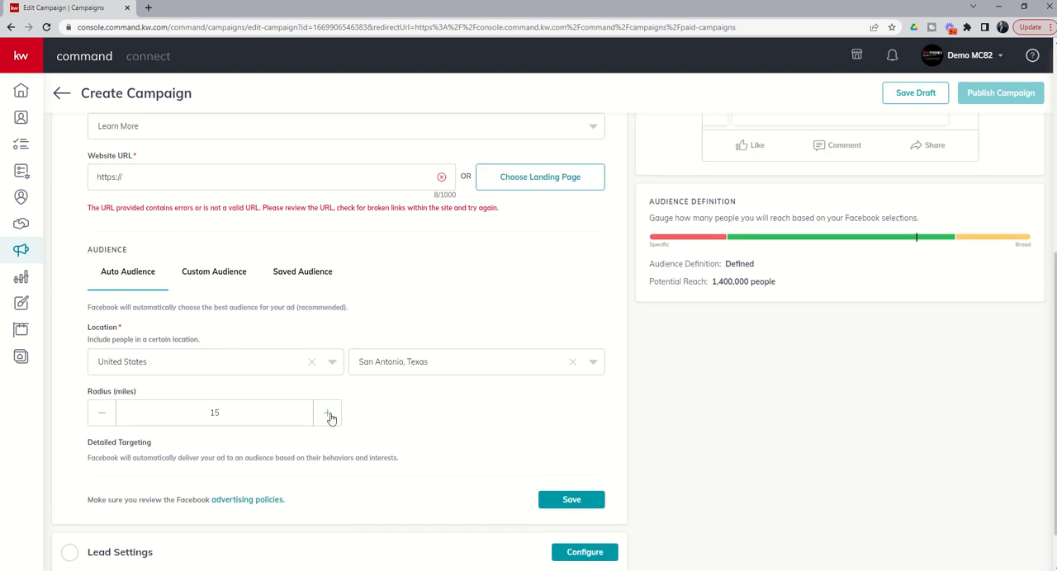
{"action": "left_click", "coordinate": [327, 413]}
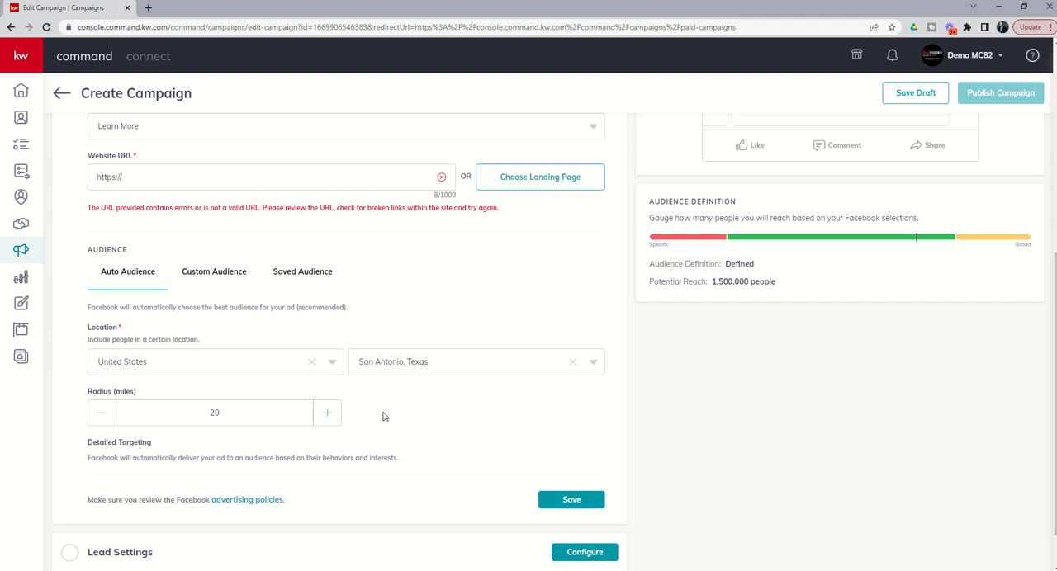
{"action": "mouse_move", "coordinate": [338, 421]}
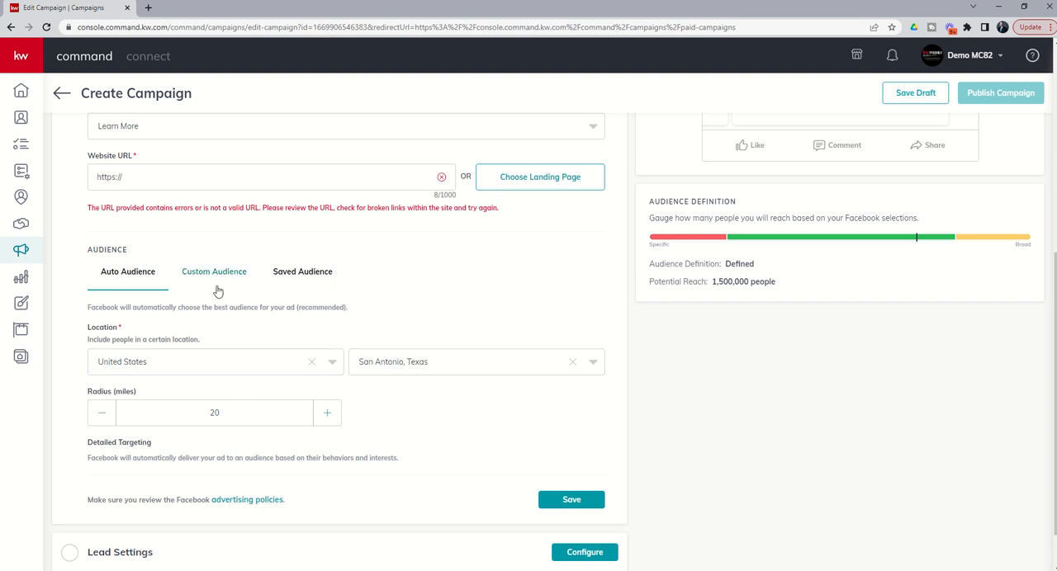
{"action": "mouse_move", "coordinate": [219, 279]}
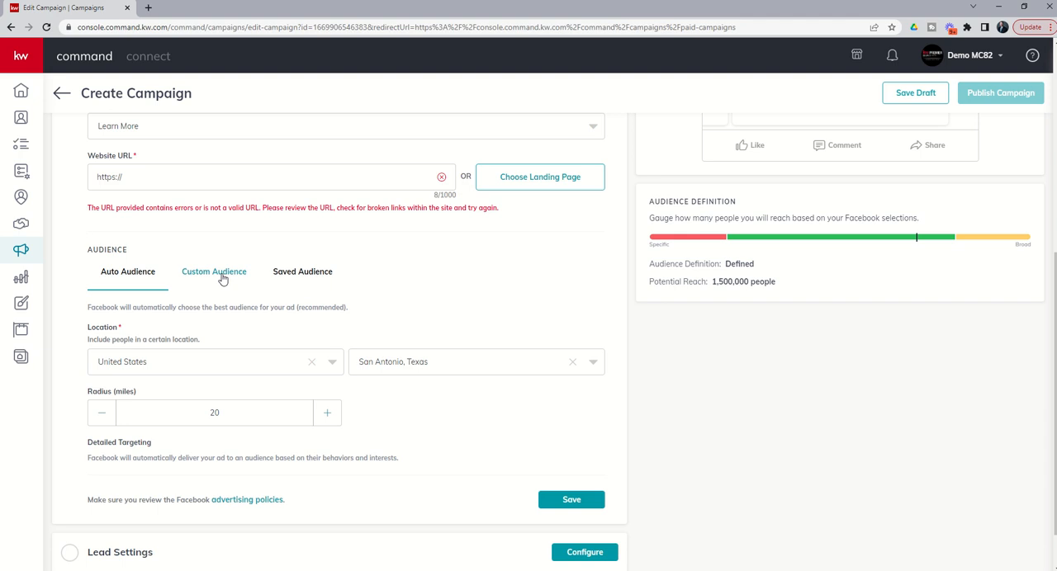
Choose Custom Audience and enable Target my database
{"action": "left_click", "coordinate": [215, 271]}
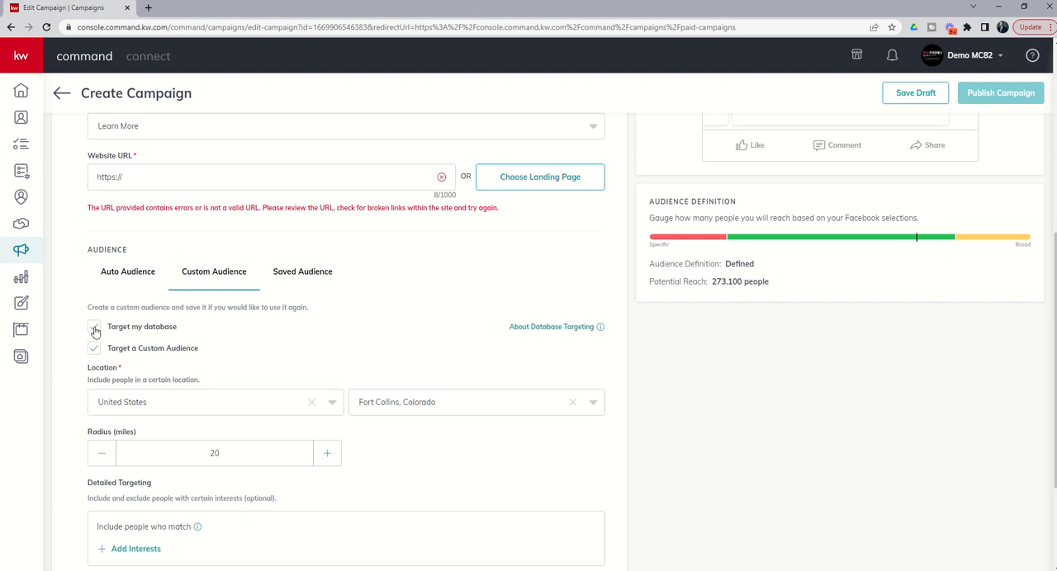
{"action": "left_click", "coordinate": [93, 327]}
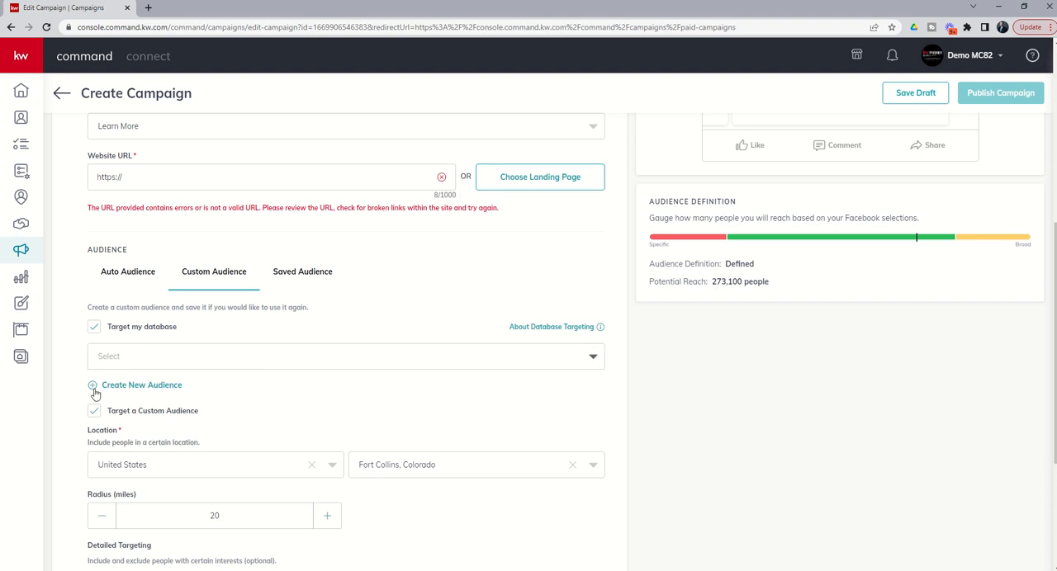
{"action": "mouse_move", "coordinate": [141, 385]}
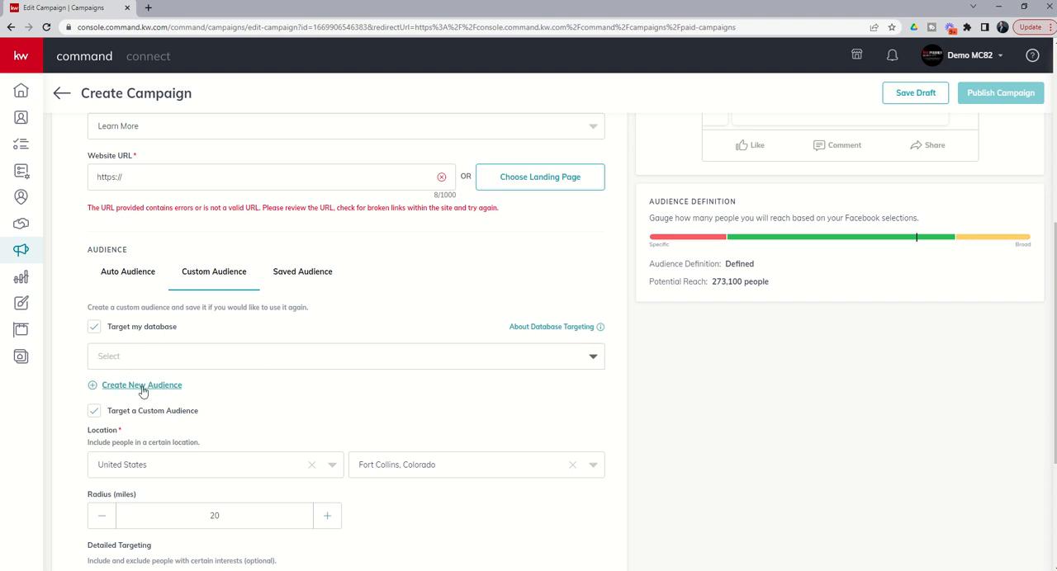
Create a new audience named 'All Contacts' and include the Fictional Character tag
{"action": "left_click", "coordinate": [142, 385]}
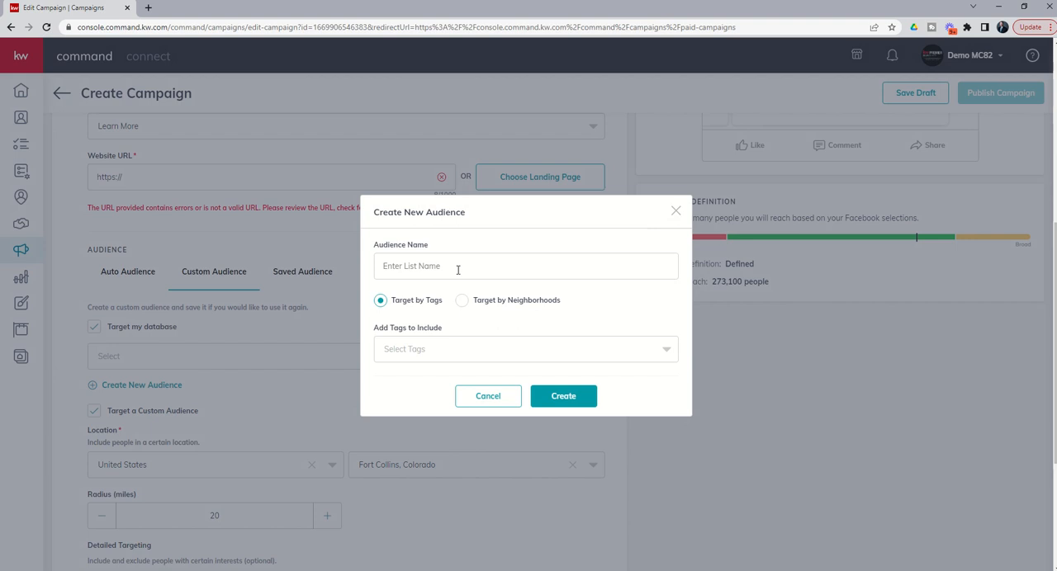
{"action": "type", "text": "A"}
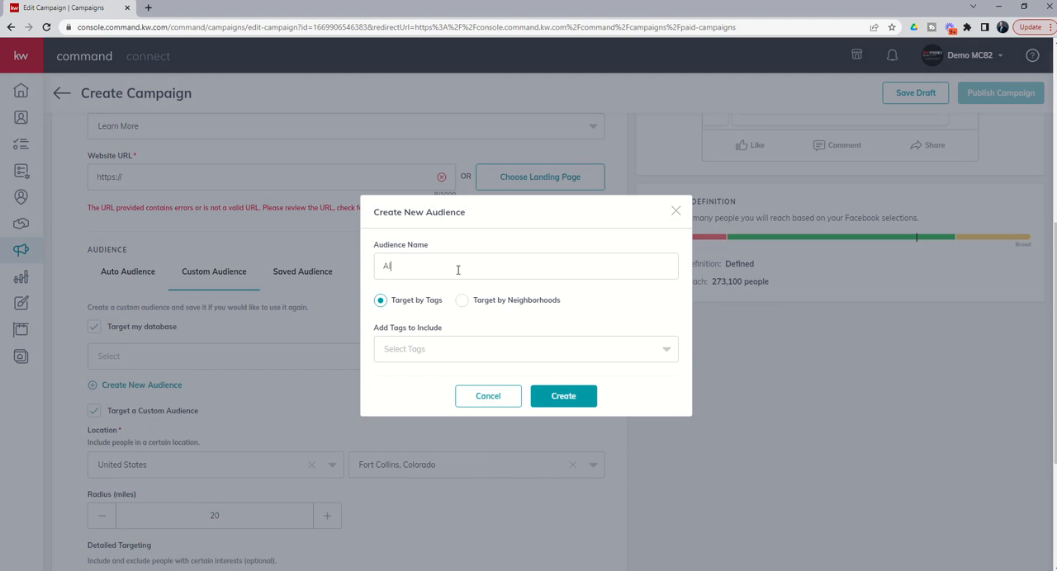
{"action": "type", "text": "ll Contacts"}
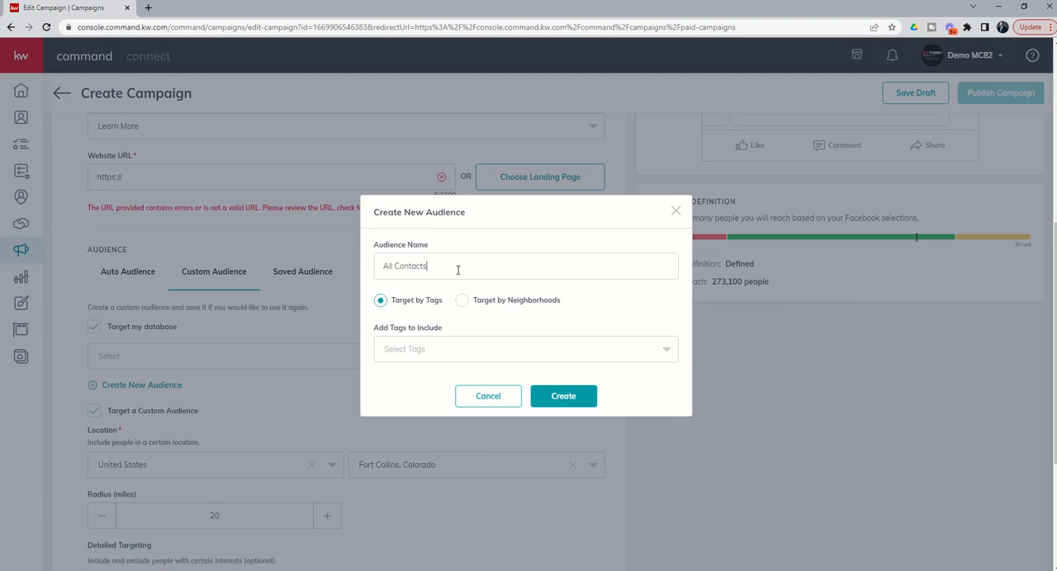
{"action": "left_click", "coordinate": [525, 348]}
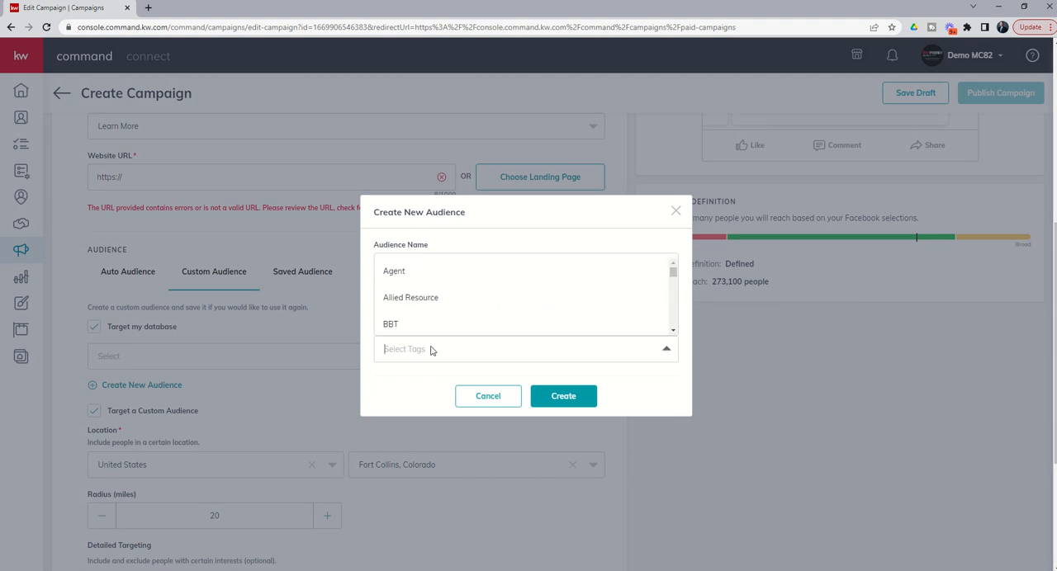
{"action": "scroll", "scroll_direction": "down", "scroll_amount": 3}
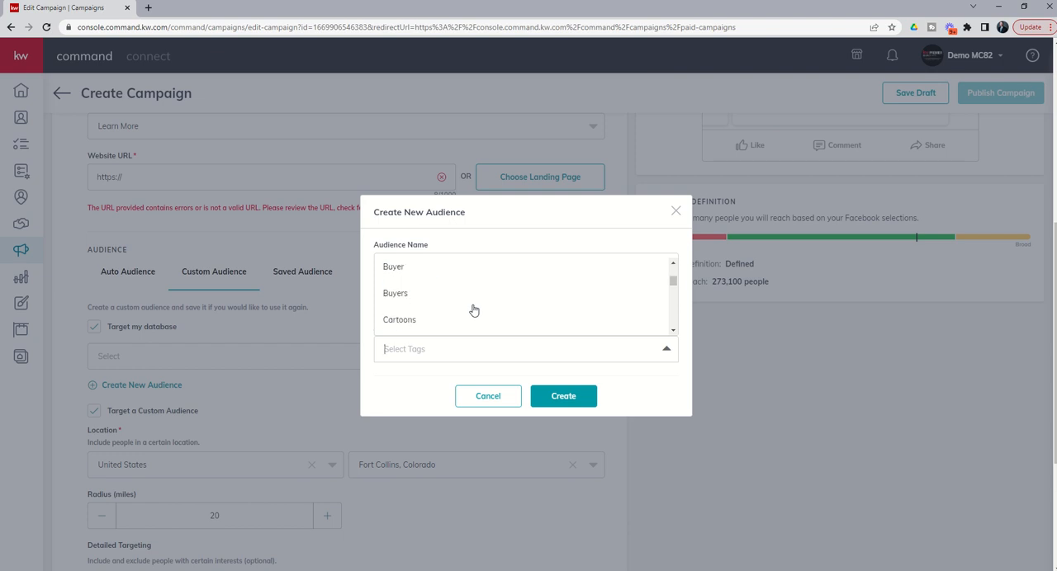
{"action": "scroll", "scroll_direction": "down", "scroll_amount": 3}
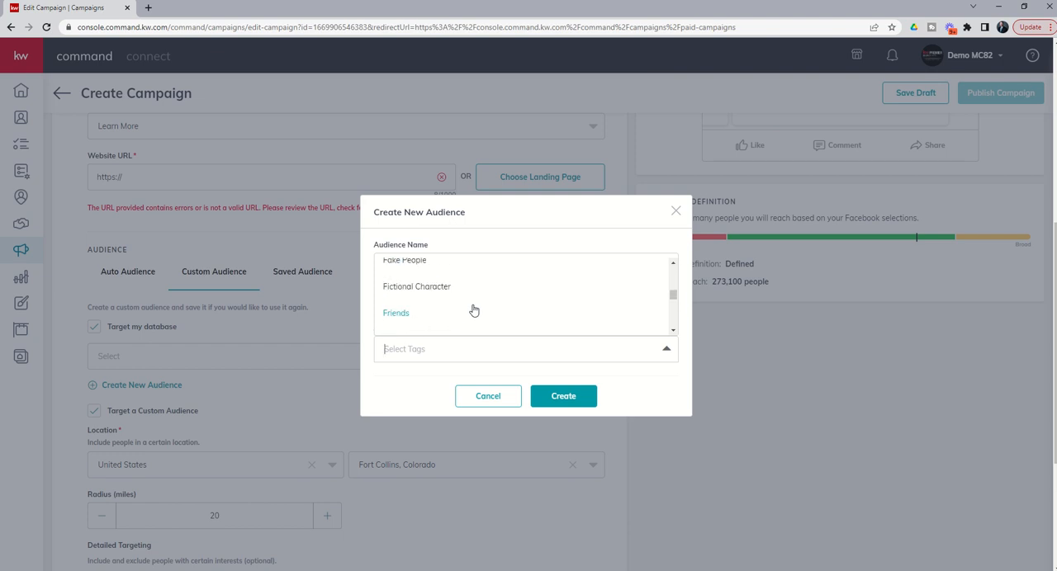
{"action": "left_click", "coordinate": [416, 285]}
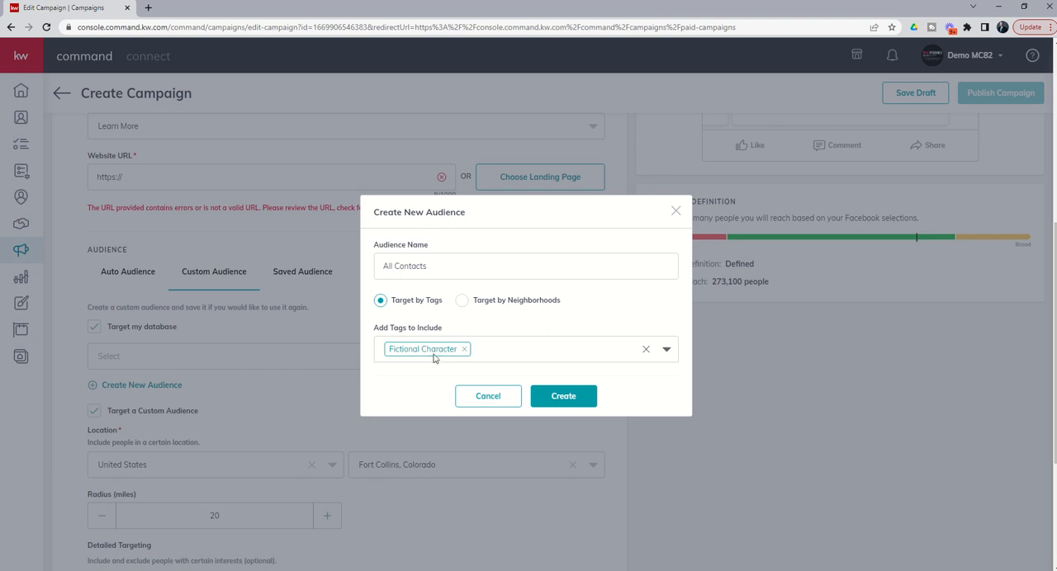
{"action": "mouse_move", "coordinate": [426, 344]}
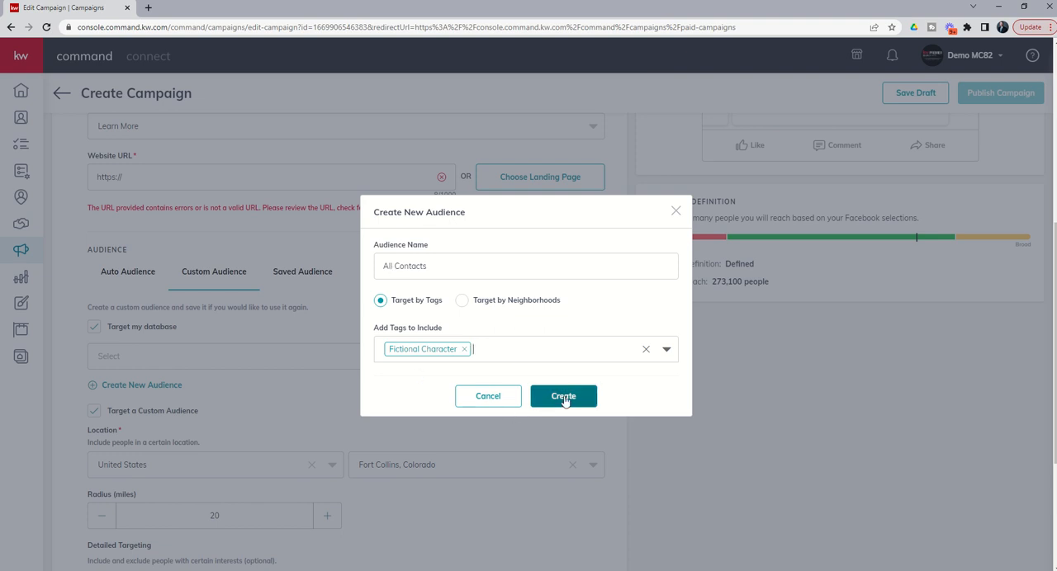
Submit the audience and add Cartoons as an included tag
{"action": "left_click", "coordinate": [563, 396]}
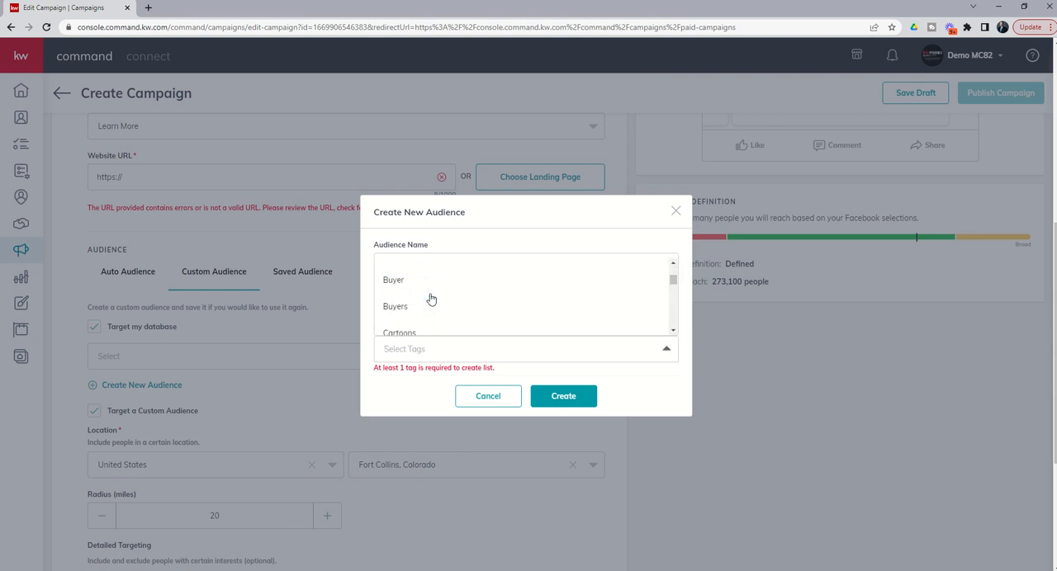
{"action": "scroll", "scroll_direction": "down", "scroll_amount": 3}
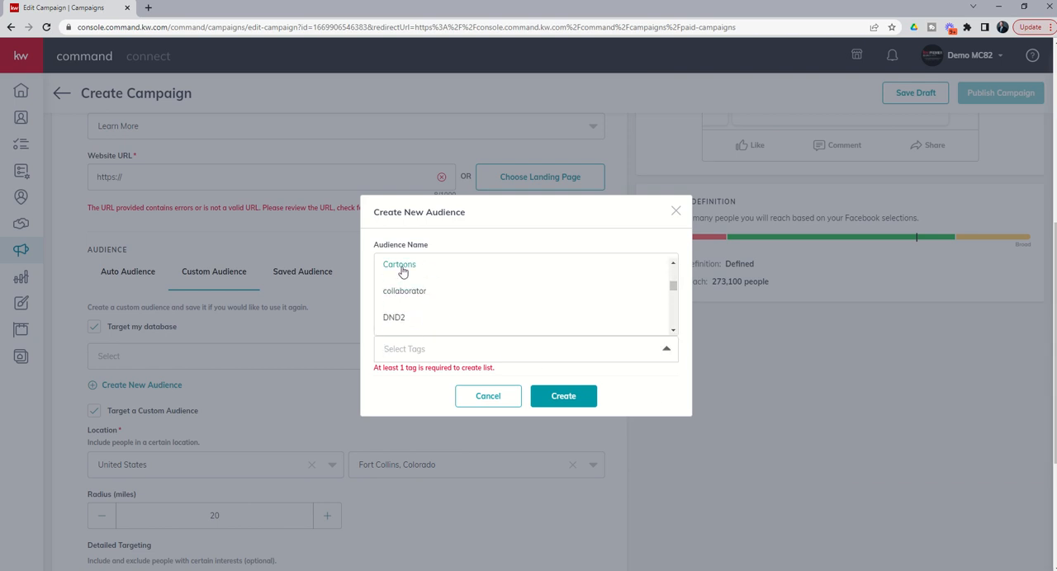
{"action": "left_click", "coordinate": [400, 264]}
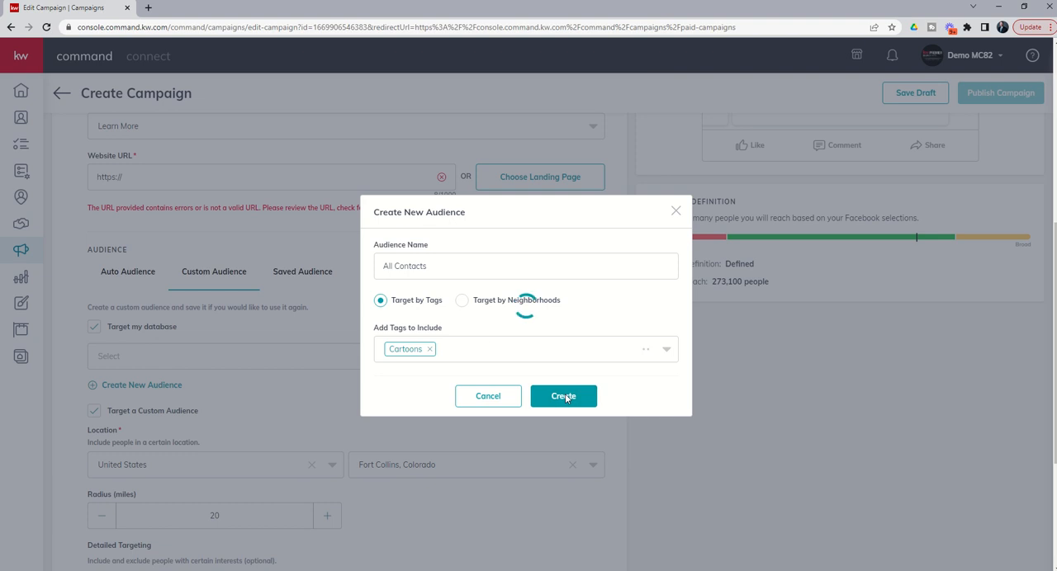
Create the All Contacts list and select it (Audience Count: 4) as the database audience
{"action": "left_click", "coordinate": [563, 397]}
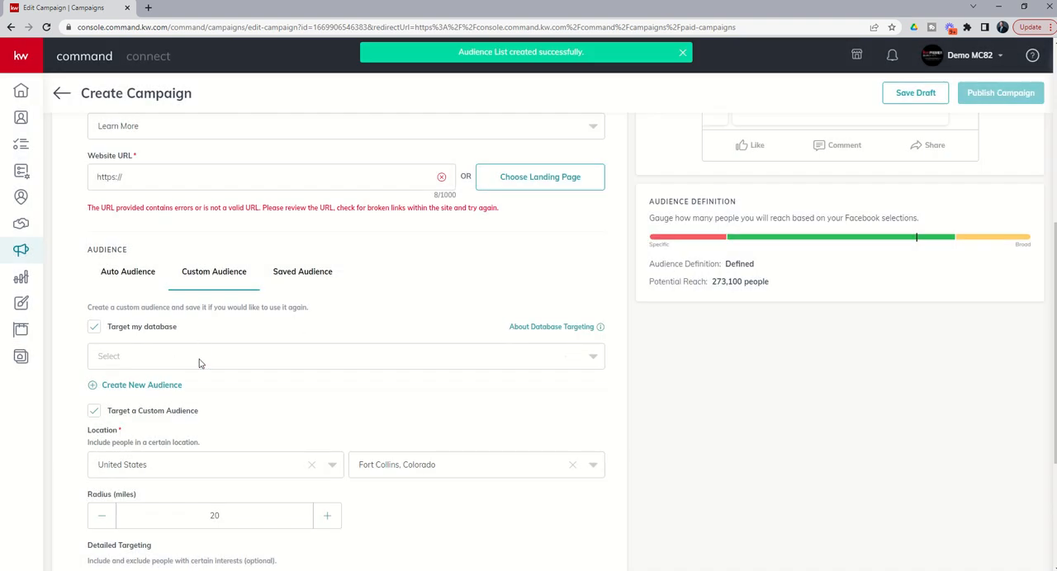
{"action": "left_click", "coordinate": [345, 355]}
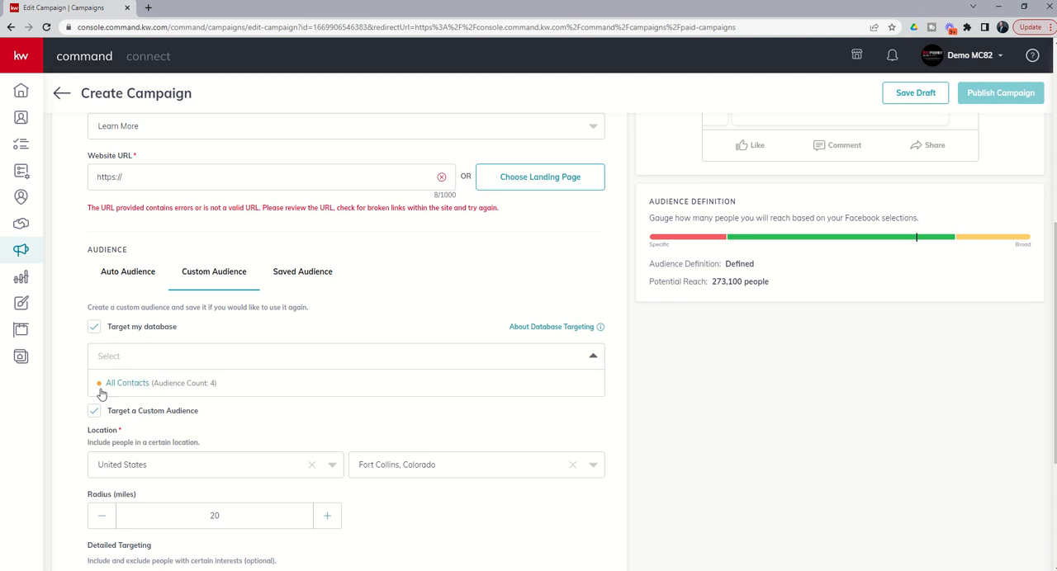
{"action": "mouse_move", "coordinate": [139, 388]}
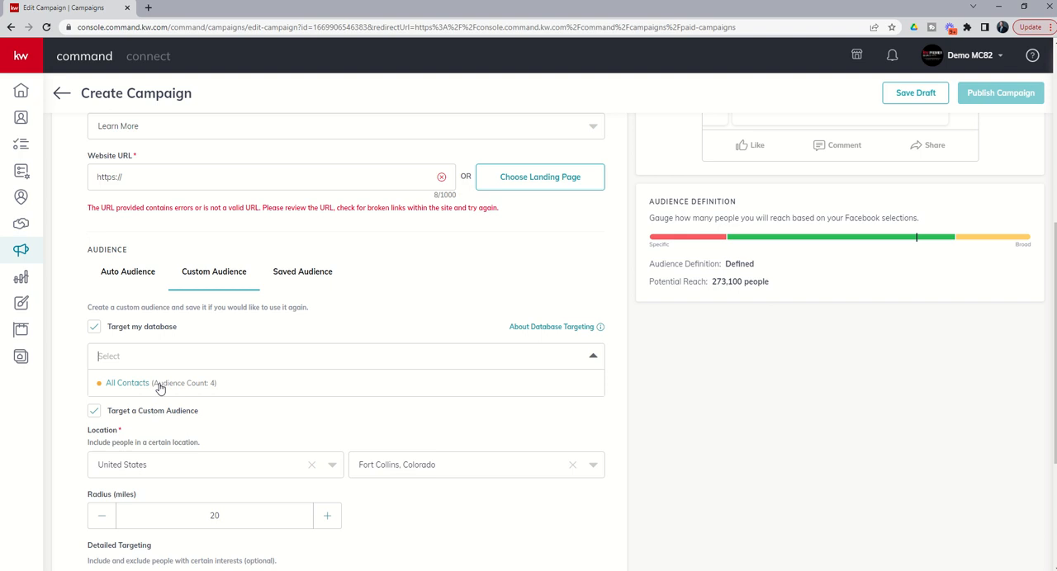
{"action": "mouse_move", "coordinate": [136, 390]}
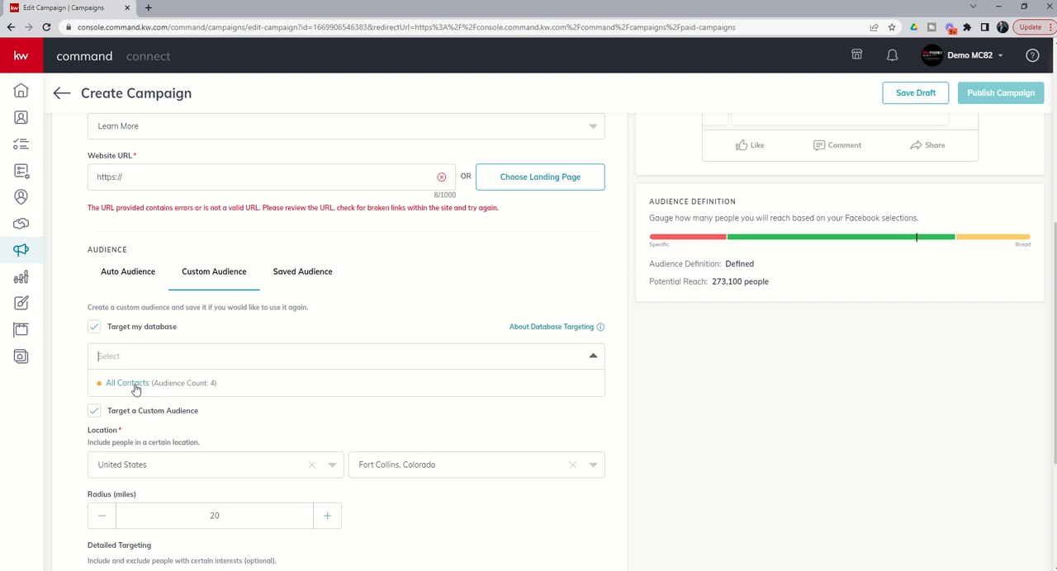
{"action": "left_click", "coordinate": [127, 383]}
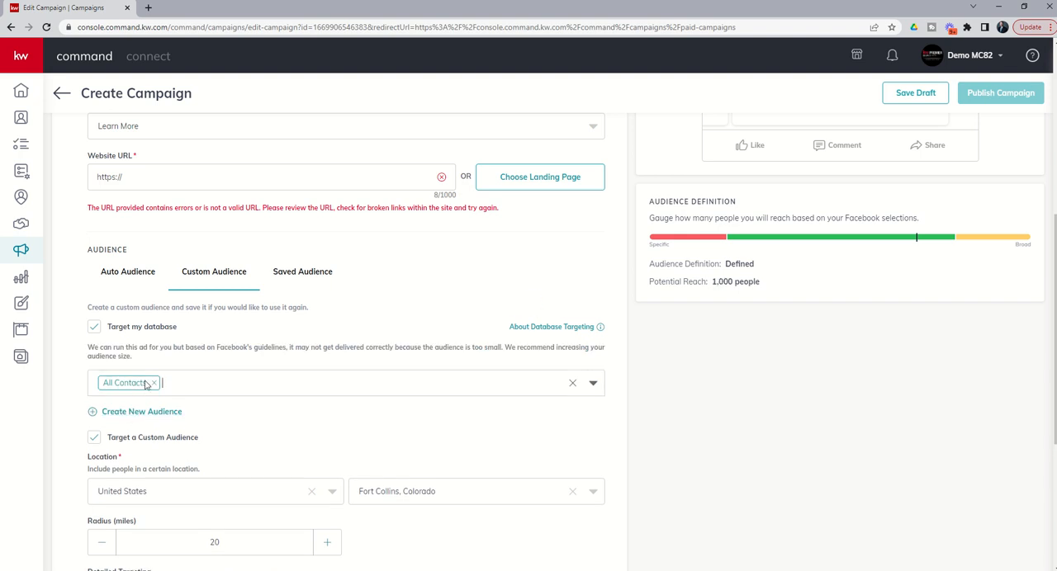
{"action": "mouse_move", "coordinate": [218, 373]}
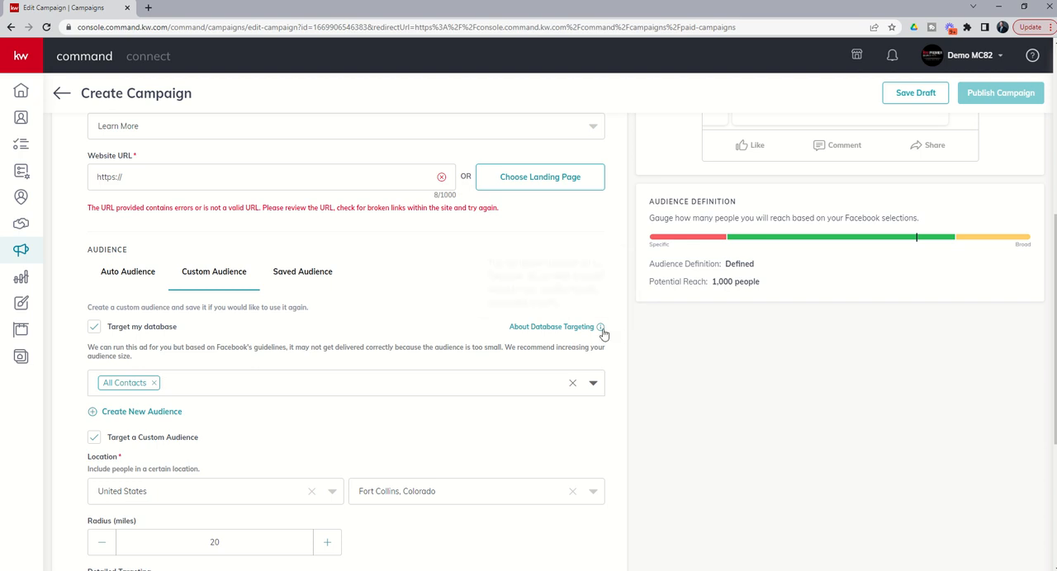
{"action": "mouse_move", "coordinate": [601, 327]}
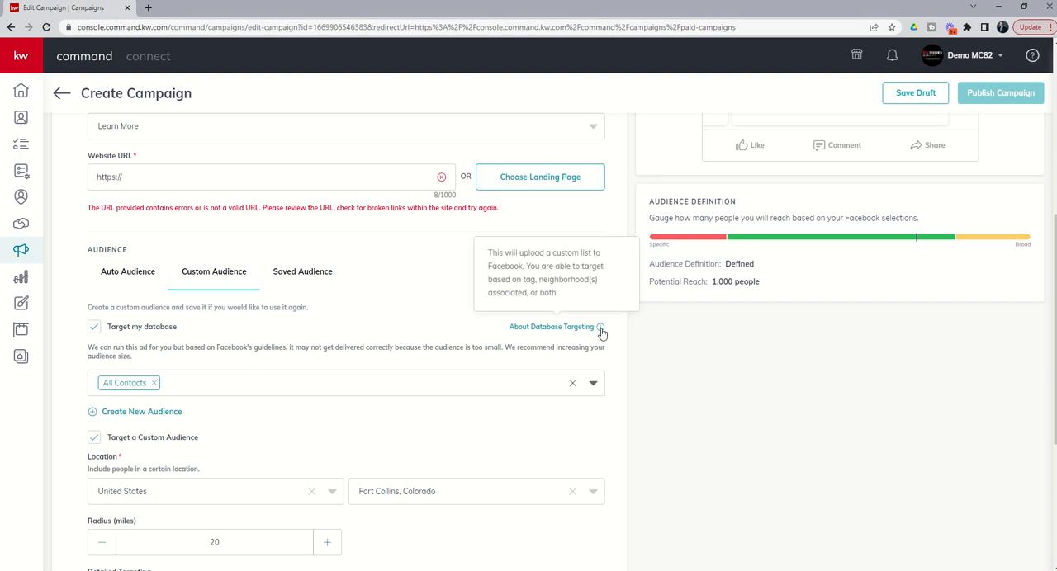
{"action": "mouse_move", "coordinate": [249, 404]}
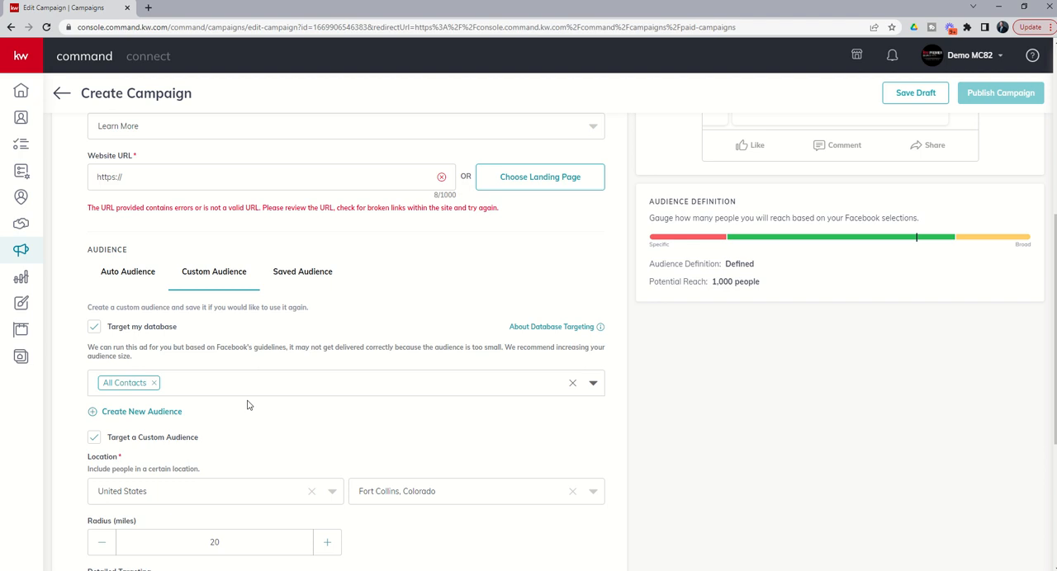
{"action": "left_click", "coordinate": [247, 383]}
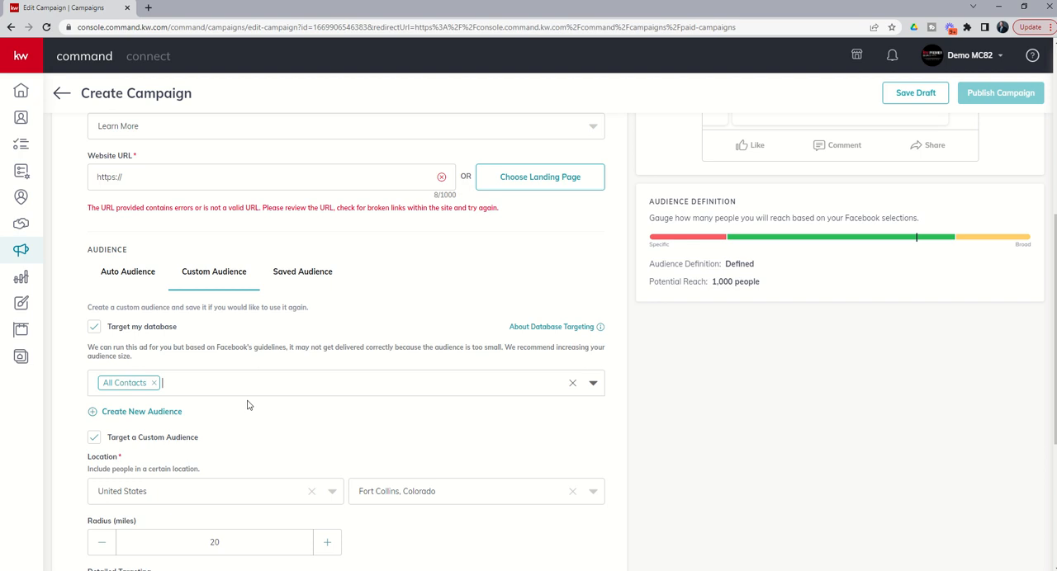
{"action": "mouse_move", "coordinate": [138, 393]}
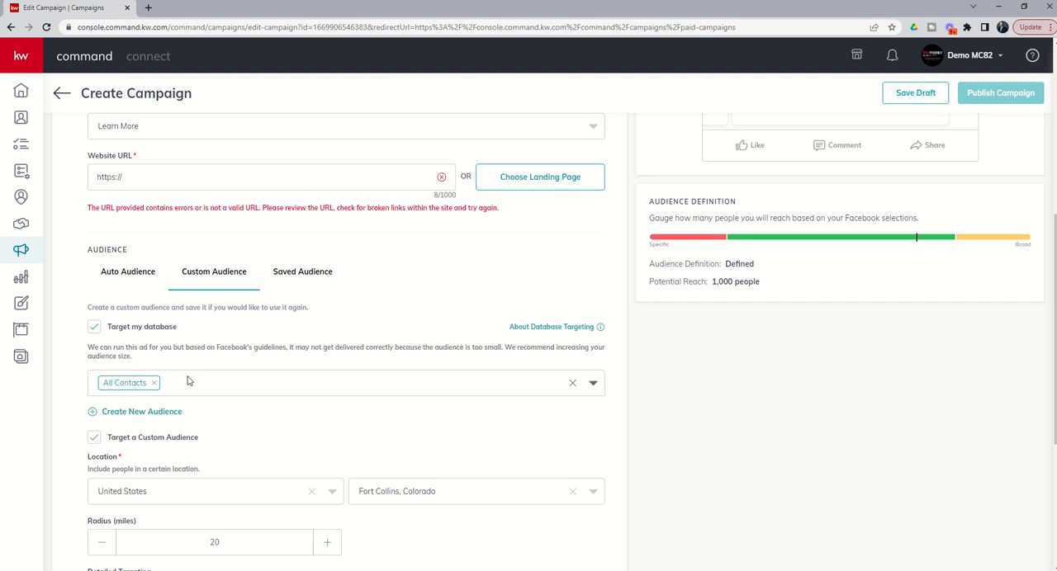
{"action": "mouse_move", "coordinate": [175, 388]}
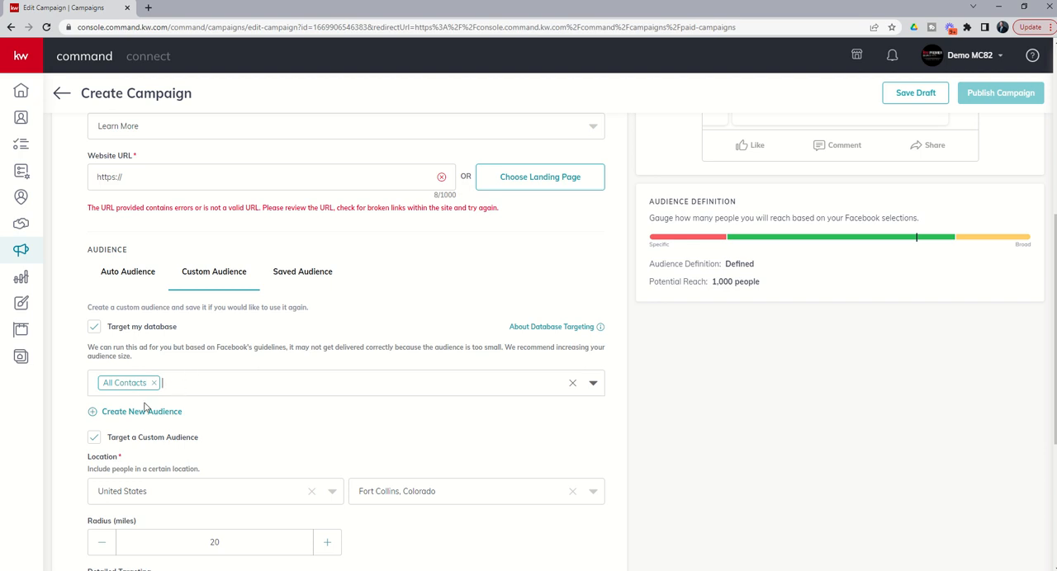
{"action": "mouse_move", "coordinate": [158, 410]}
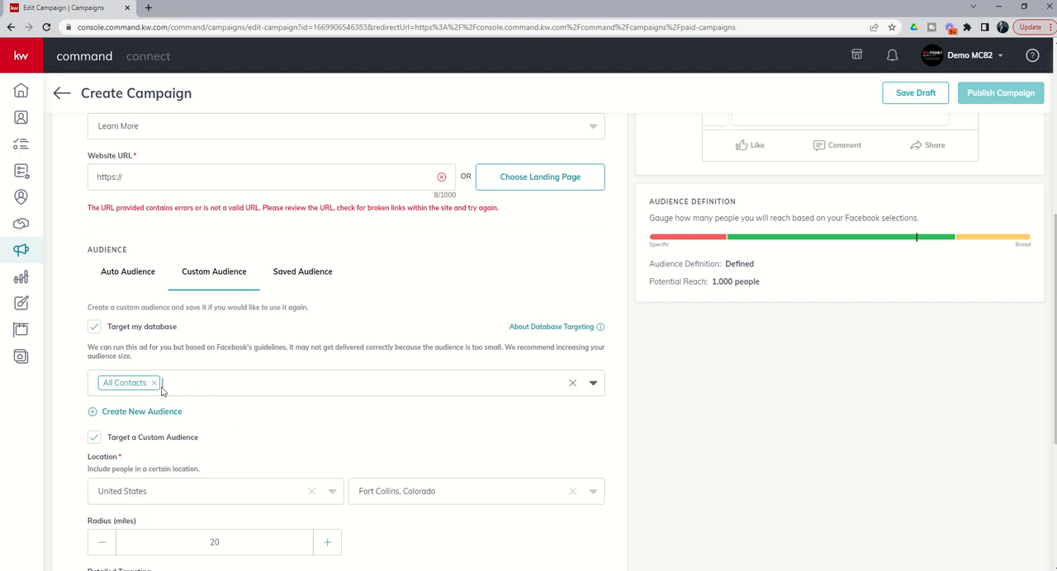
{"action": "mouse_move", "coordinate": [190, 377]}
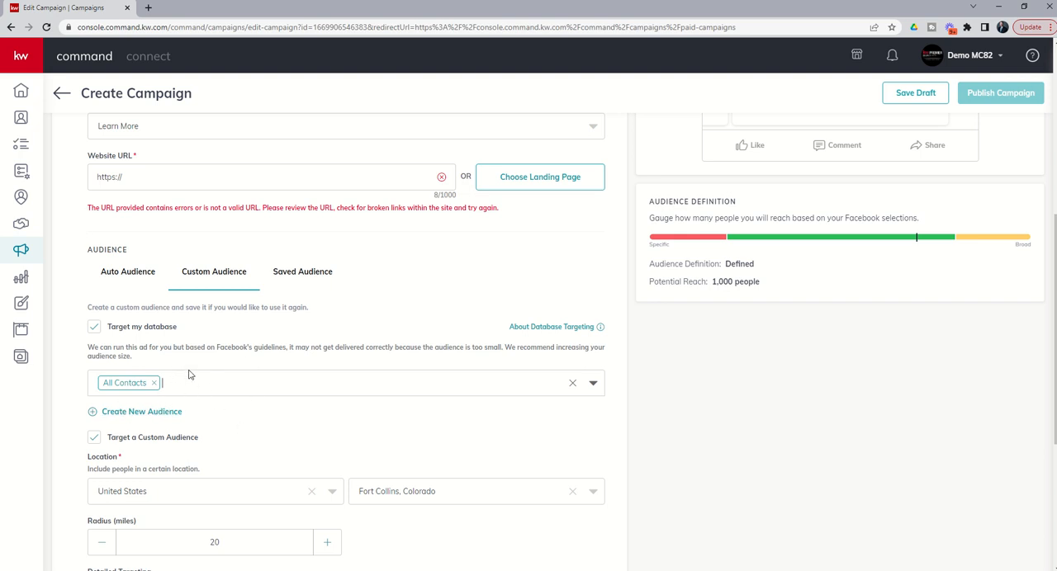
{"action": "scroll", "scroll_direction": "down", "scroll_amount": 3}
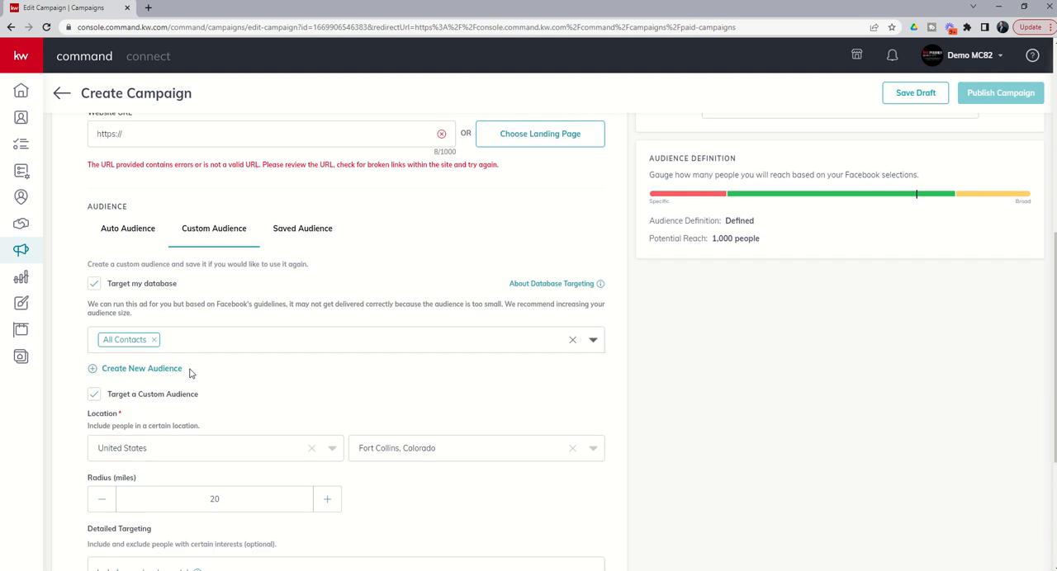
{"action": "scroll", "scroll_direction": "down", "scroll_amount": 3}
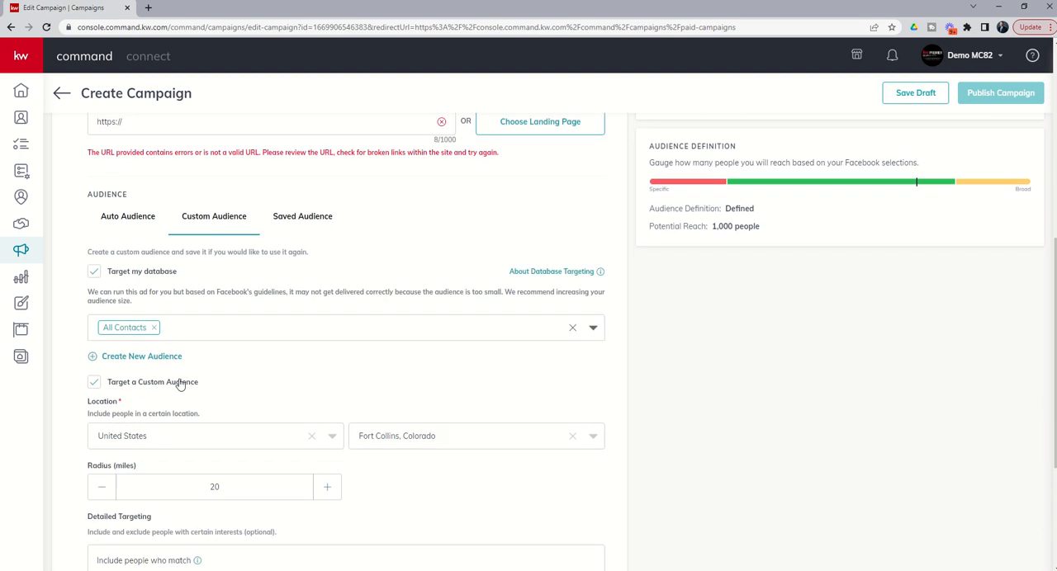
{"action": "mouse_move", "coordinate": [198, 327]}
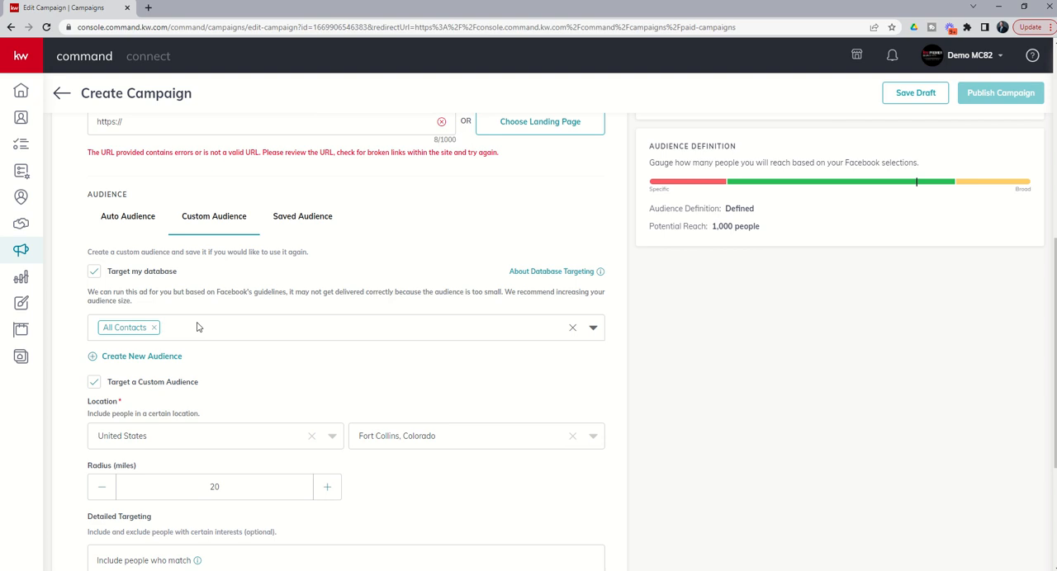
{"action": "mouse_move", "coordinate": [147, 316]}
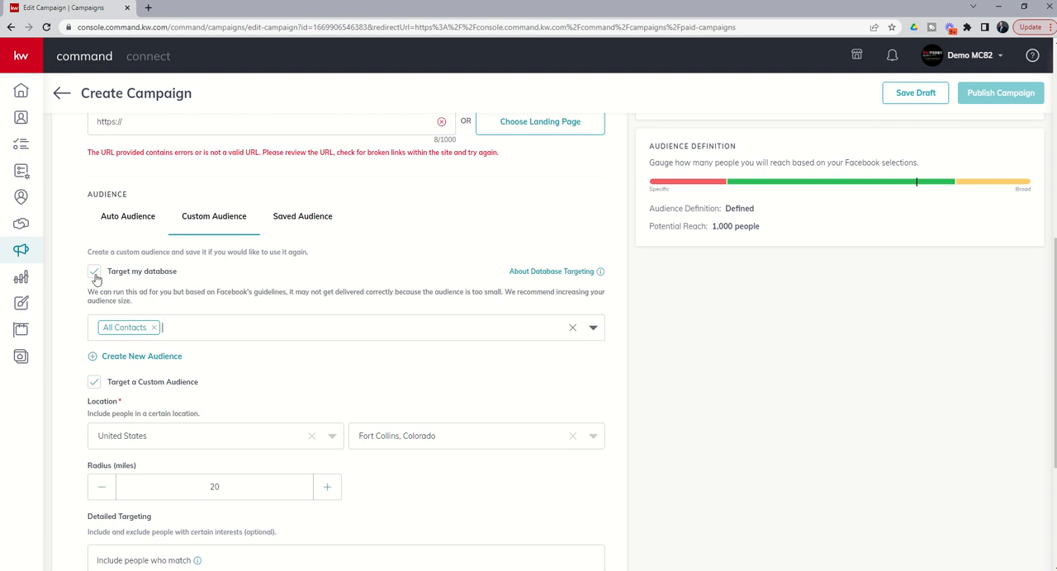
Turn off Target my database so the audience relies on location only
{"action": "left_click", "coordinate": [93, 271]}
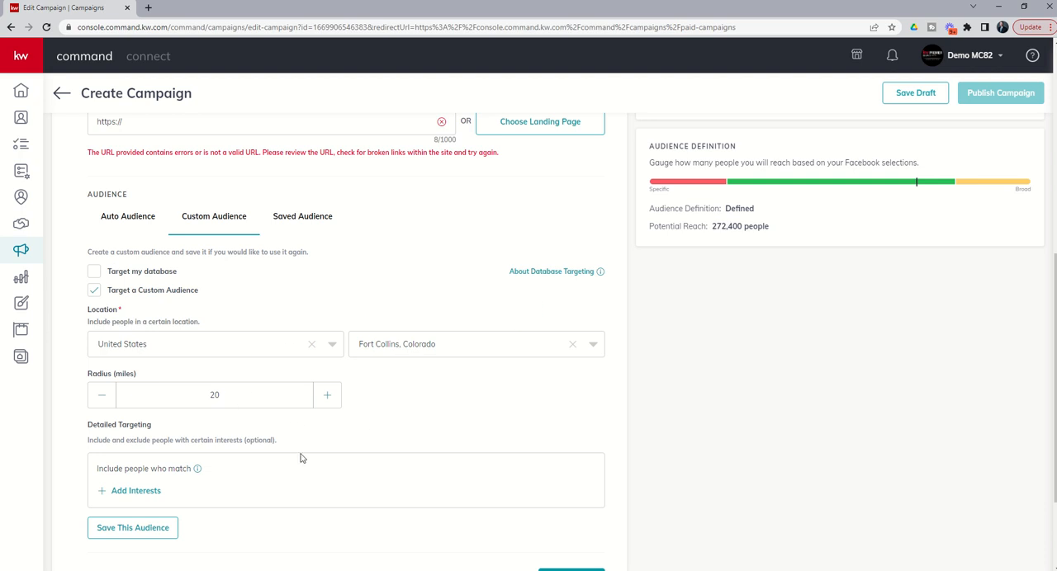
{"action": "mouse_move", "coordinate": [360, 383]}
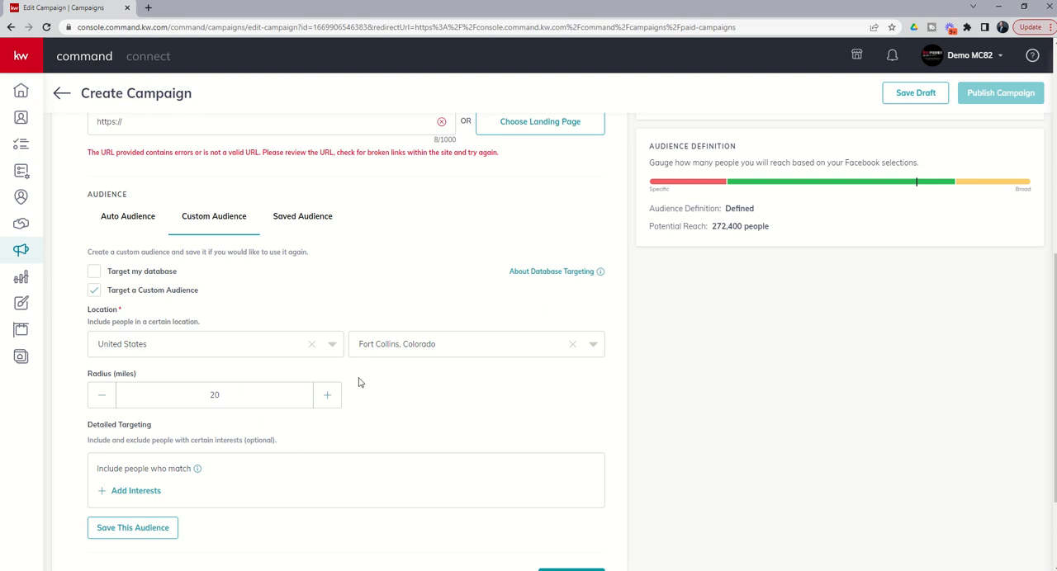
{"action": "mouse_move", "coordinate": [251, 385]}
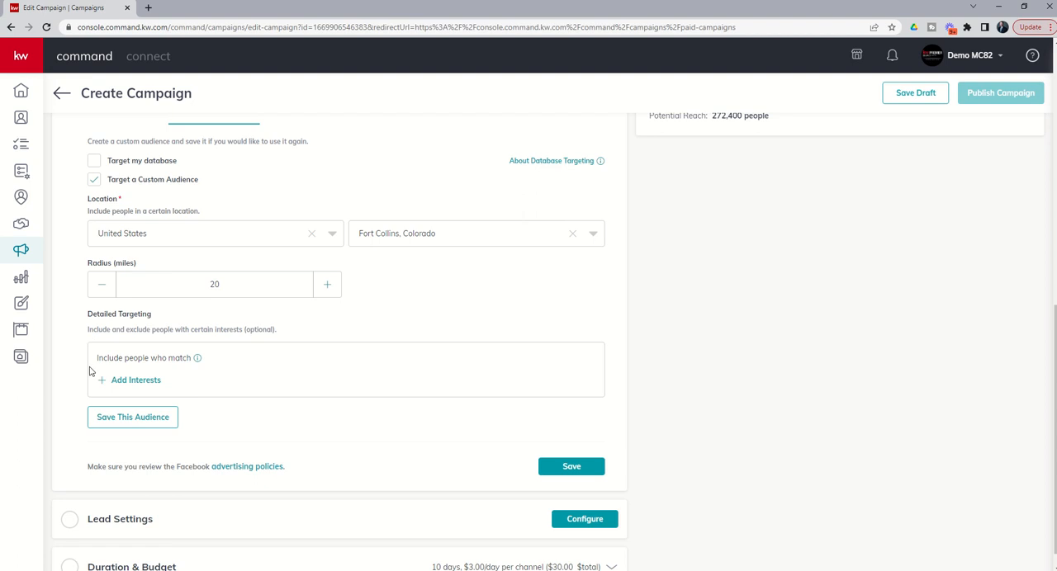
Browse the interests catalog and close it with no interests added to detailed targeting
{"action": "left_click", "coordinate": [130, 379]}
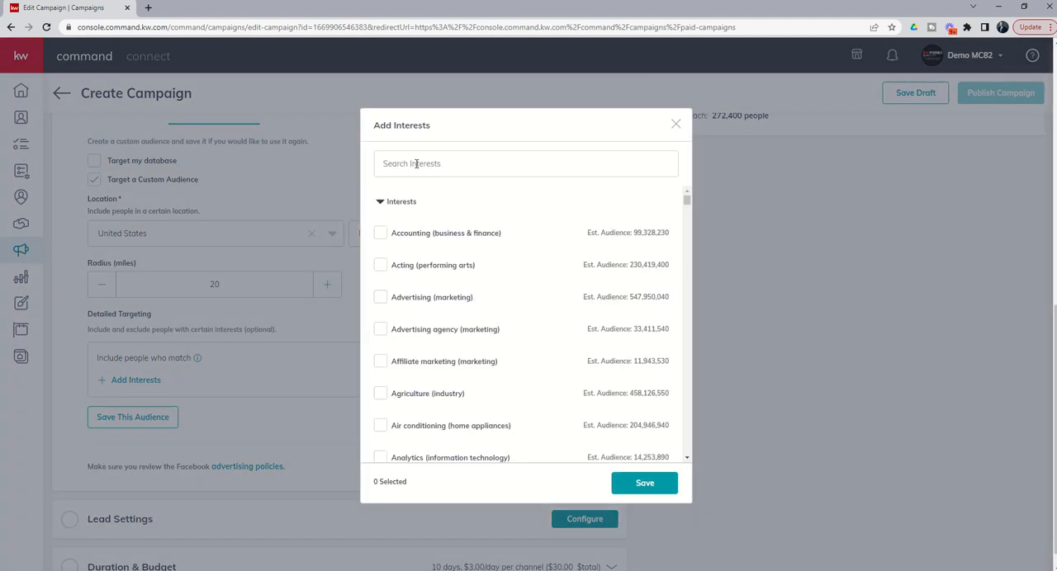
{"action": "left_click", "coordinate": [526, 163]}
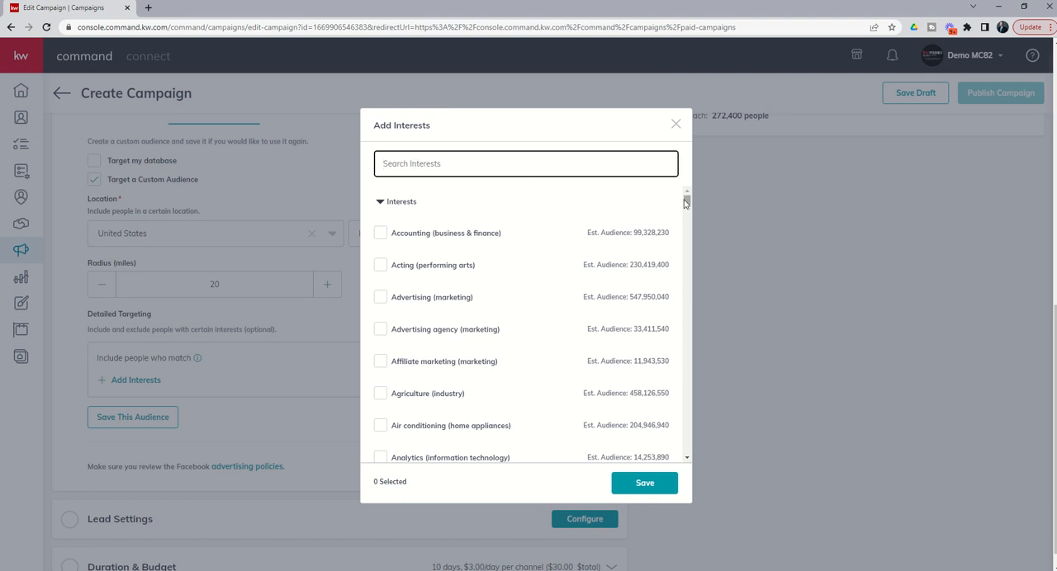
{"action": "scroll", "scroll_direction": "down", "scroll_amount": 3}
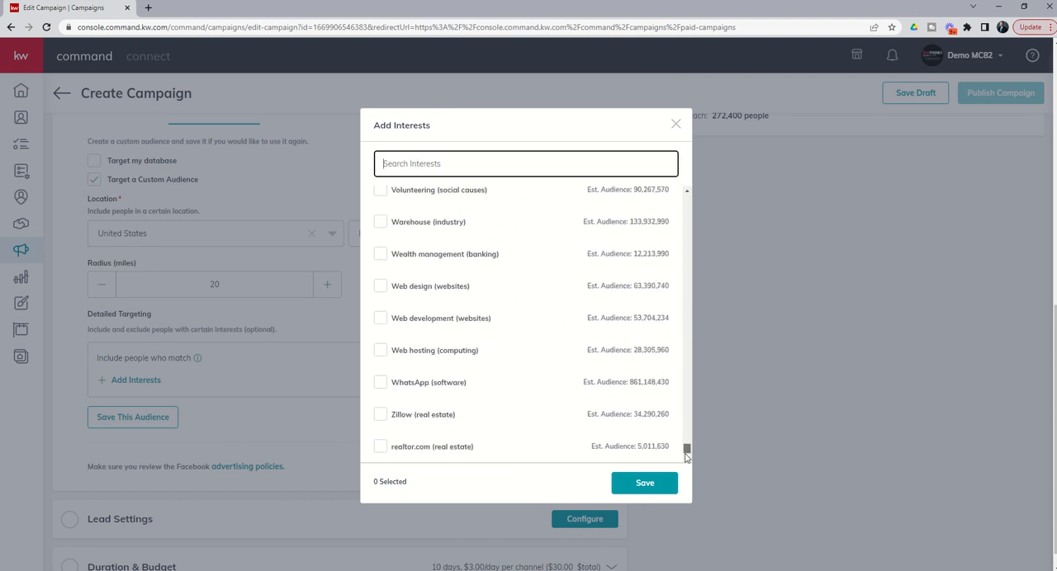
{"action": "mouse_move", "coordinate": [405, 414]}
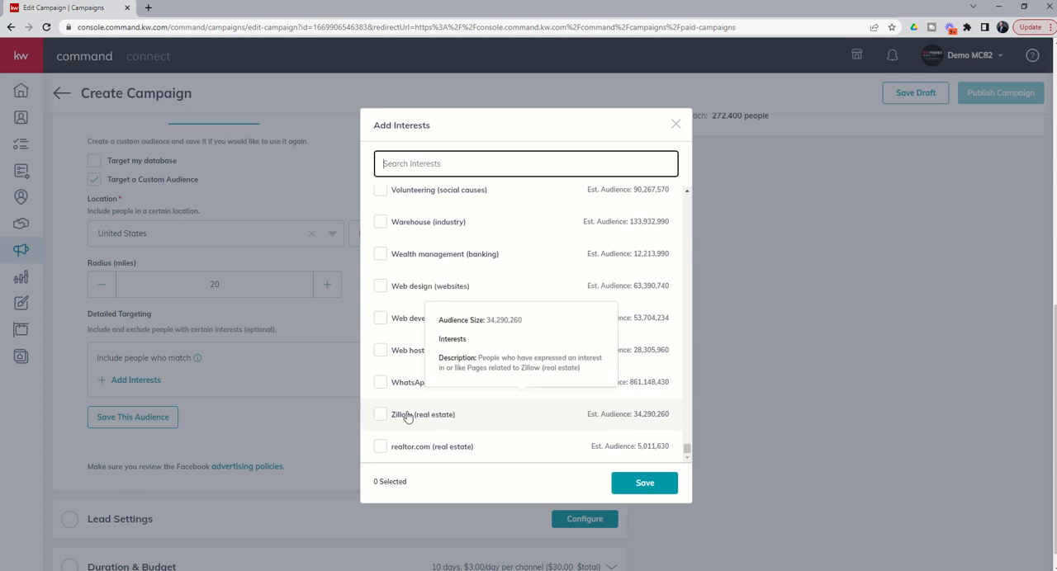
{"action": "mouse_move", "coordinate": [403, 444]}
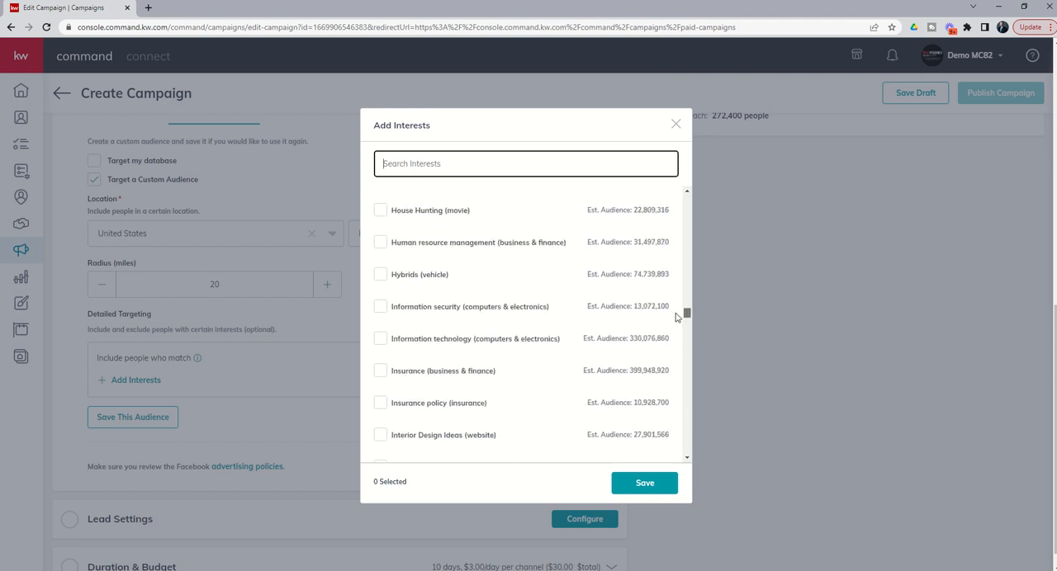
{"action": "scroll", "scroll_direction": "up", "scroll_amount": 3}
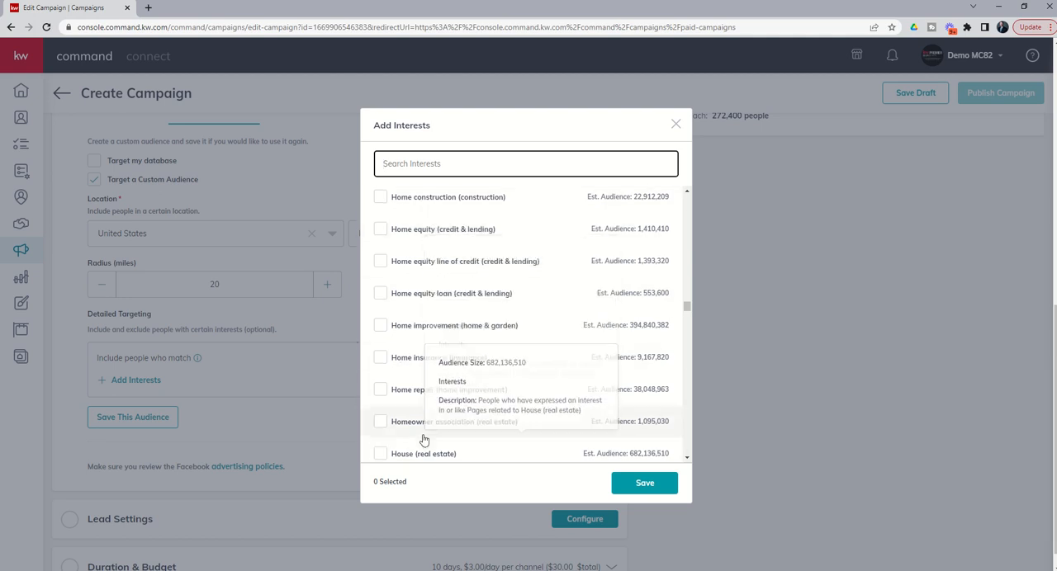
{"action": "scroll", "scroll_direction": "down", "scroll_amount": 3}
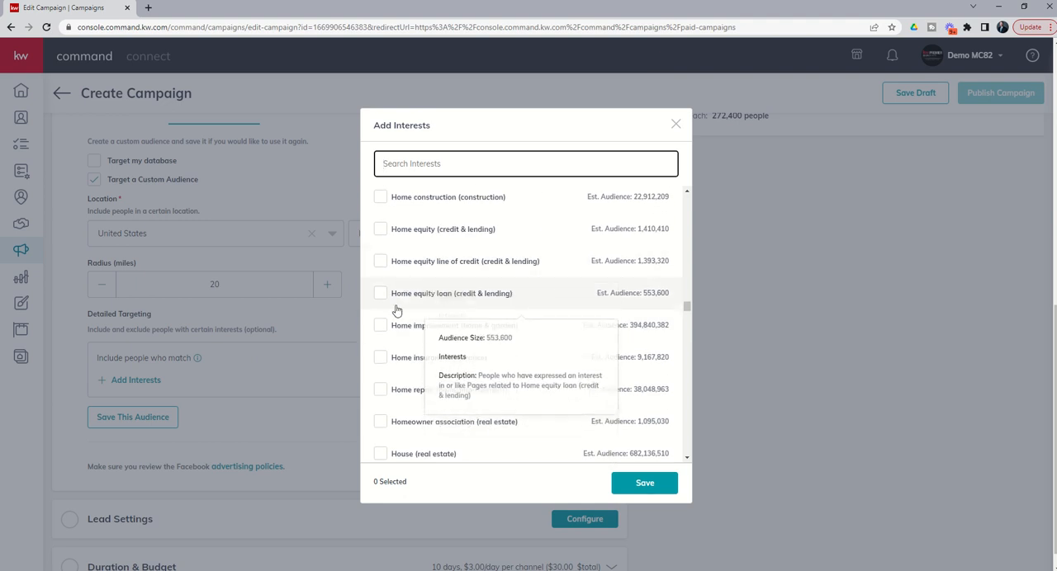
{"action": "mouse_move", "coordinate": [412, 373]}
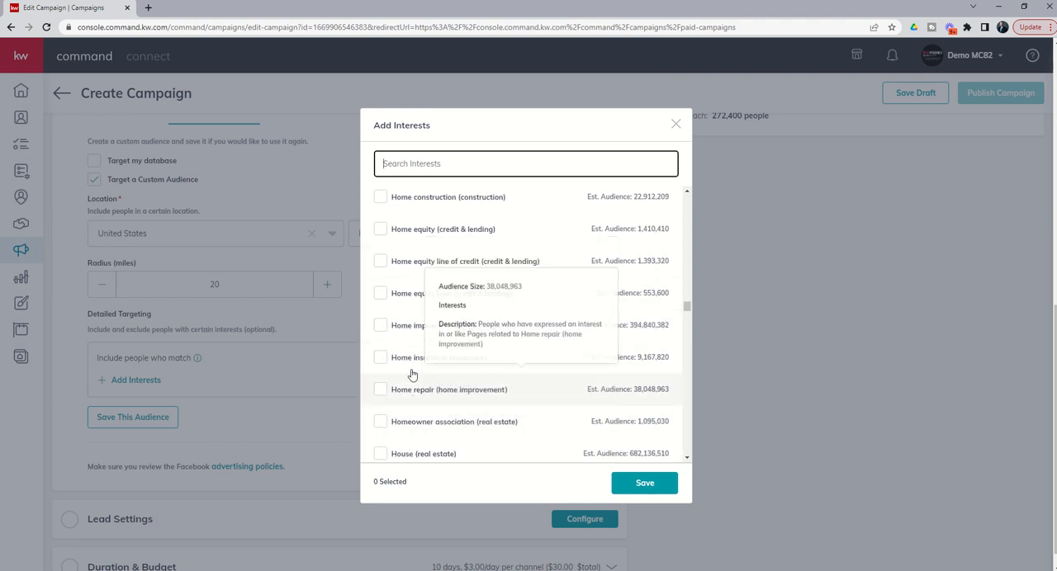
{"action": "mouse_move", "coordinate": [416, 235]}
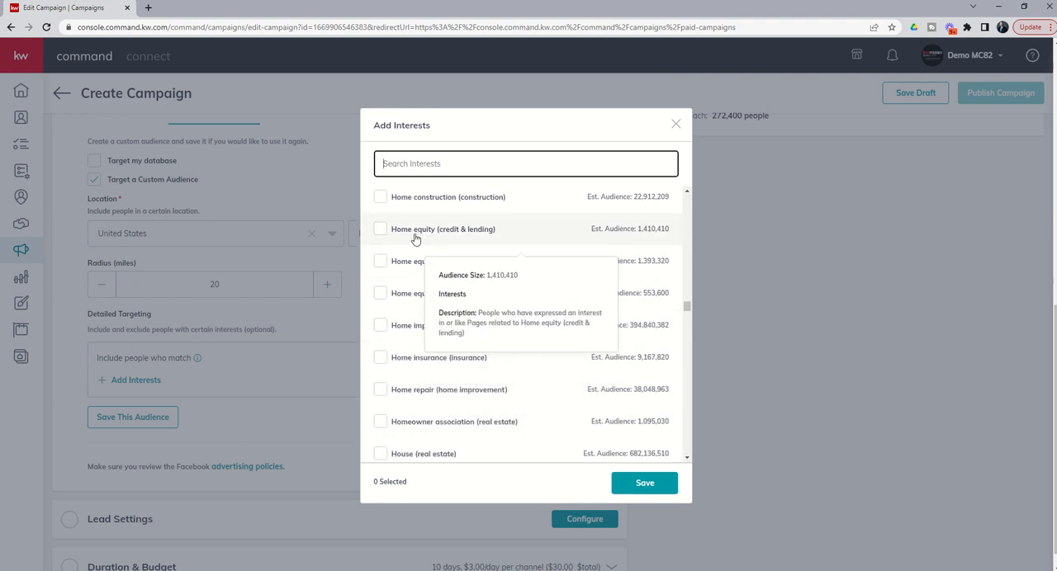
{"action": "mouse_move", "coordinate": [400, 274]}
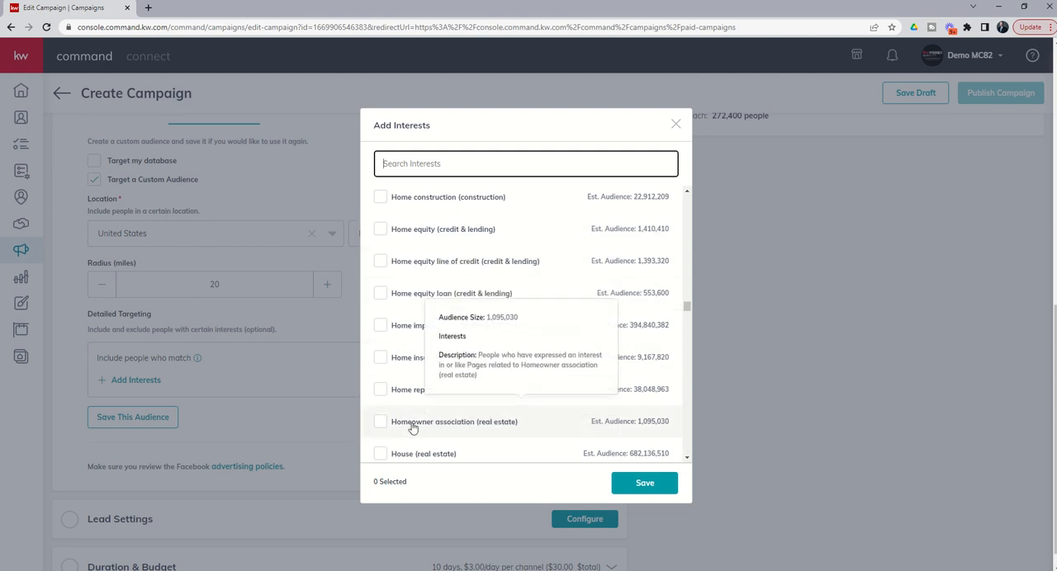
{"action": "mouse_move", "coordinate": [430, 251]}
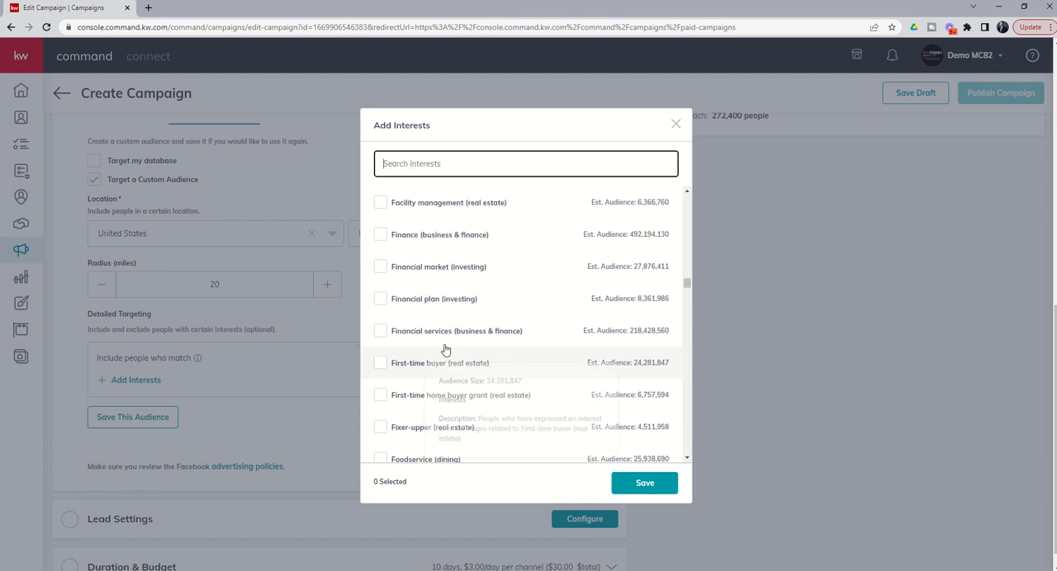
{"action": "scroll", "scroll_direction": "down", "scroll_amount": 3}
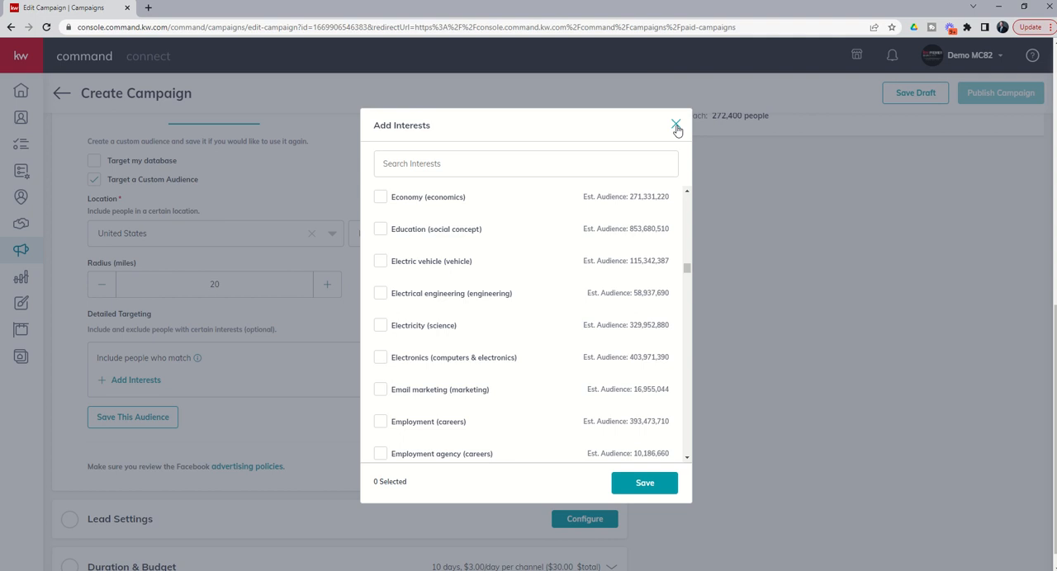
{"action": "left_click", "coordinate": [677, 129]}
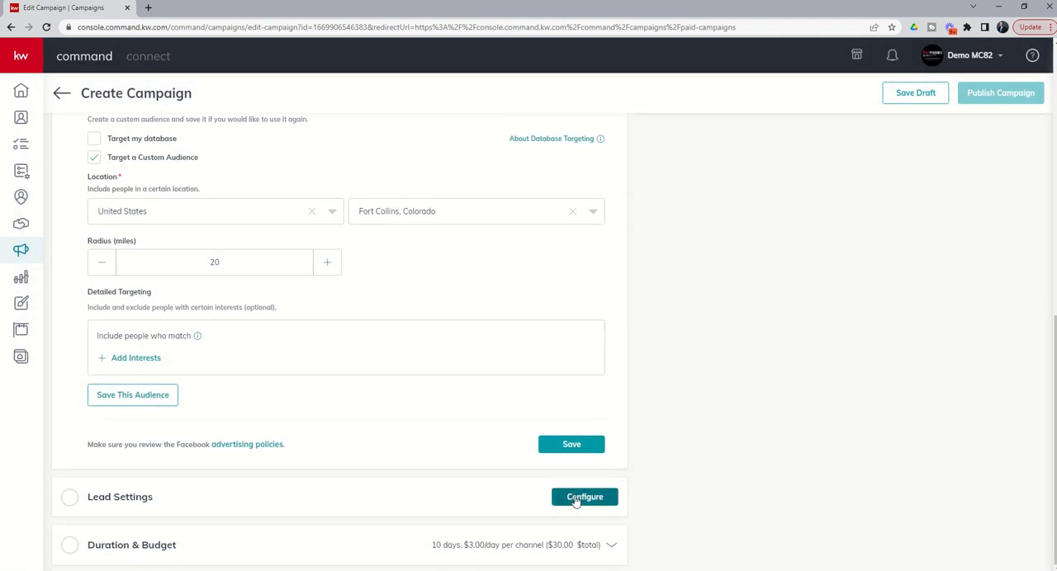
In Lead Settings, create a 'Fort Collins FB Lead' auto-tag and list SmartPlans without choosing one
{"action": "left_click", "coordinate": [585, 496]}
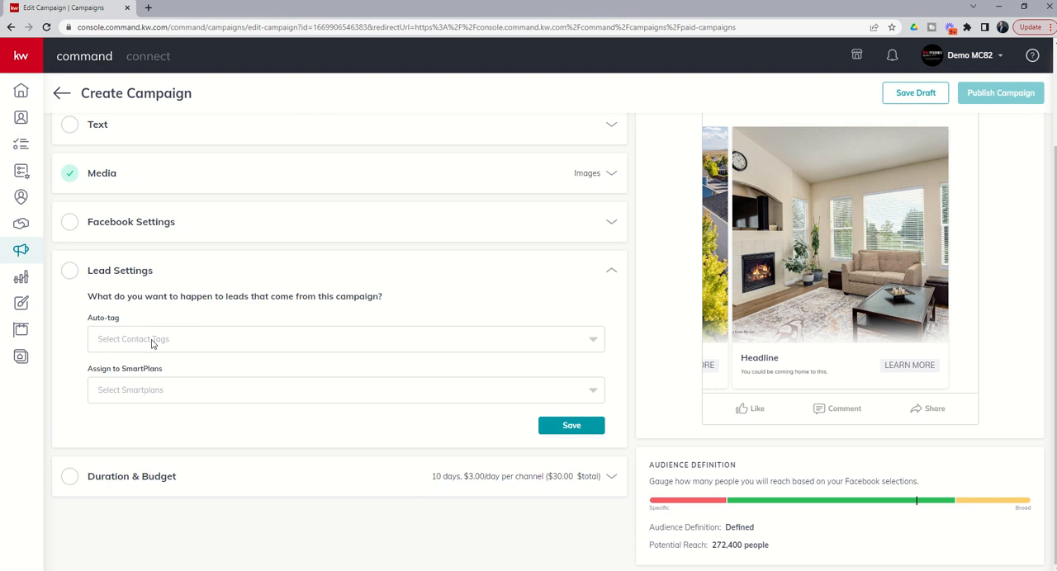
{"action": "left_click", "coordinate": [345, 339]}
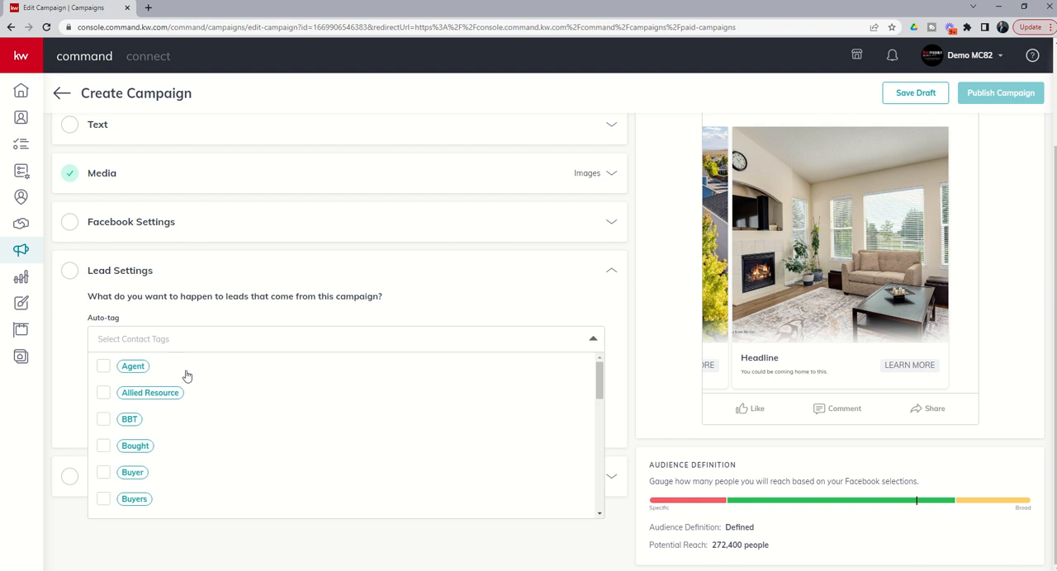
{"action": "scroll", "scroll_direction": "down", "scroll_amount": 3}
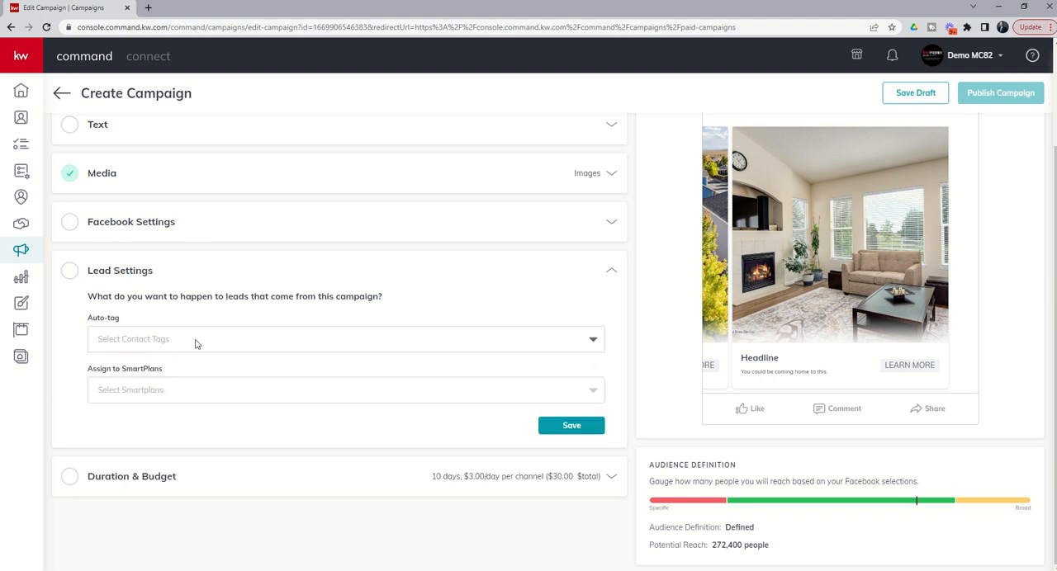
{"action": "type", "text": "Fort Collins FB Lead"}
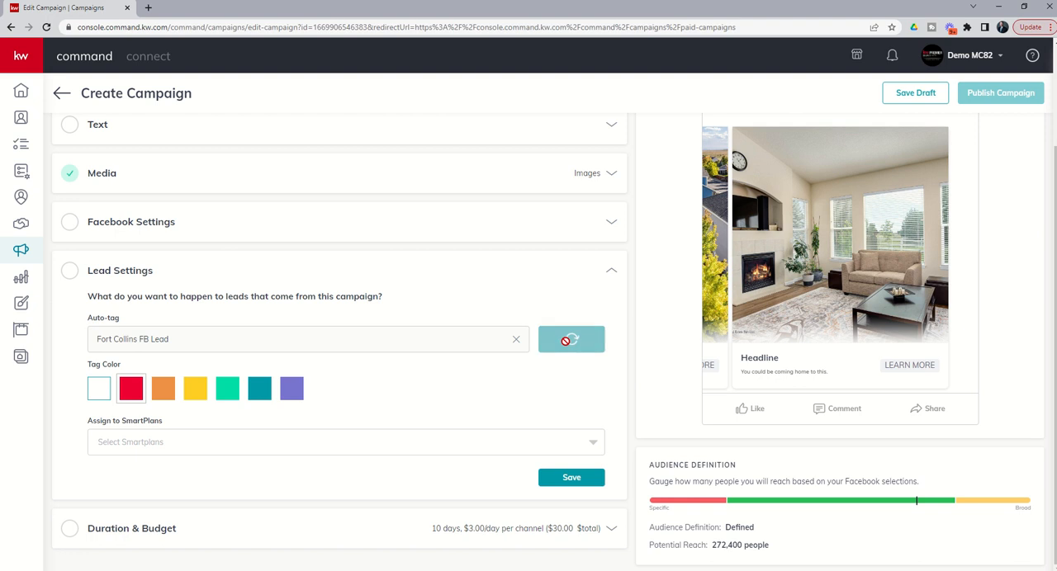
{"action": "left_click", "coordinate": [571, 340]}
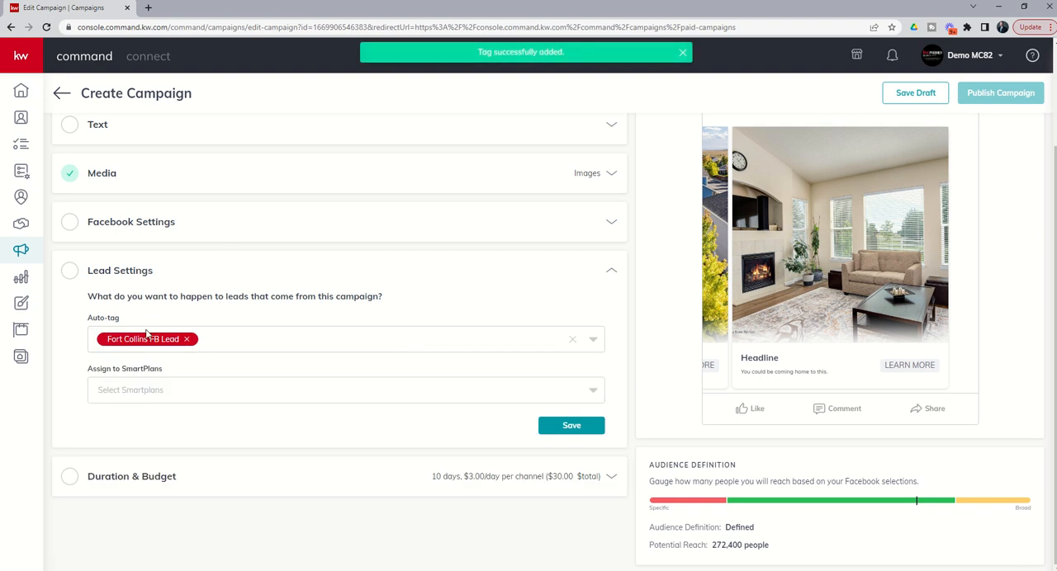
{"action": "mouse_move", "coordinate": [159, 345]}
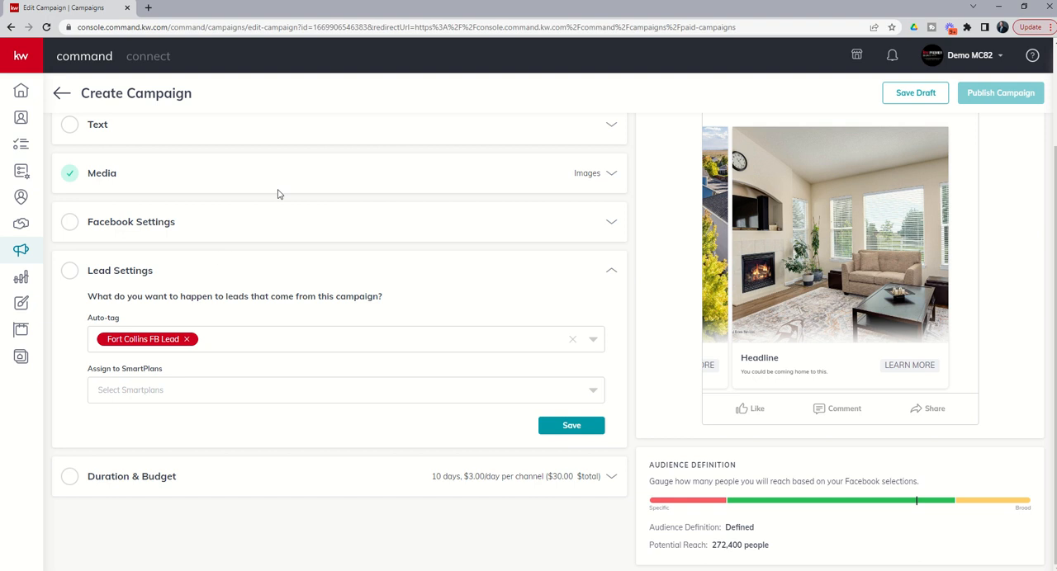
{"action": "mouse_move", "coordinate": [155, 314]}
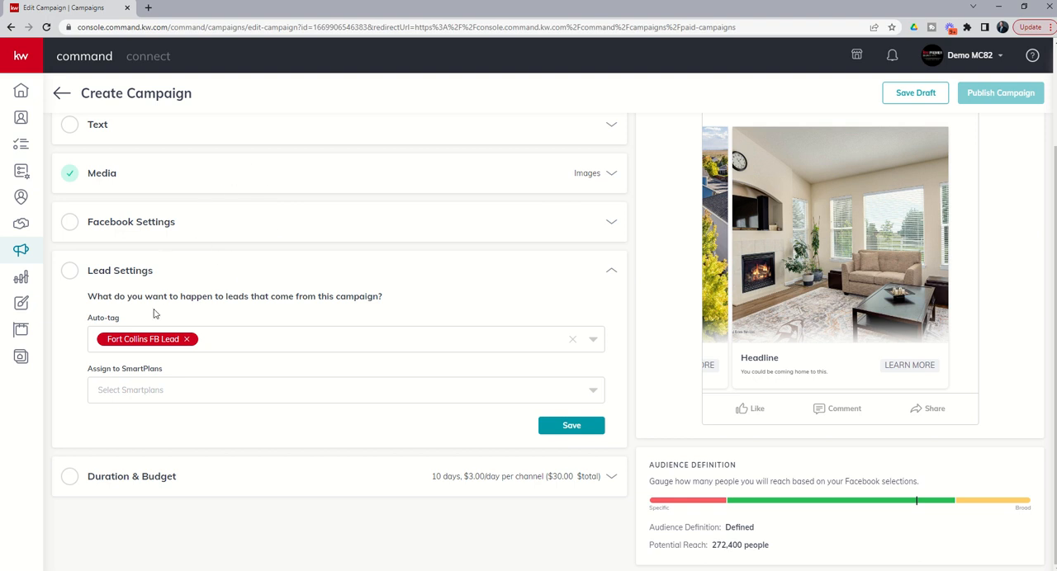
{"action": "mouse_move", "coordinate": [294, 320]}
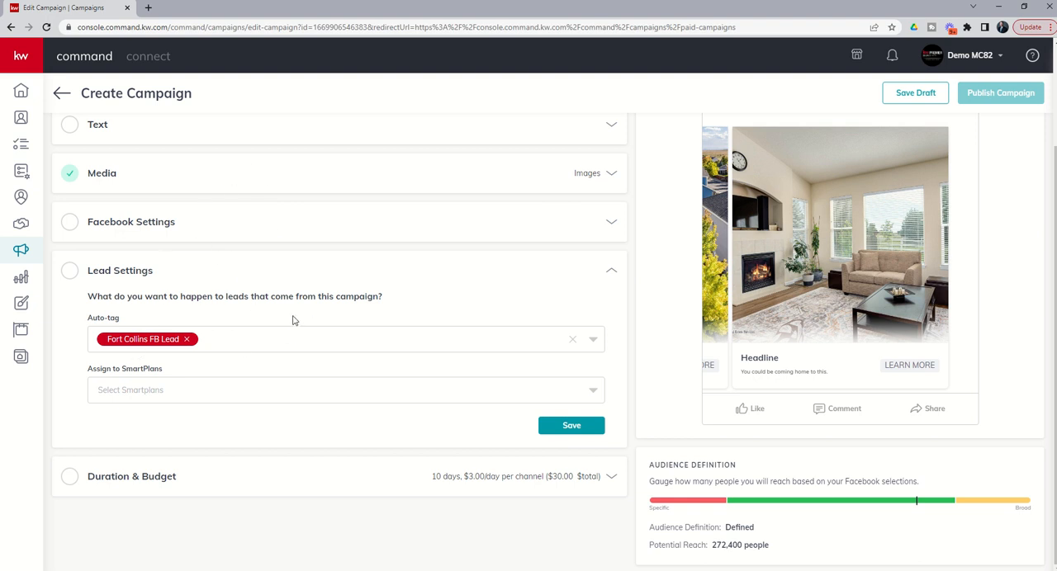
{"action": "mouse_move", "coordinate": [199, 233]}
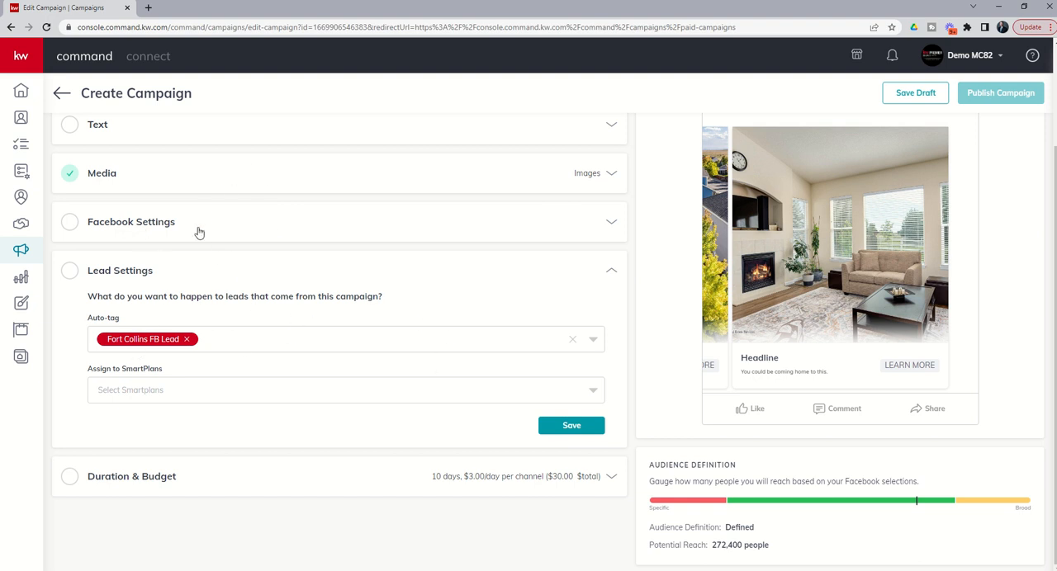
{"action": "mouse_move", "coordinate": [155, 243]}
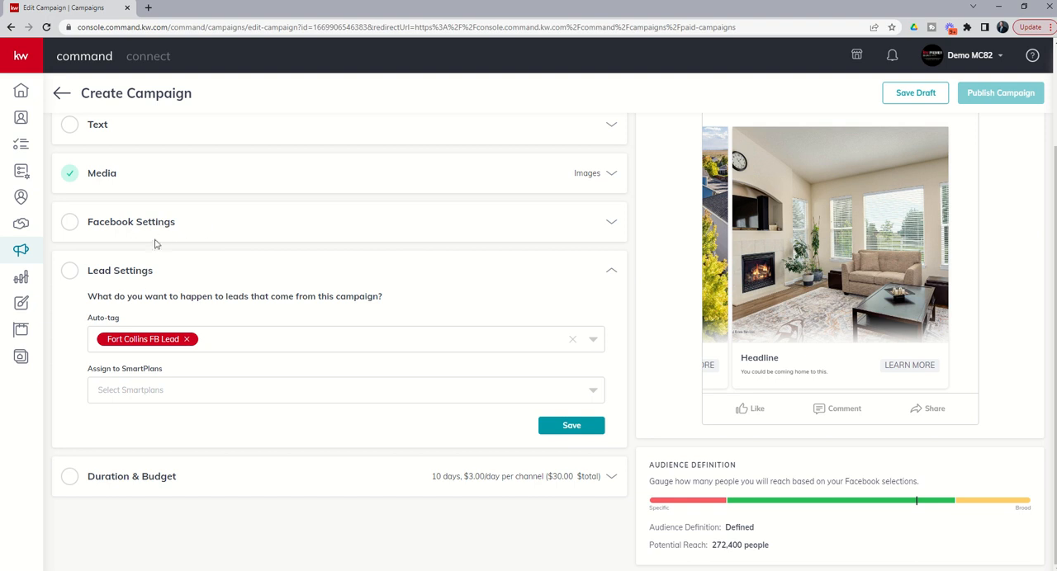
{"action": "mouse_move", "coordinate": [152, 355]}
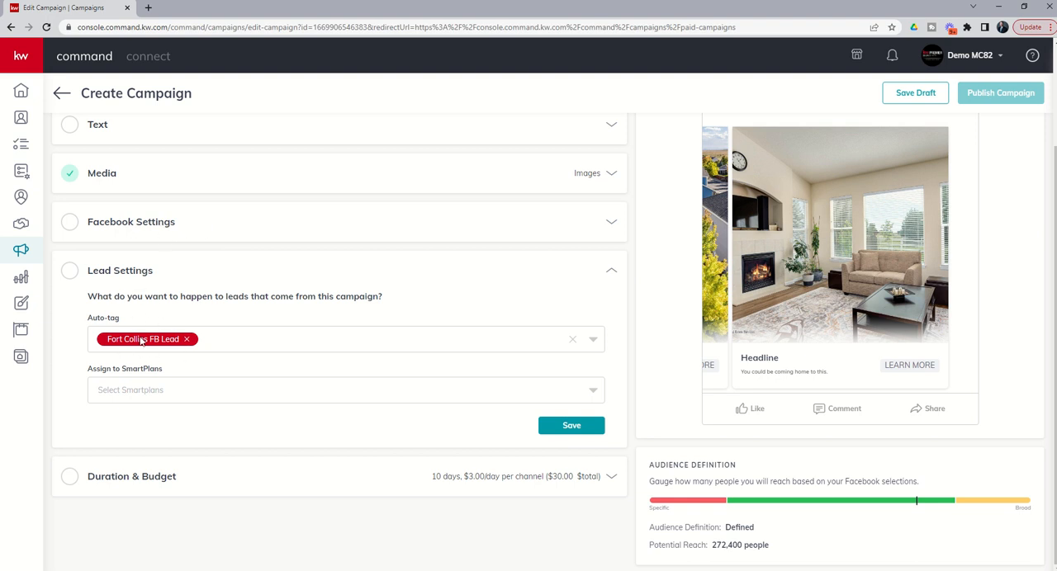
{"action": "mouse_move", "coordinate": [175, 377]}
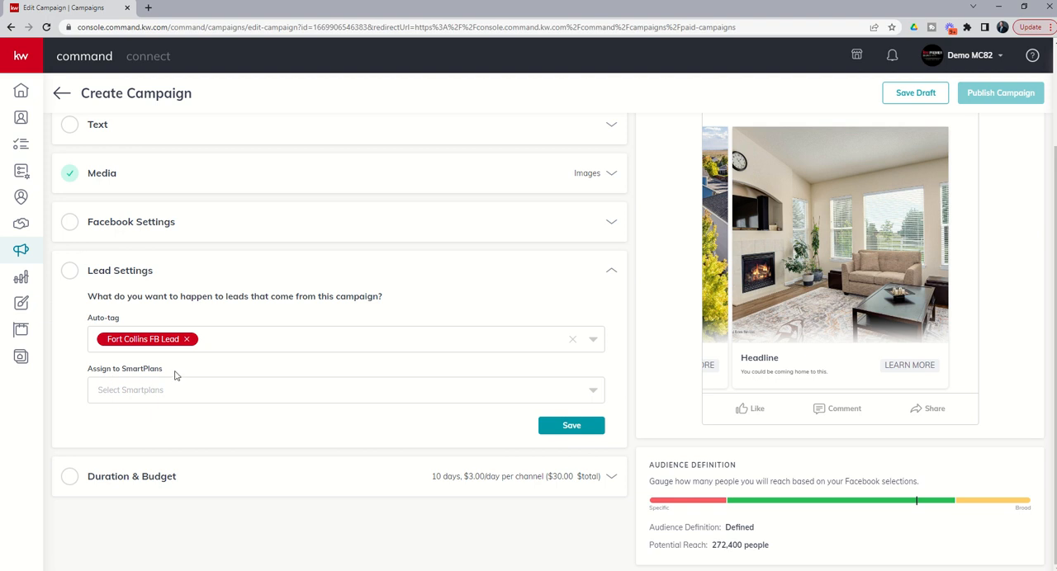
{"action": "mouse_move", "coordinate": [212, 396]}
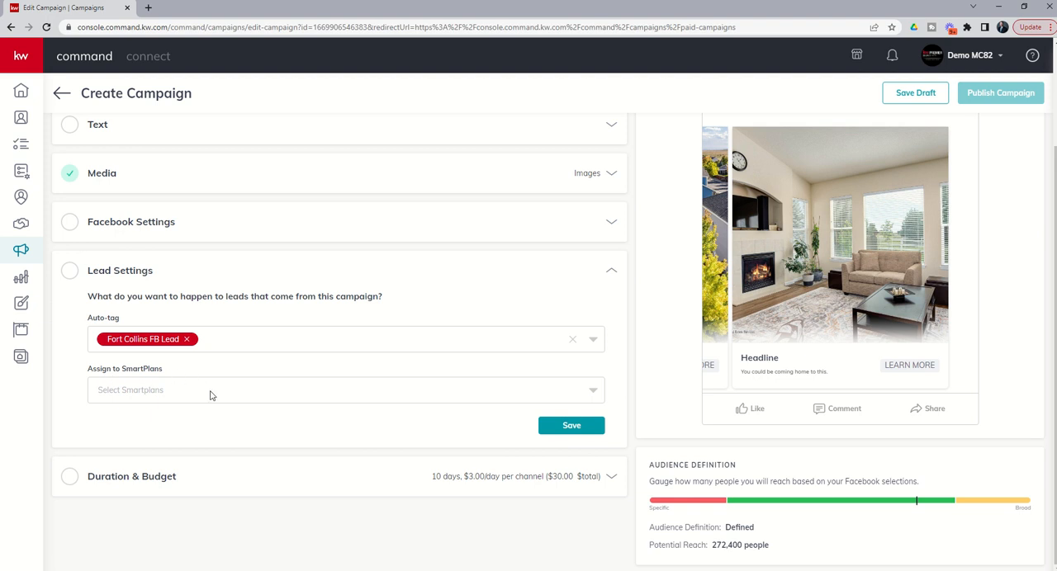
{"action": "left_click", "coordinate": [347, 389]}
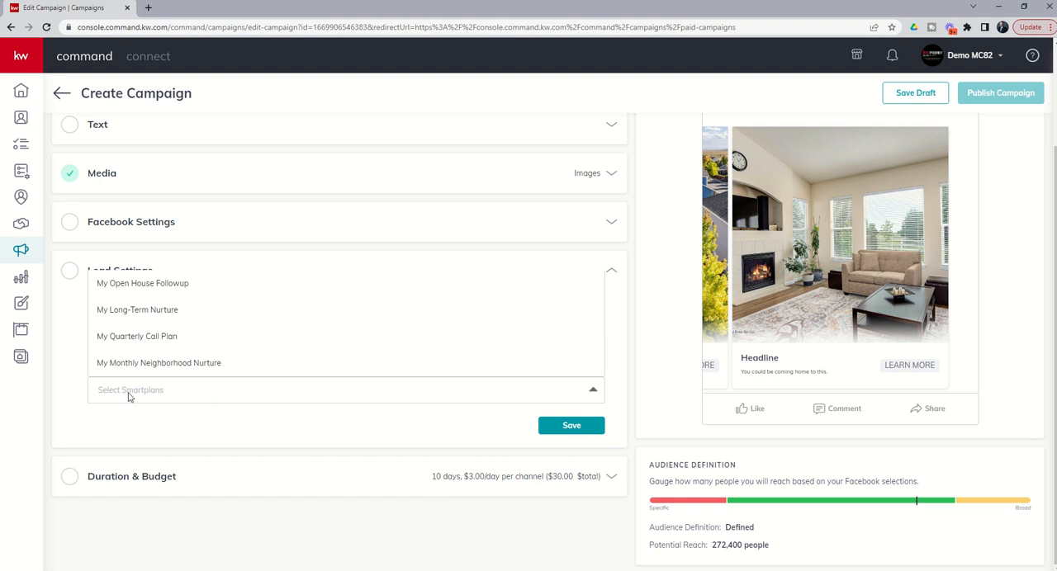
{"action": "mouse_move", "coordinate": [139, 311]}
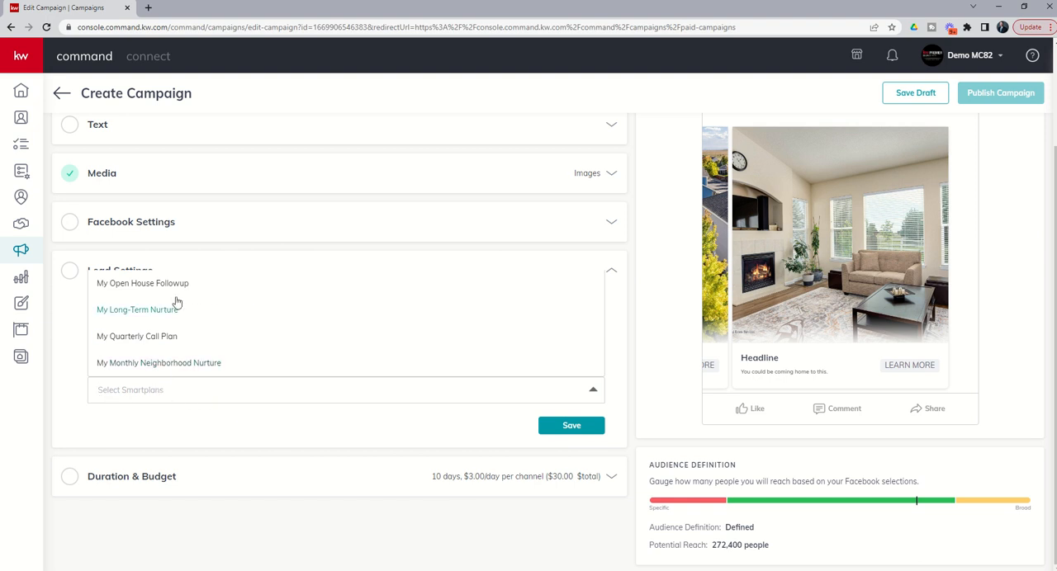
{"action": "mouse_move", "coordinate": [181, 363]}
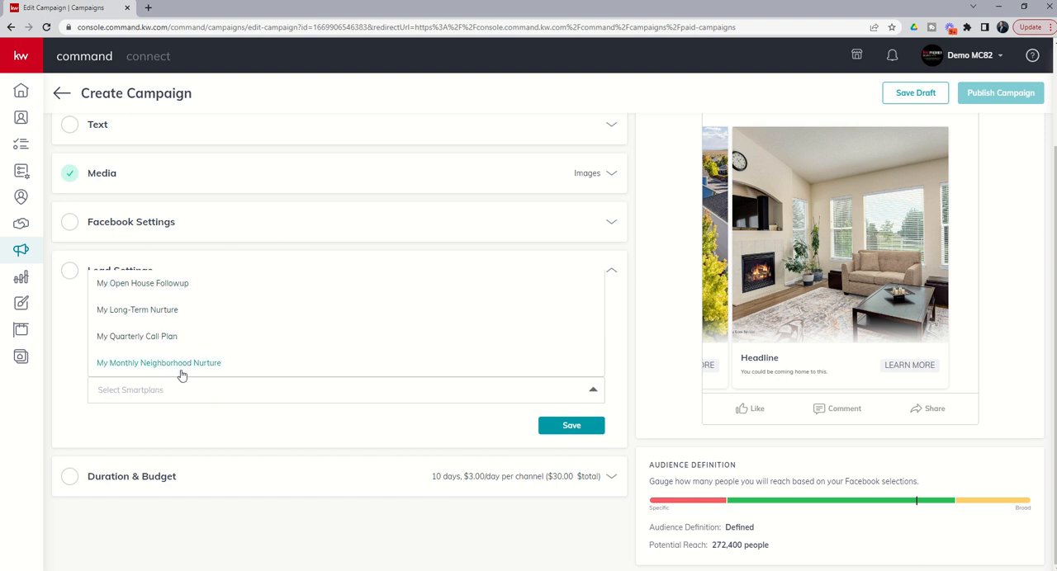
{"action": "mouse_move", "coordinate": [137, 337]}
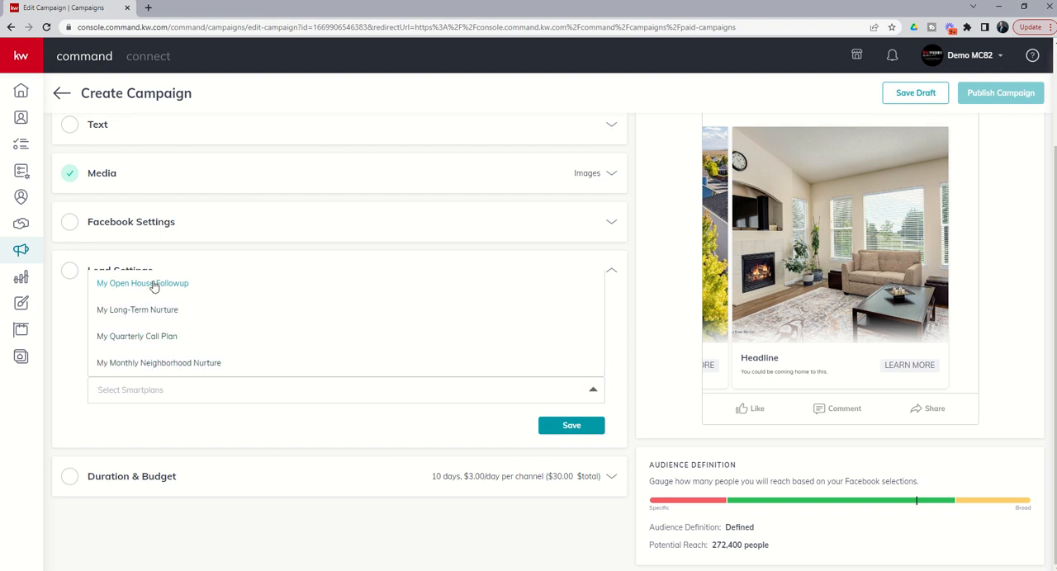
{"action": "mouse_move", "coordinate": [142, 298]}
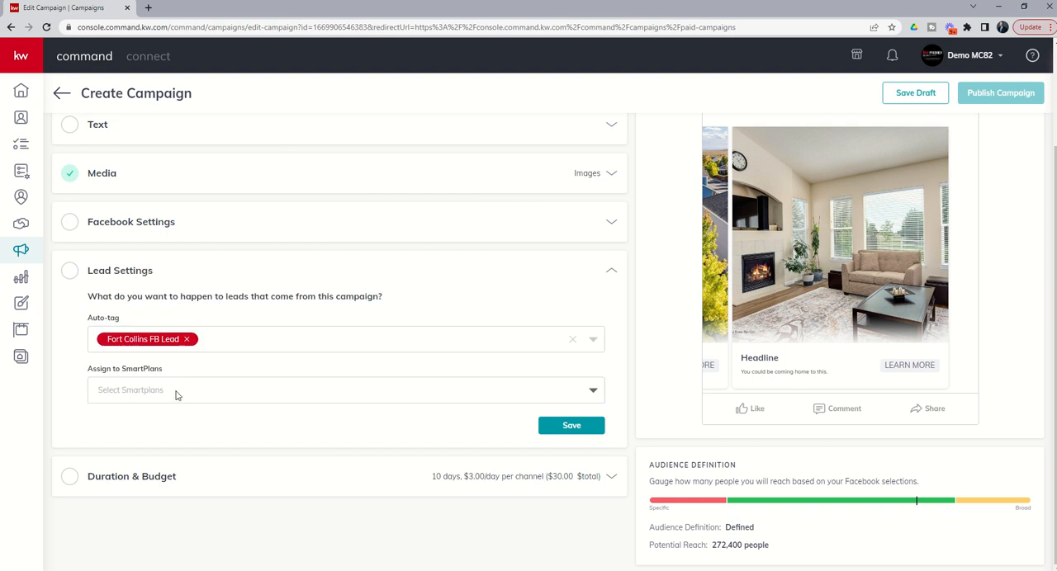
{"action": "mouse_move", "coordinate": [178, 393]}
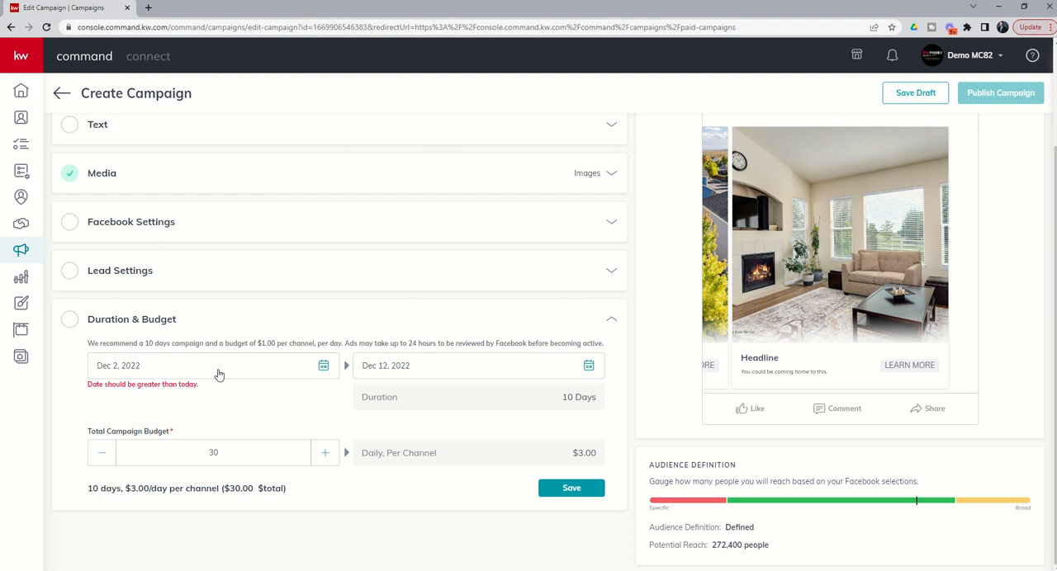
{"action": "mouse_move", "coordinate": [168, 394]}
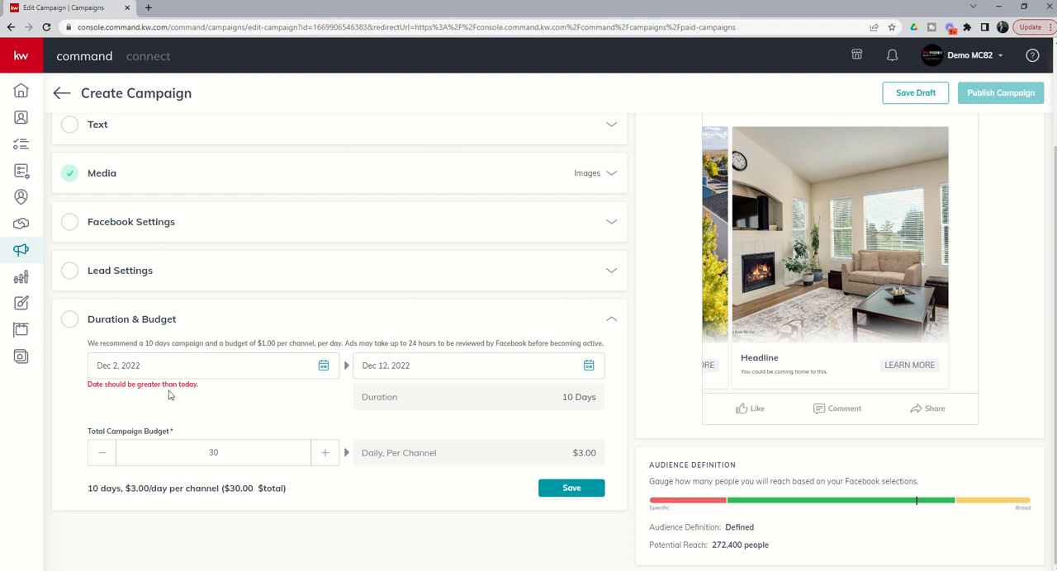
{"action": "mouse_move", "coordinate": [169, 380]}
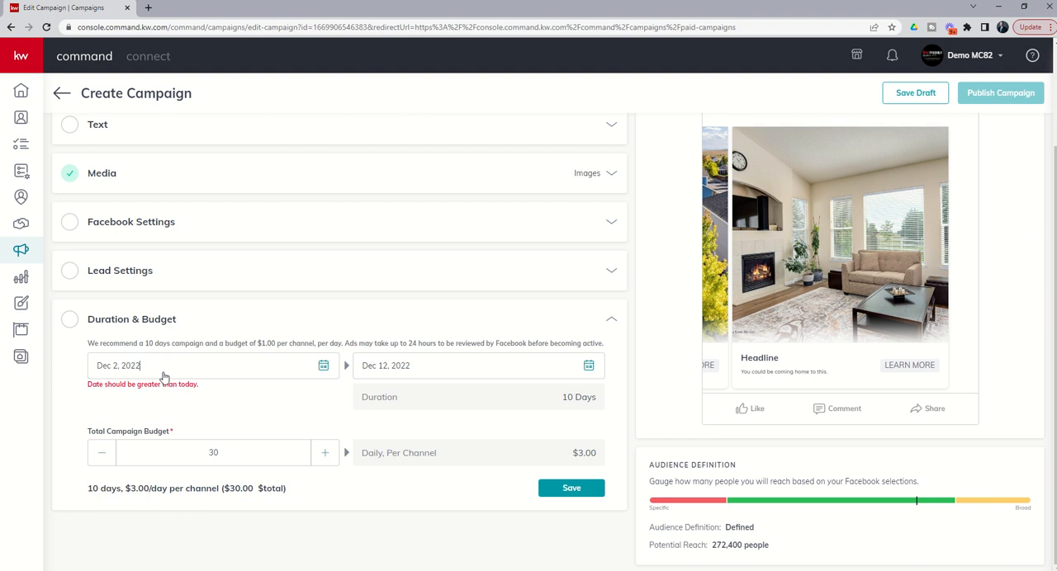
Set the campaign start date to December 3, 2022
{"action": "left_click", "coordinate": [212, 366]}
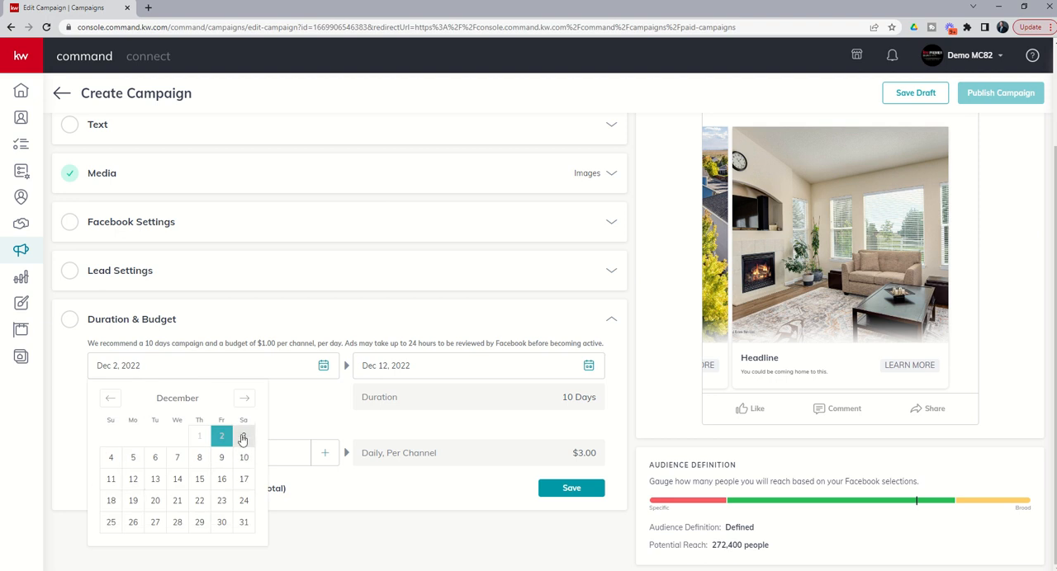
{"action": "left_click", "coordinate": [243, 436]}
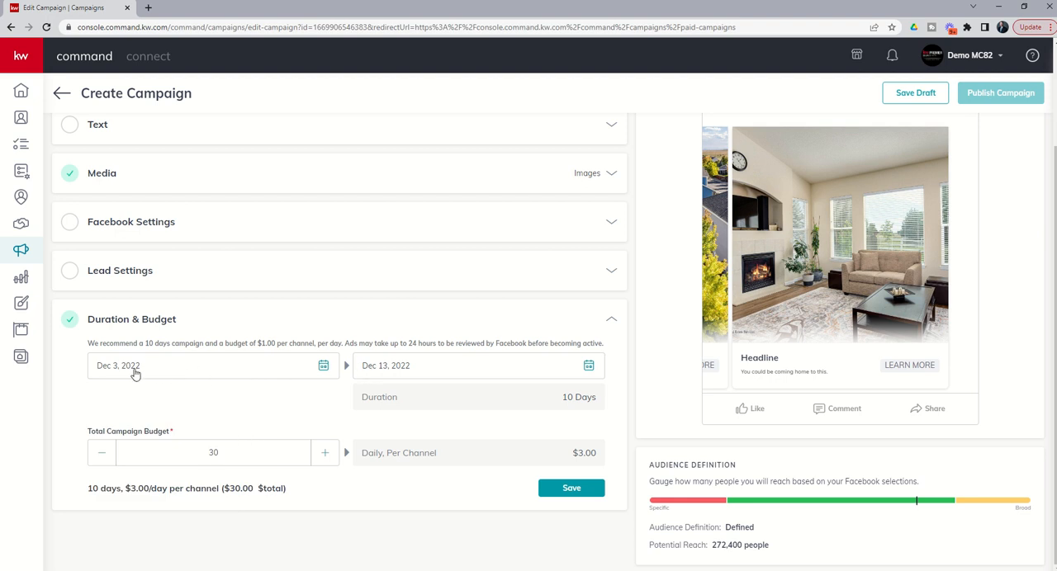
{"action": "mouse_move", "coordinate": [430, 386]}
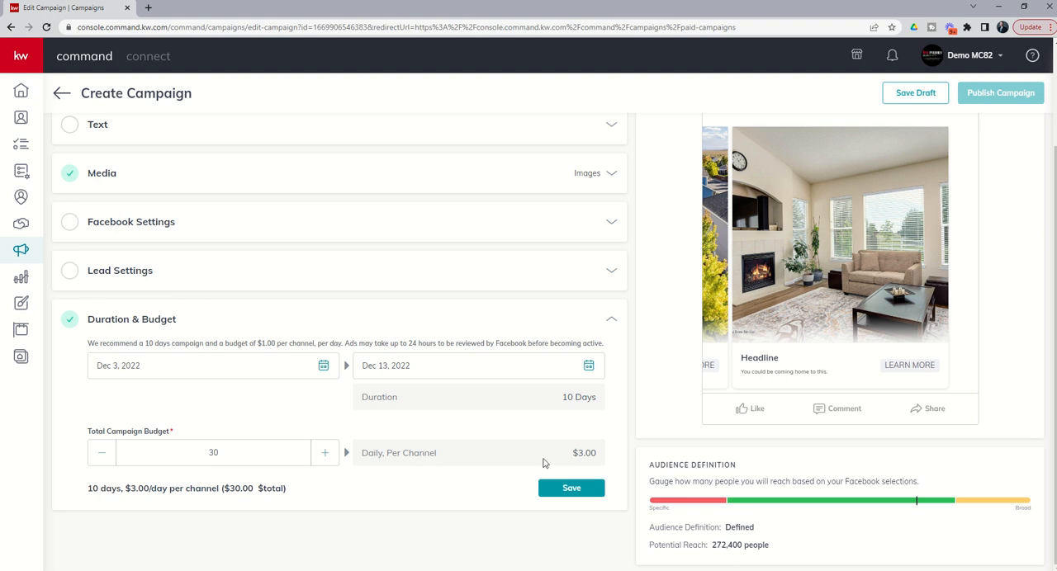
{"action": "mouse_move", "coordinate": [198, 423]}
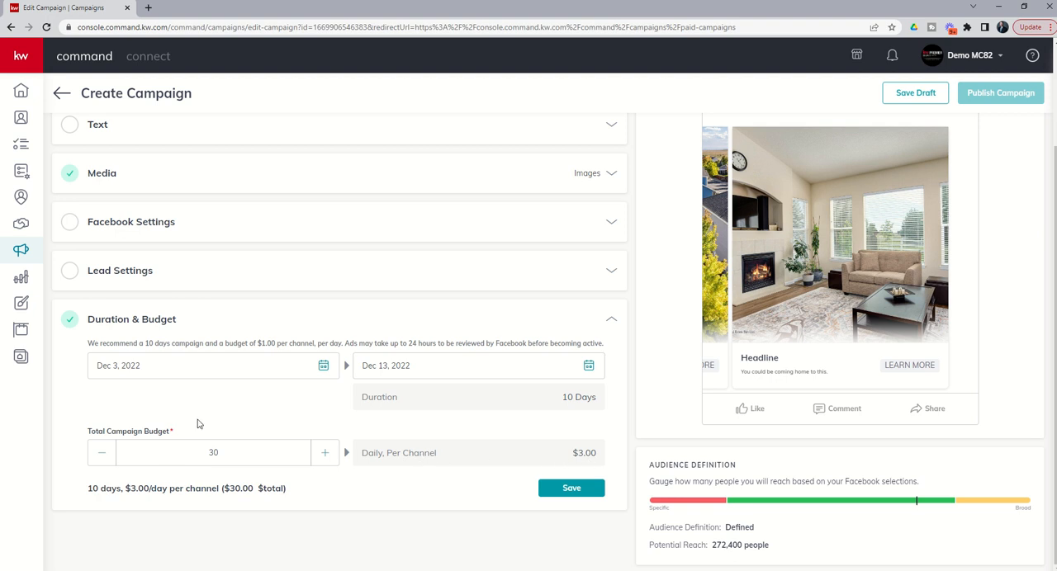
{"action": "mouse_move", "coordinate": [265, 360]}
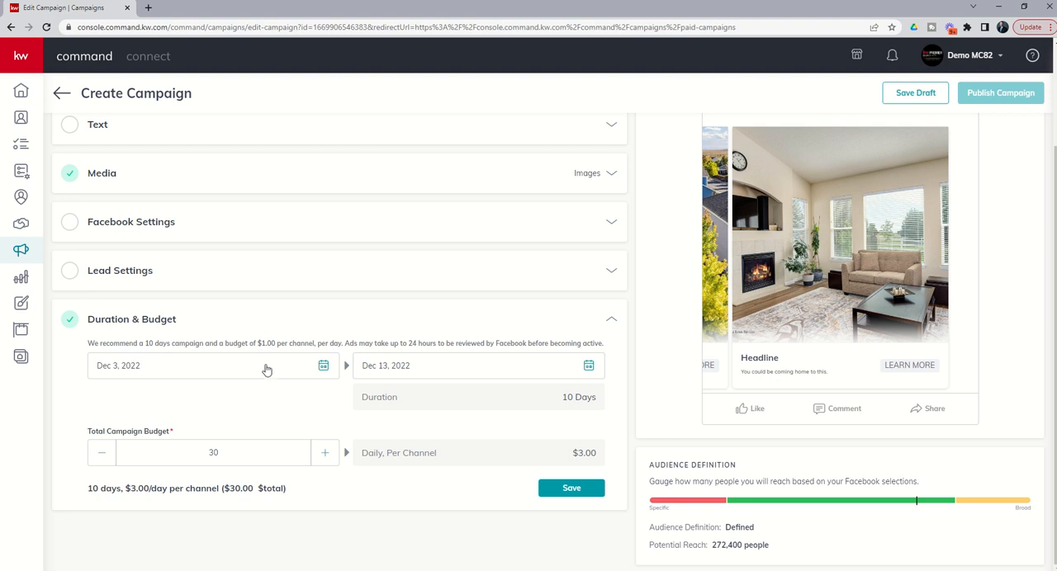
Adjust the total budget to $30 and keep the end date at Dec 13, 2022
{"action": "left_click", "coordinate": [102, 452]}
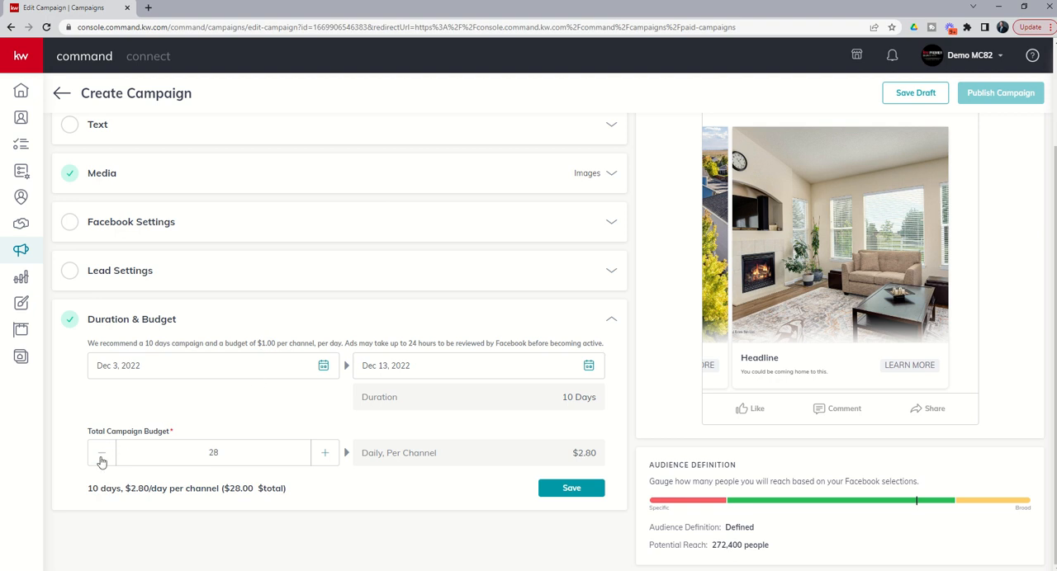
{"action": "left_click", "coordinate": [102, 452]}
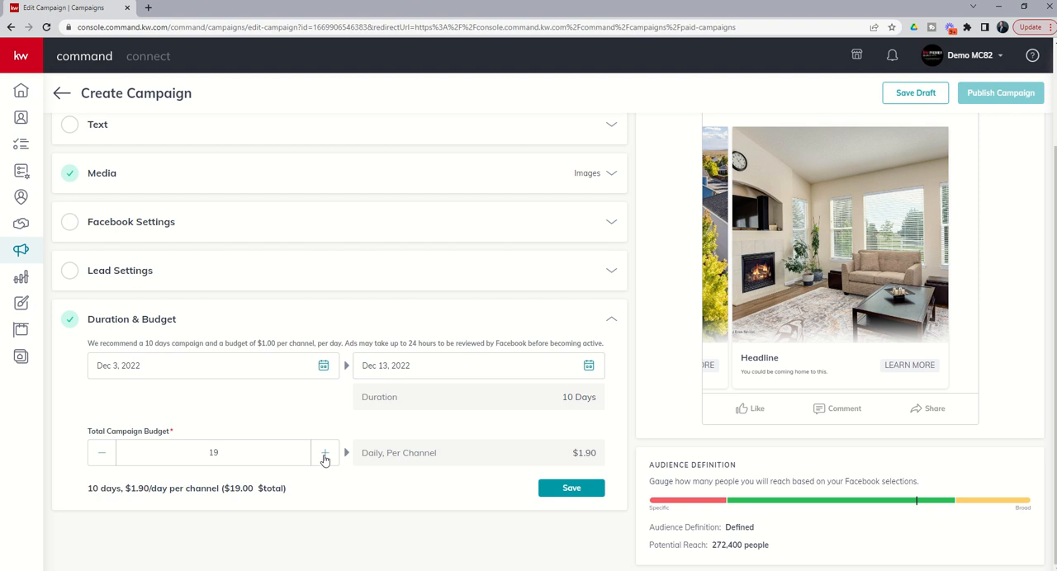
{"action": "left_click", "coordinate": [323, 453]}
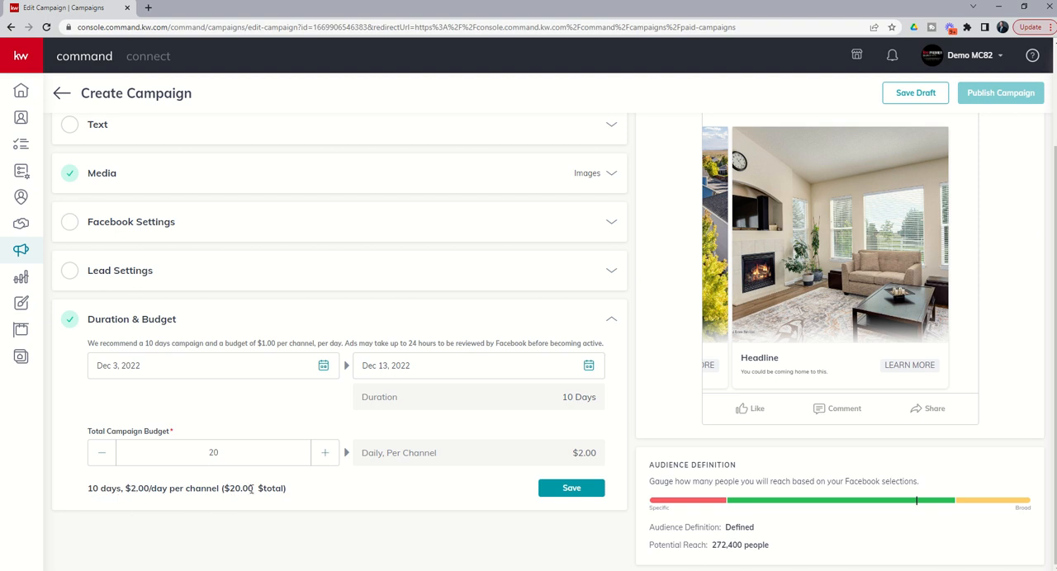
{"action": "left_click", "coordinate": [386, 366]}
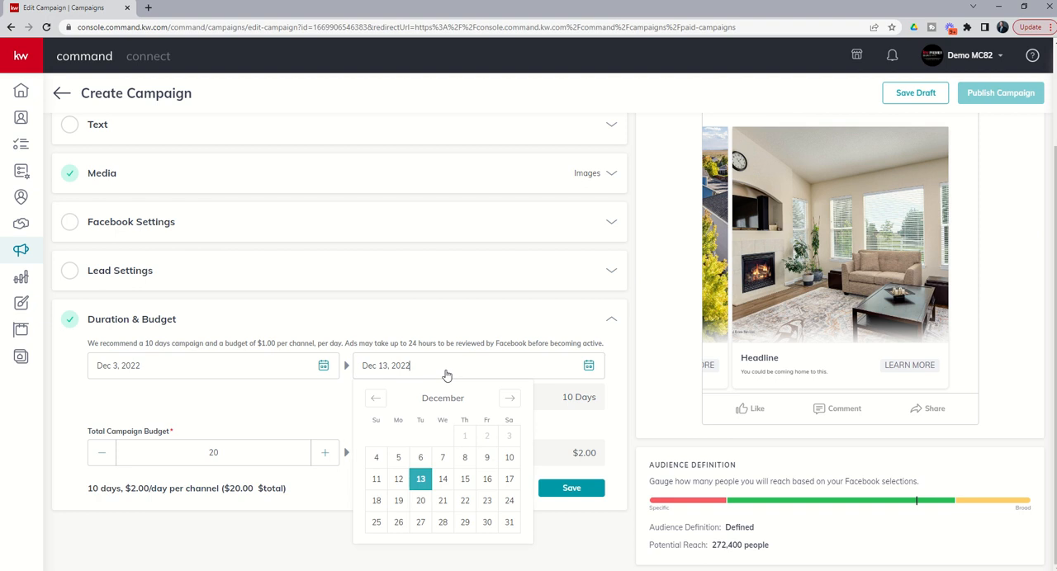
{"action": "mouse_move", "coordinate": [509, 457]}
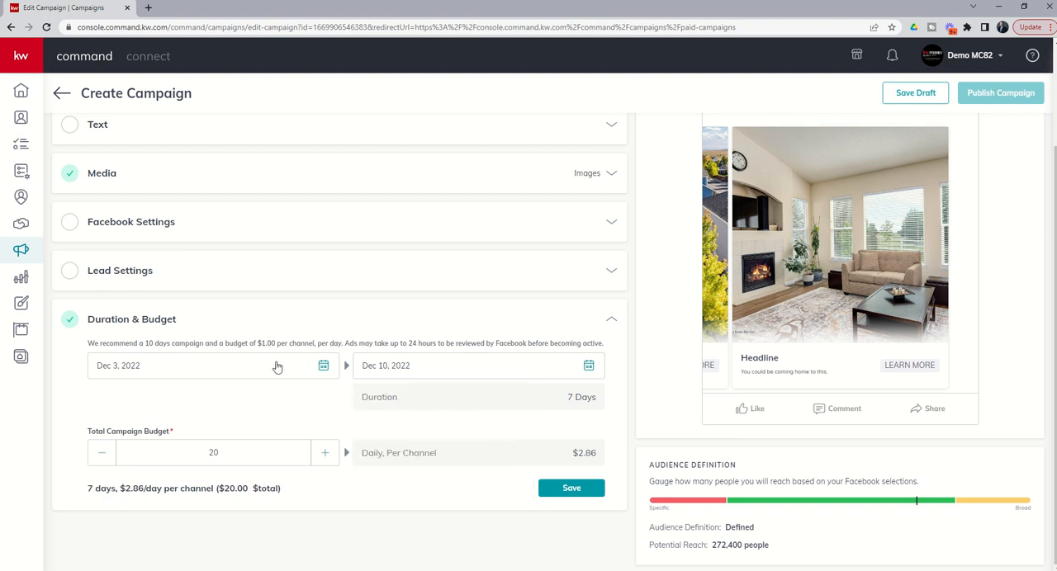
{"action": "mouse_move", "coordinate": [198, 426]}
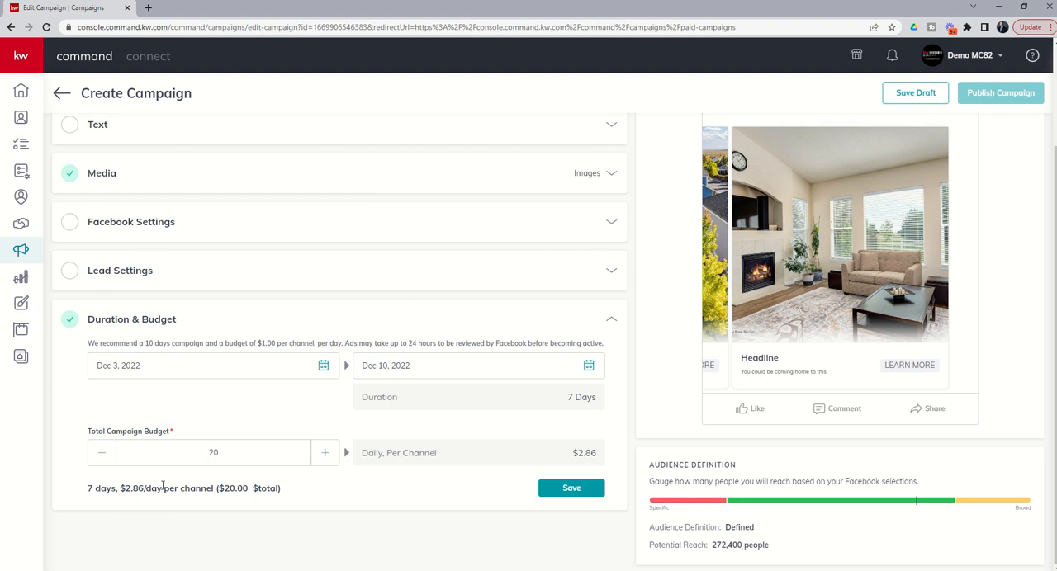
{"action": "mouse_move", "coordinate": [495, 400]}
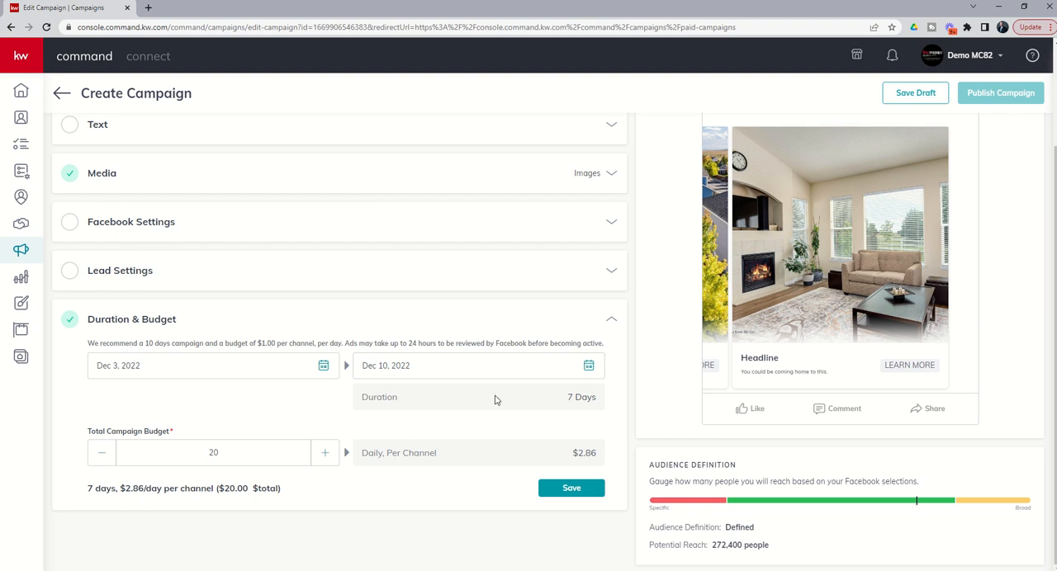
{"action": "mouse_move", "coordinate": [538, 400]}
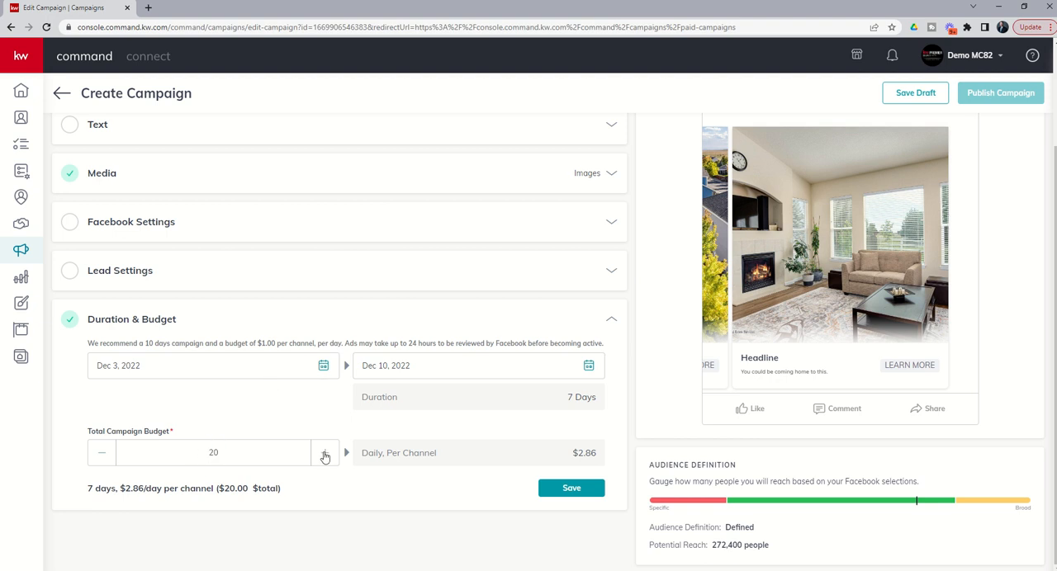
{"action": "left_click", "coordinate": [325, 452]}
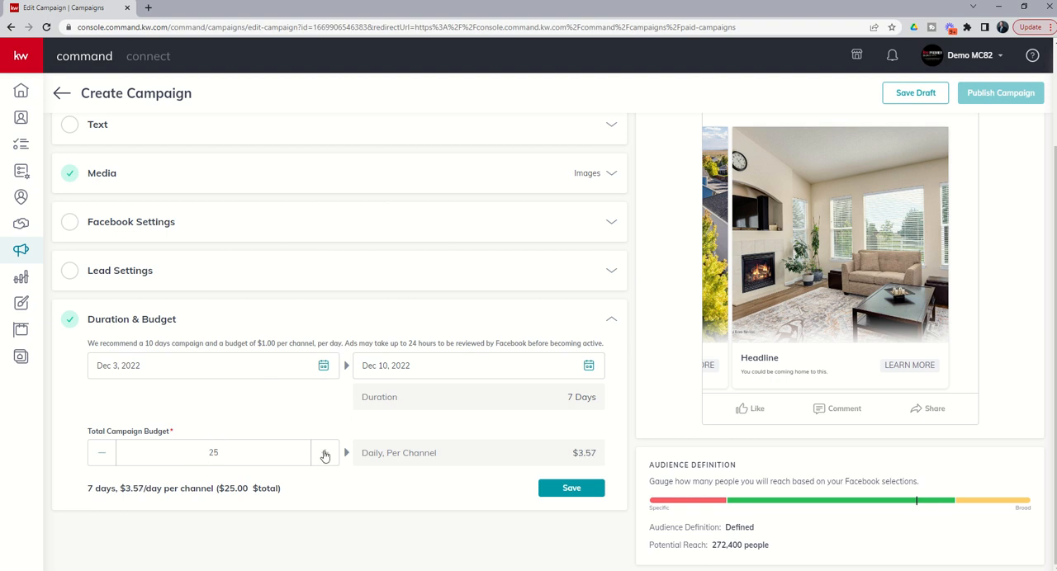
{"action": "left_click", "coordinate": [323, 452]}
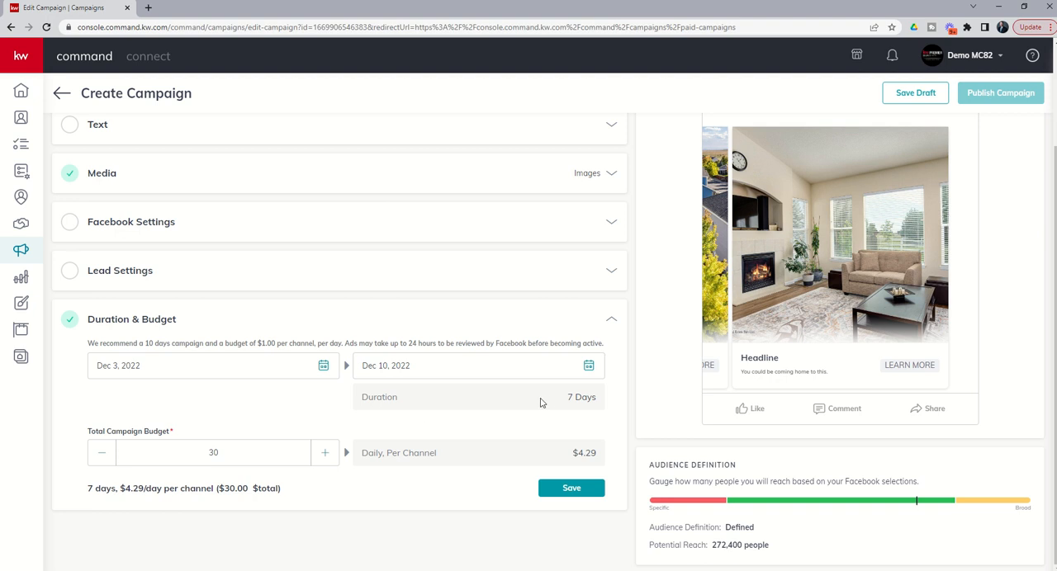
{"action": "left_click", "coordinate": [588, 365]}
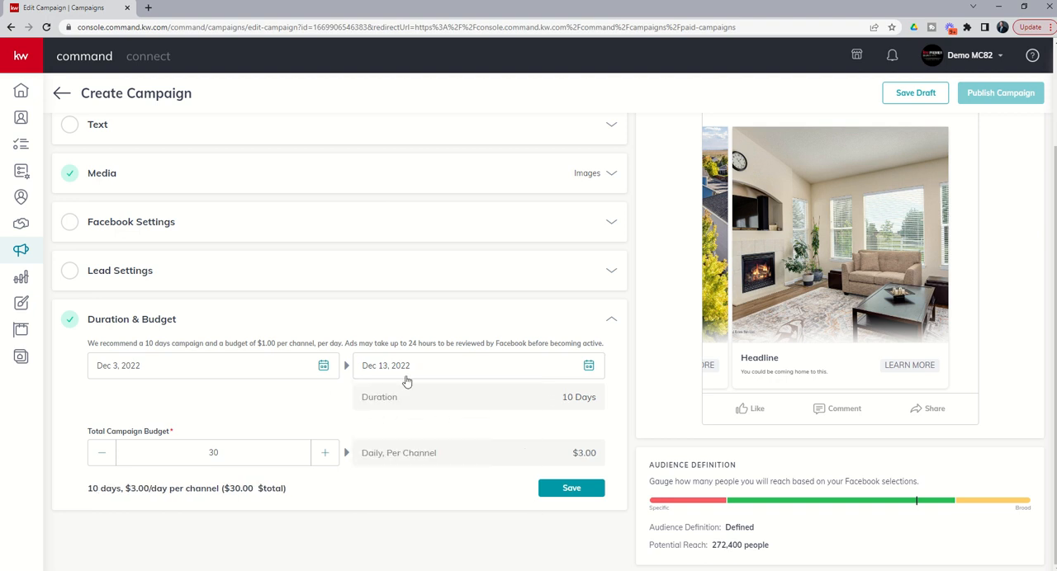
{"action": "mouse_move", "coordinate": [509, 380]}
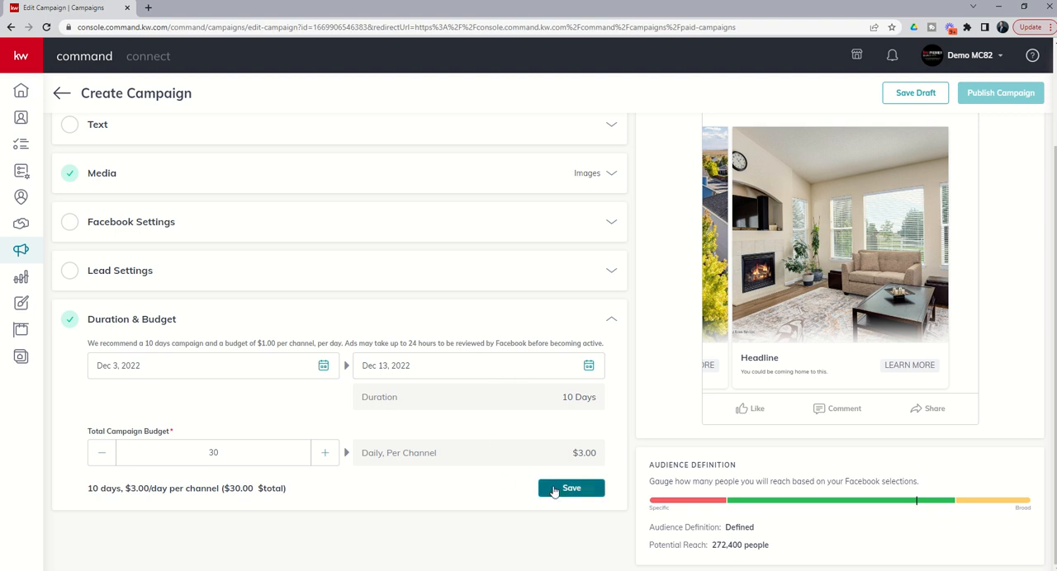
Save the Duration & Budget so it summarizes 10 days at $3.00/day, $30 total
{"action": "left_click", "coordinate": [572, 488]}
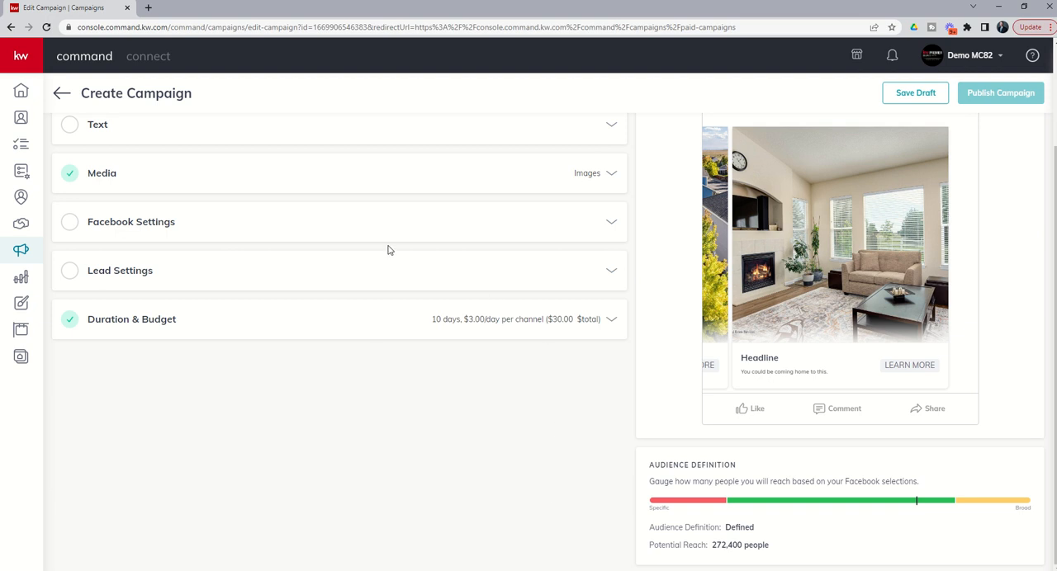
{"action": "left_click", "coordinate": [1001, 93]}
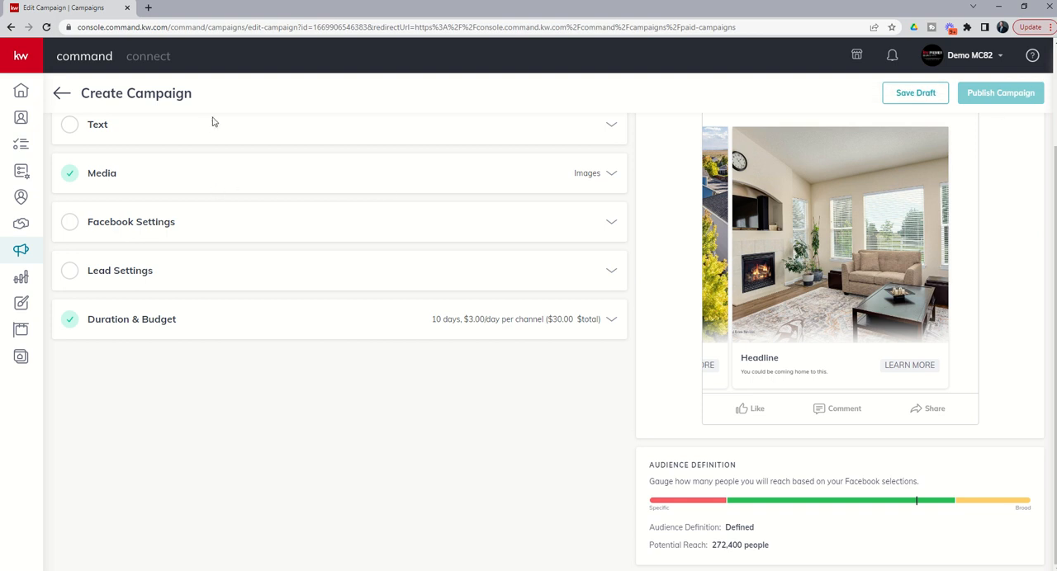
{"action": "mouse_move", "coordinate": [291, 383]}
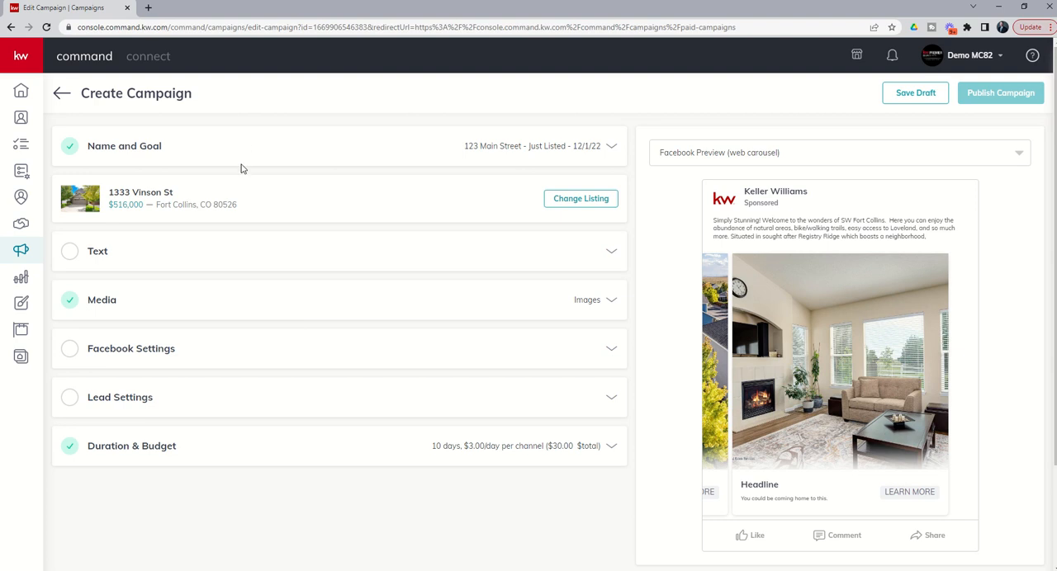
{"action": "mouse_move", "coordinate": [943, 109]}
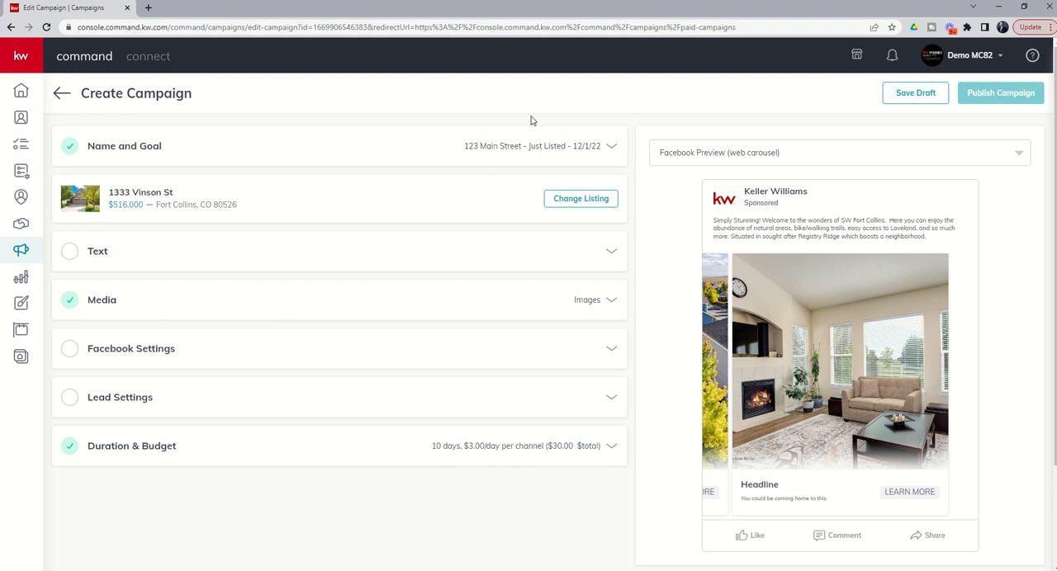
{"action": "mouse_move", "coordinate": [337, 119]}
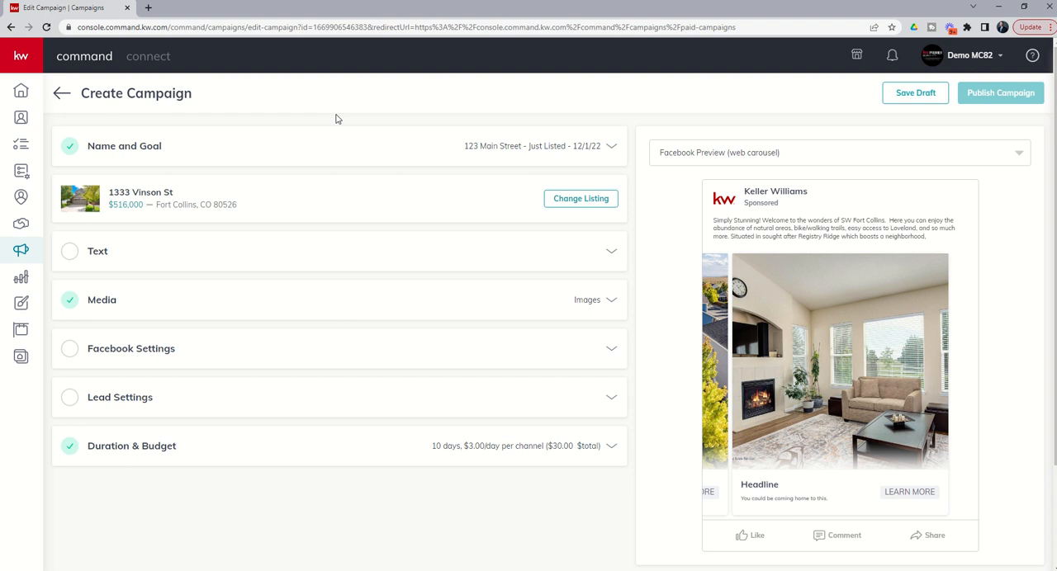
{"action": "mouse_move", "coordinate": [199, 112]}
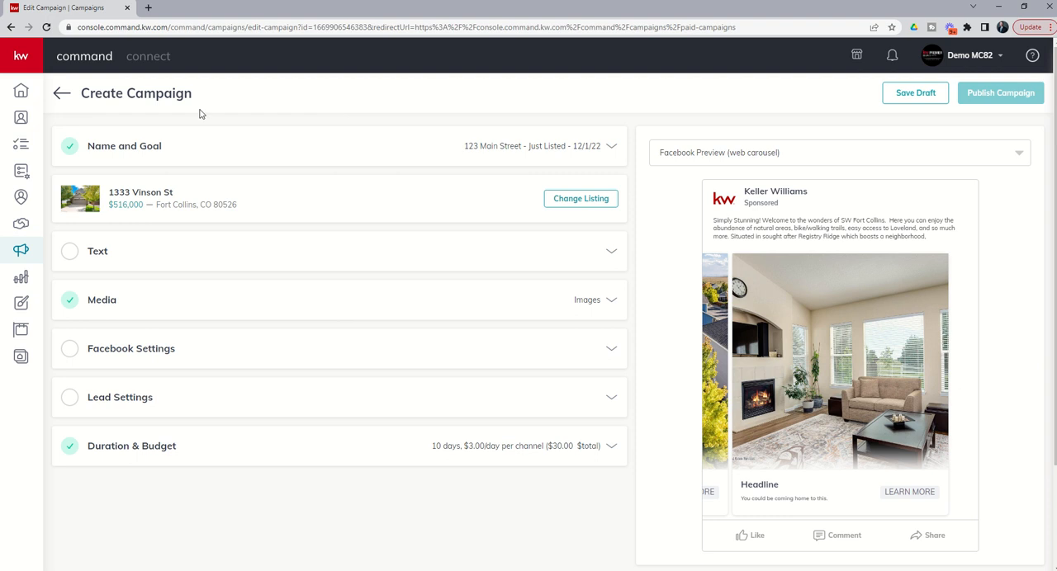
Leave campaign creation and confirm, returning to the Paid Ads list with 123 Main Street as Draft
{"action": "left_click", "coordinate": [63, 92]}
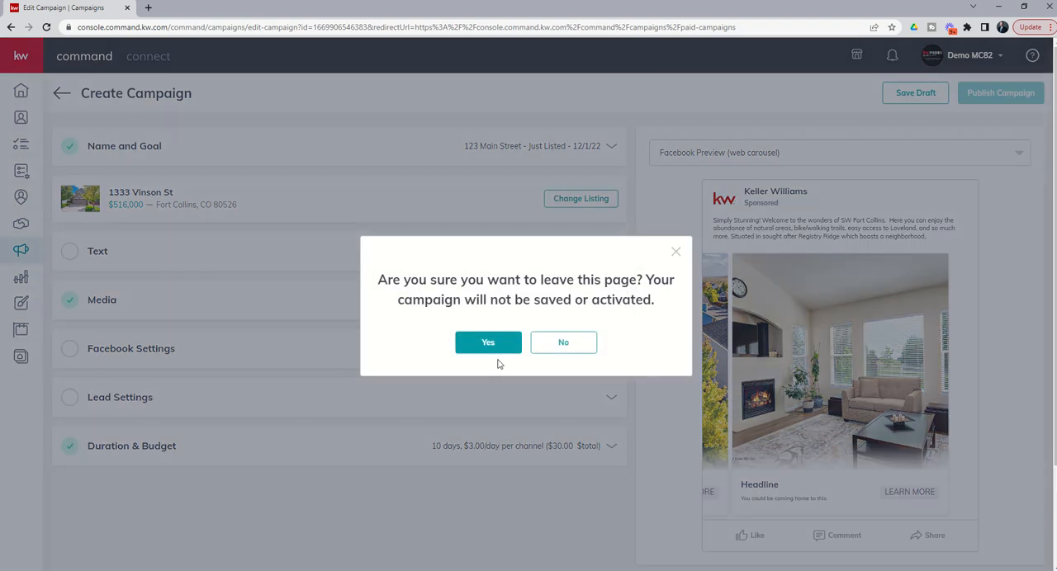
{"action": "left_click", "coordinate": [488, 342]}
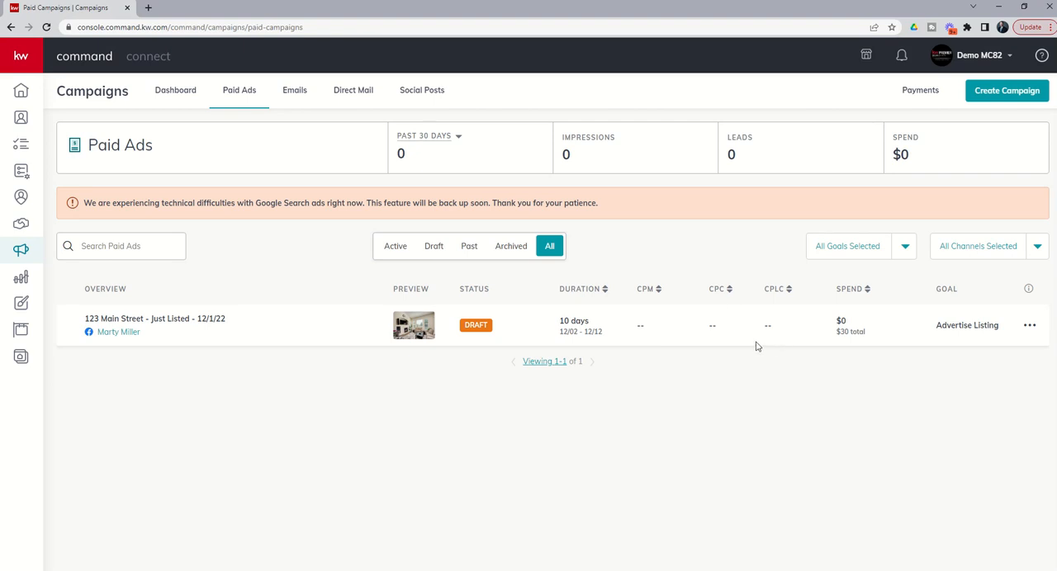
{"action": "mouse_move", "coordinate": [776, 344]}
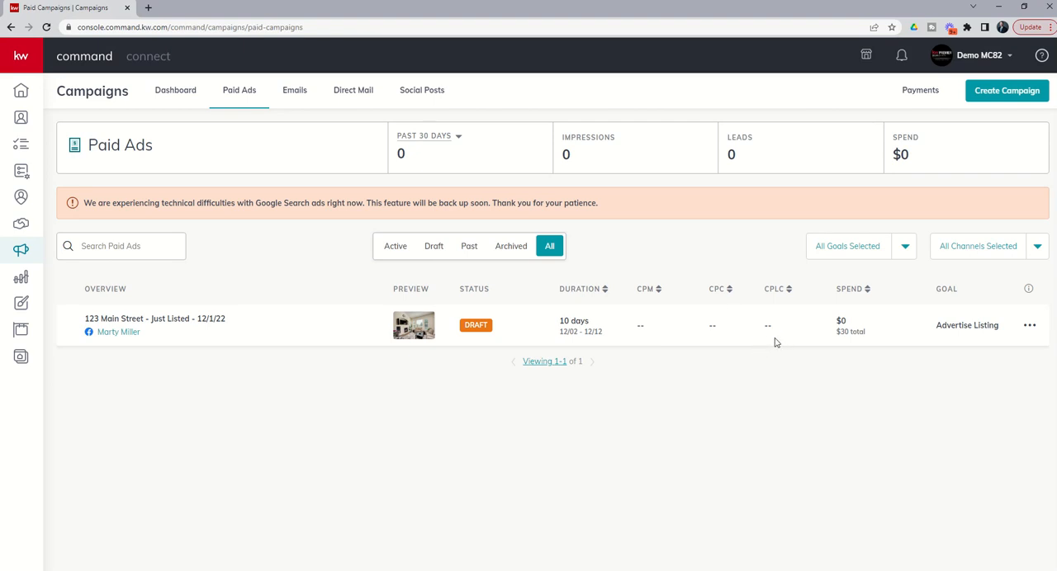
{"action": "mouse_move", "coordinate": [769, 347]}
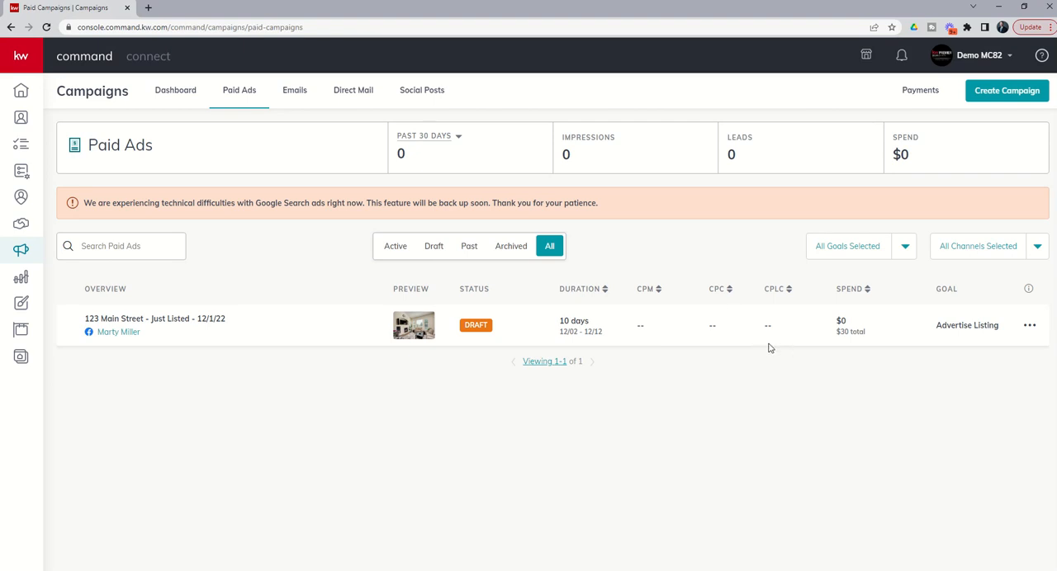
{"action": "mouse_move", "coordinate": [20, 117]}
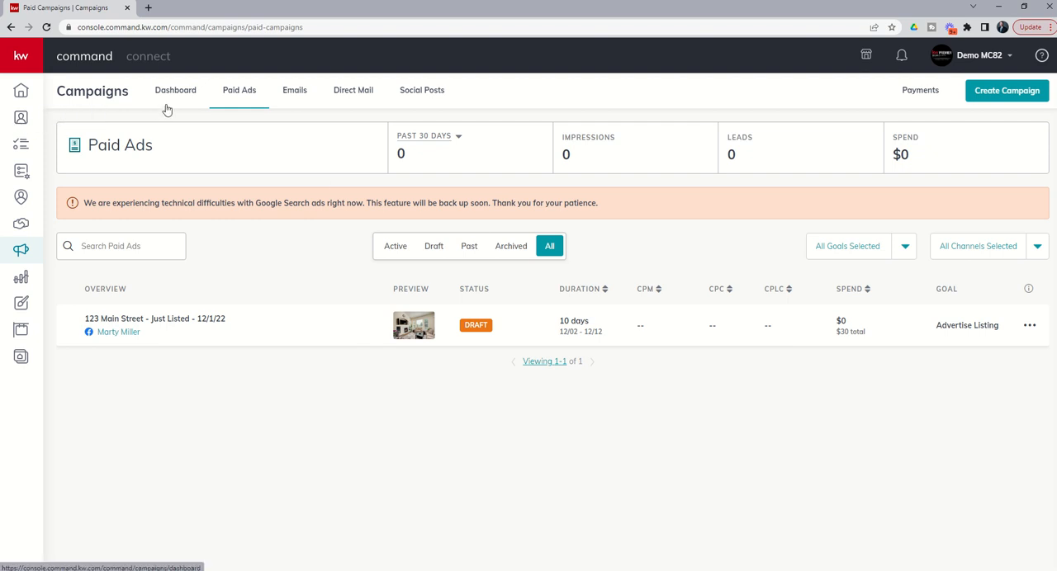
{"action": "mouse_move", "coordinate": [277, 298]}
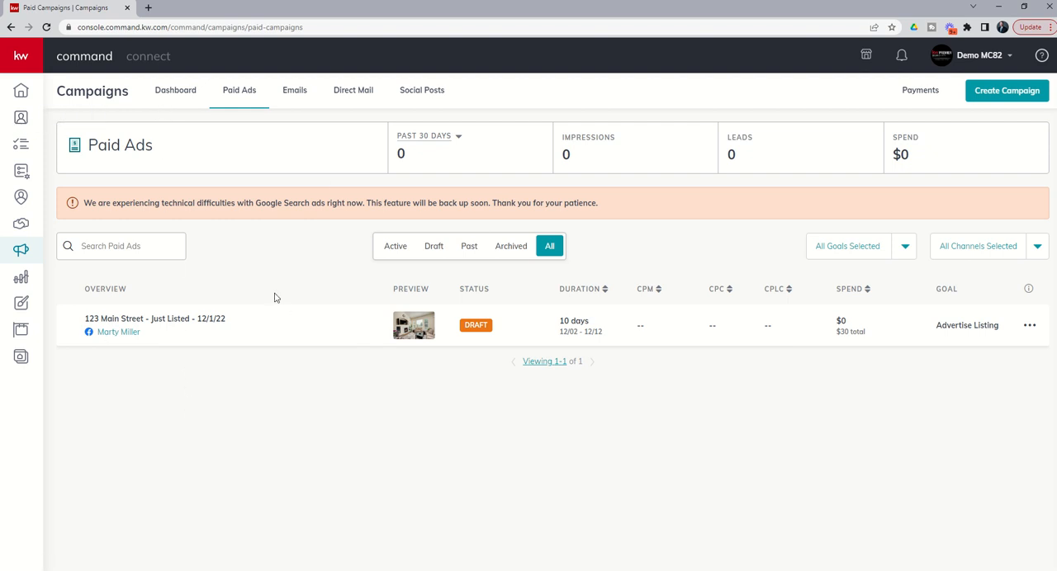
{"action": "mouse_move", "coordinate": [263, 290]}
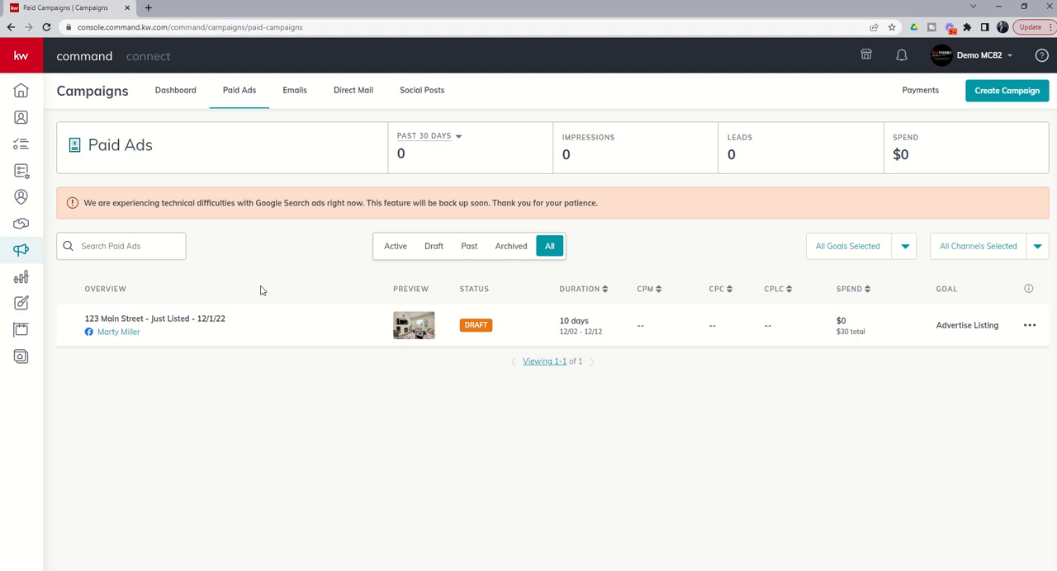
{"action": "mouse_move", "coordinate": [264, 304]}
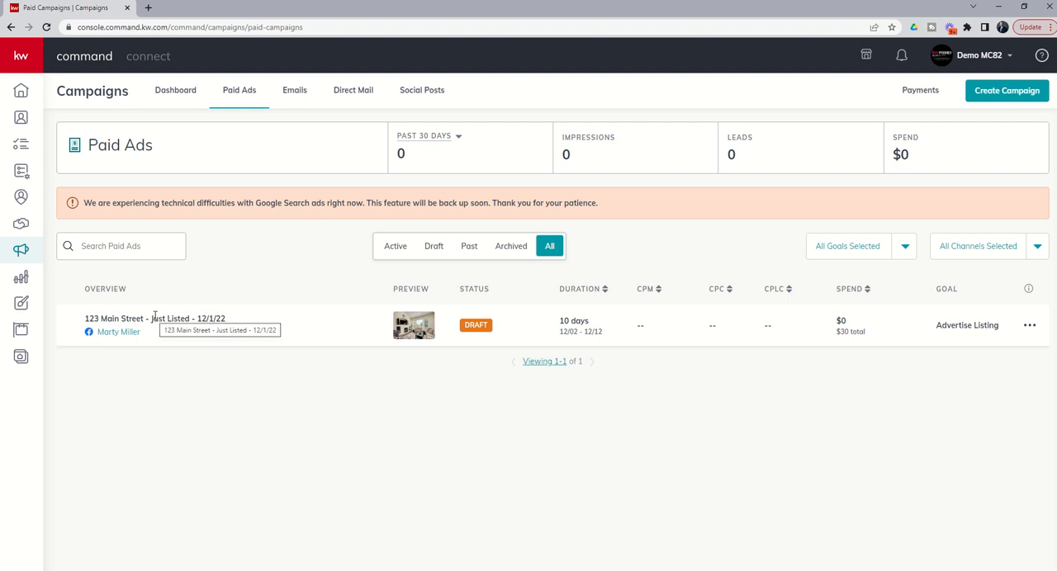
{"action": "mouse_move", "coordinate": [159, 340]}
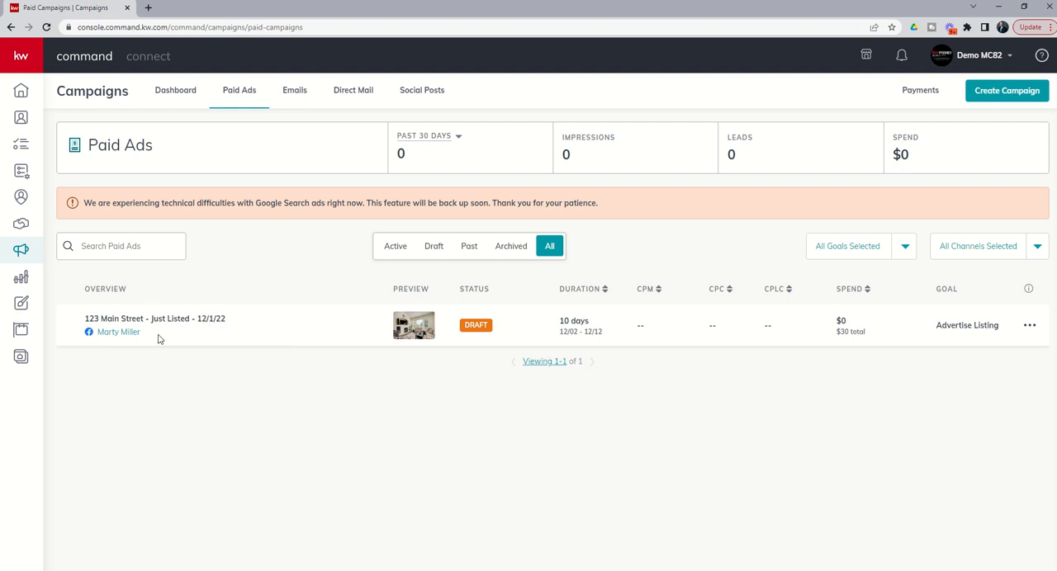
{"action": "mouse_move", "coordinate": [188, 365]}
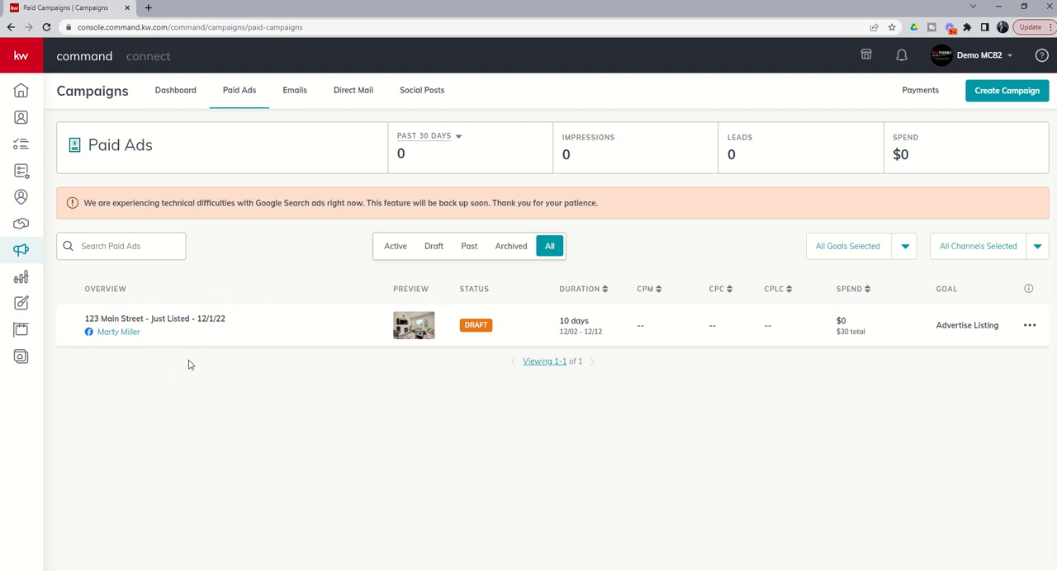